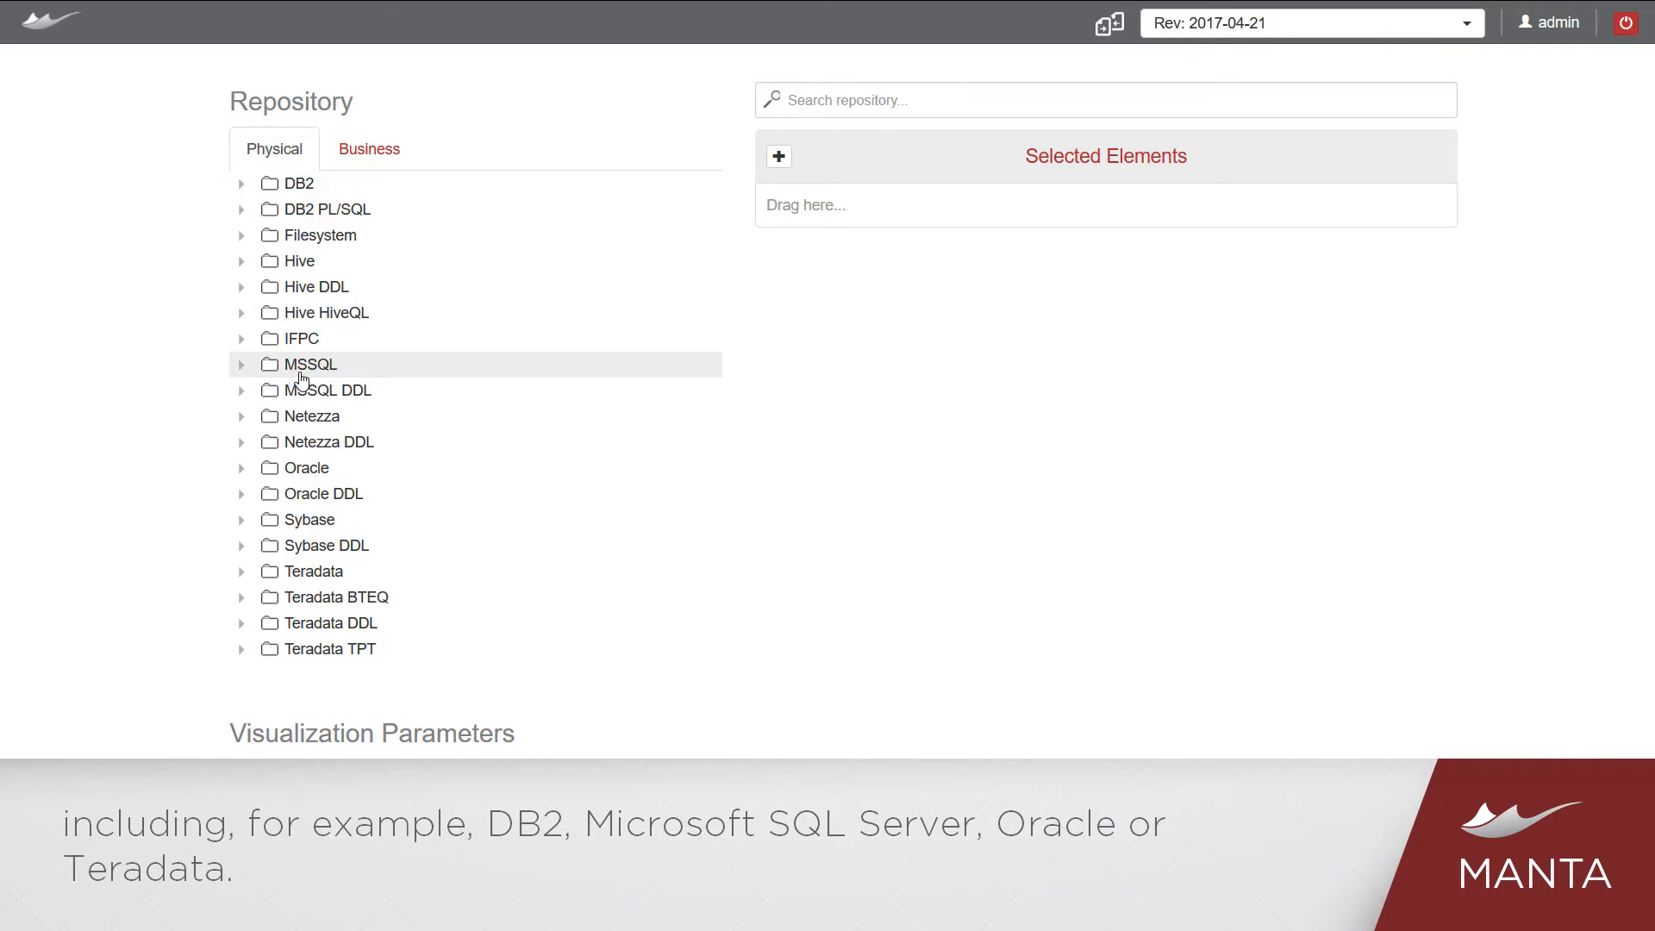
mouse_move(333, 596)
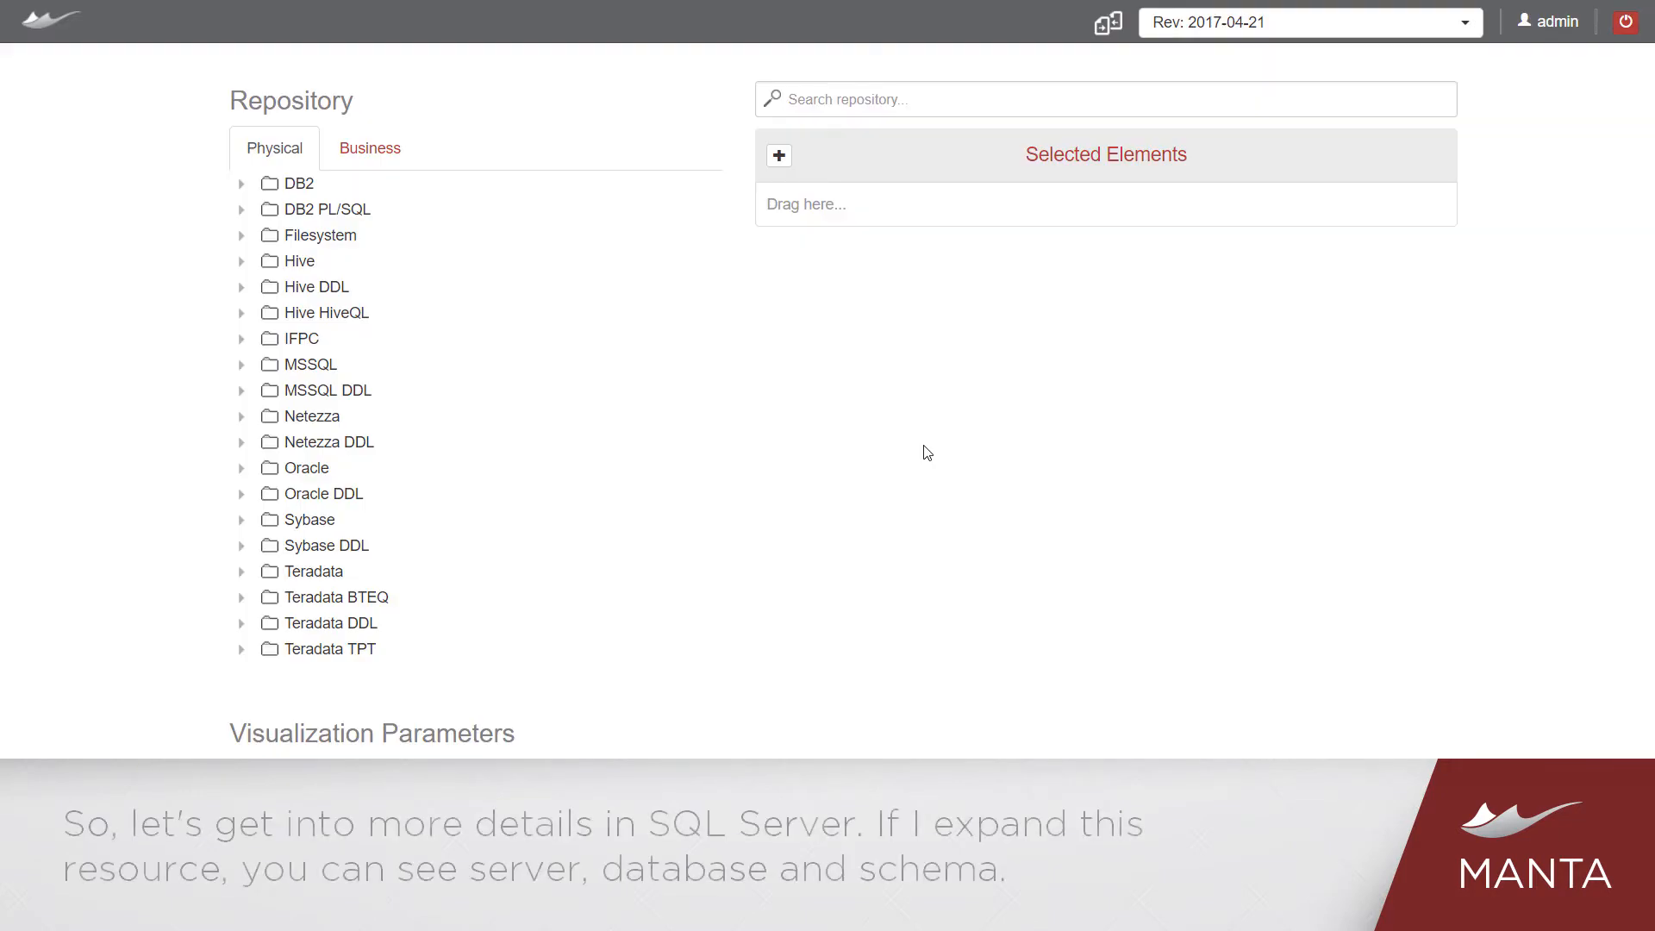
mouse_move(708, 443)
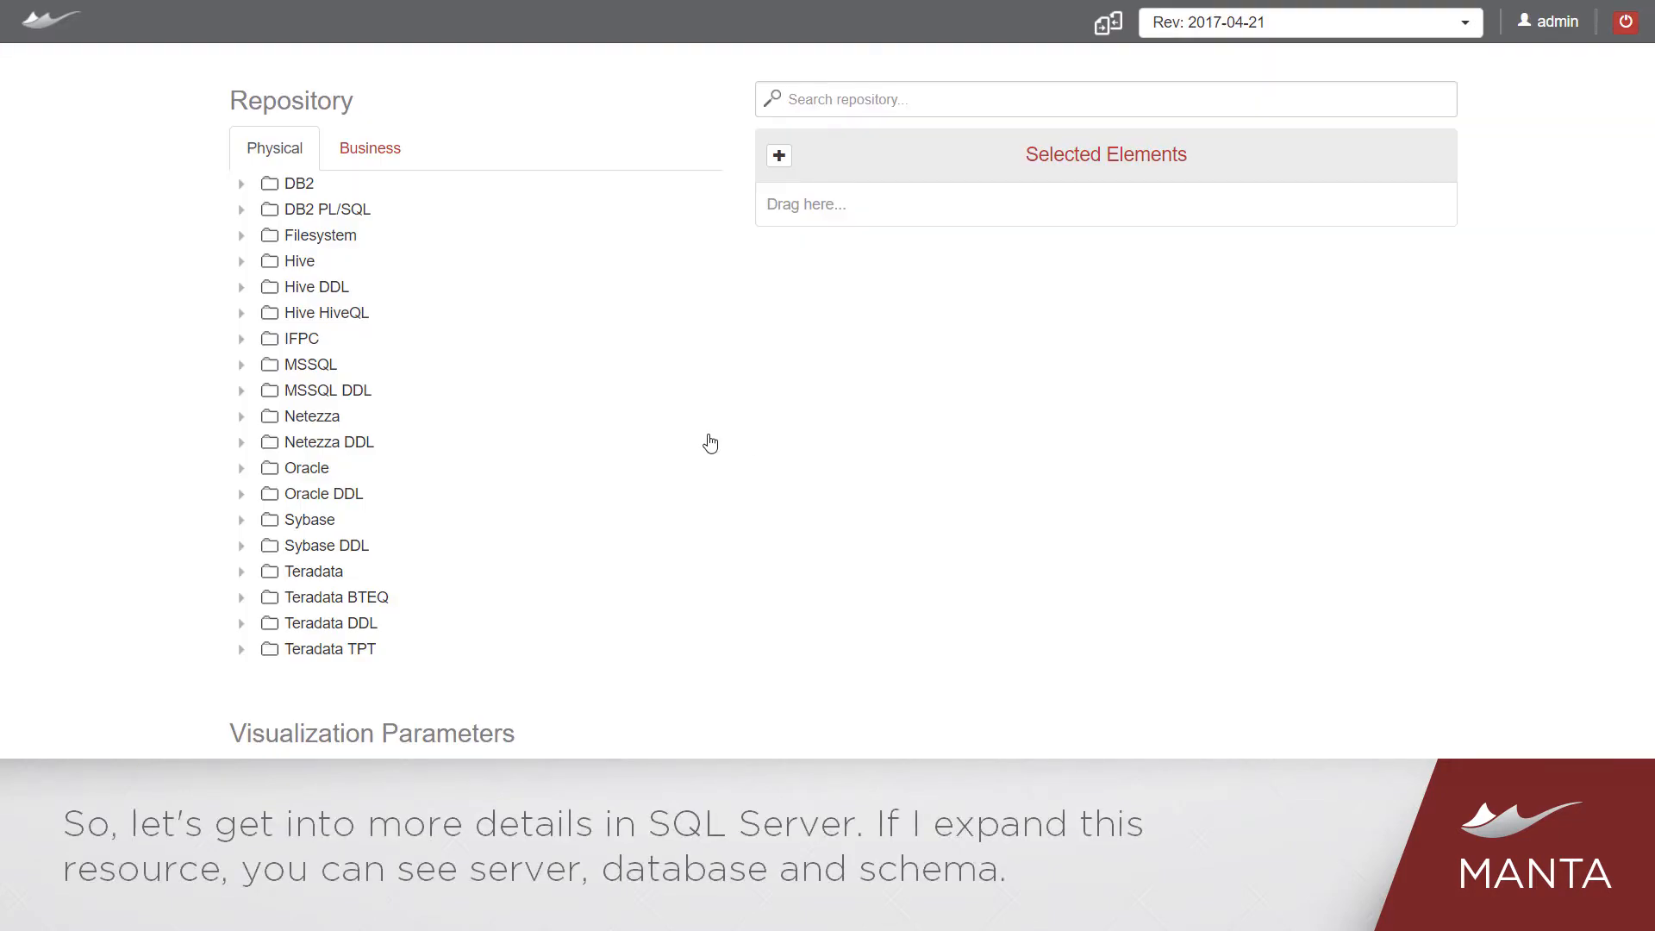
Step: Expand MSSQL > server > manta > dwh and reveal the REP_CLIENT table's columns
click(241, 364)
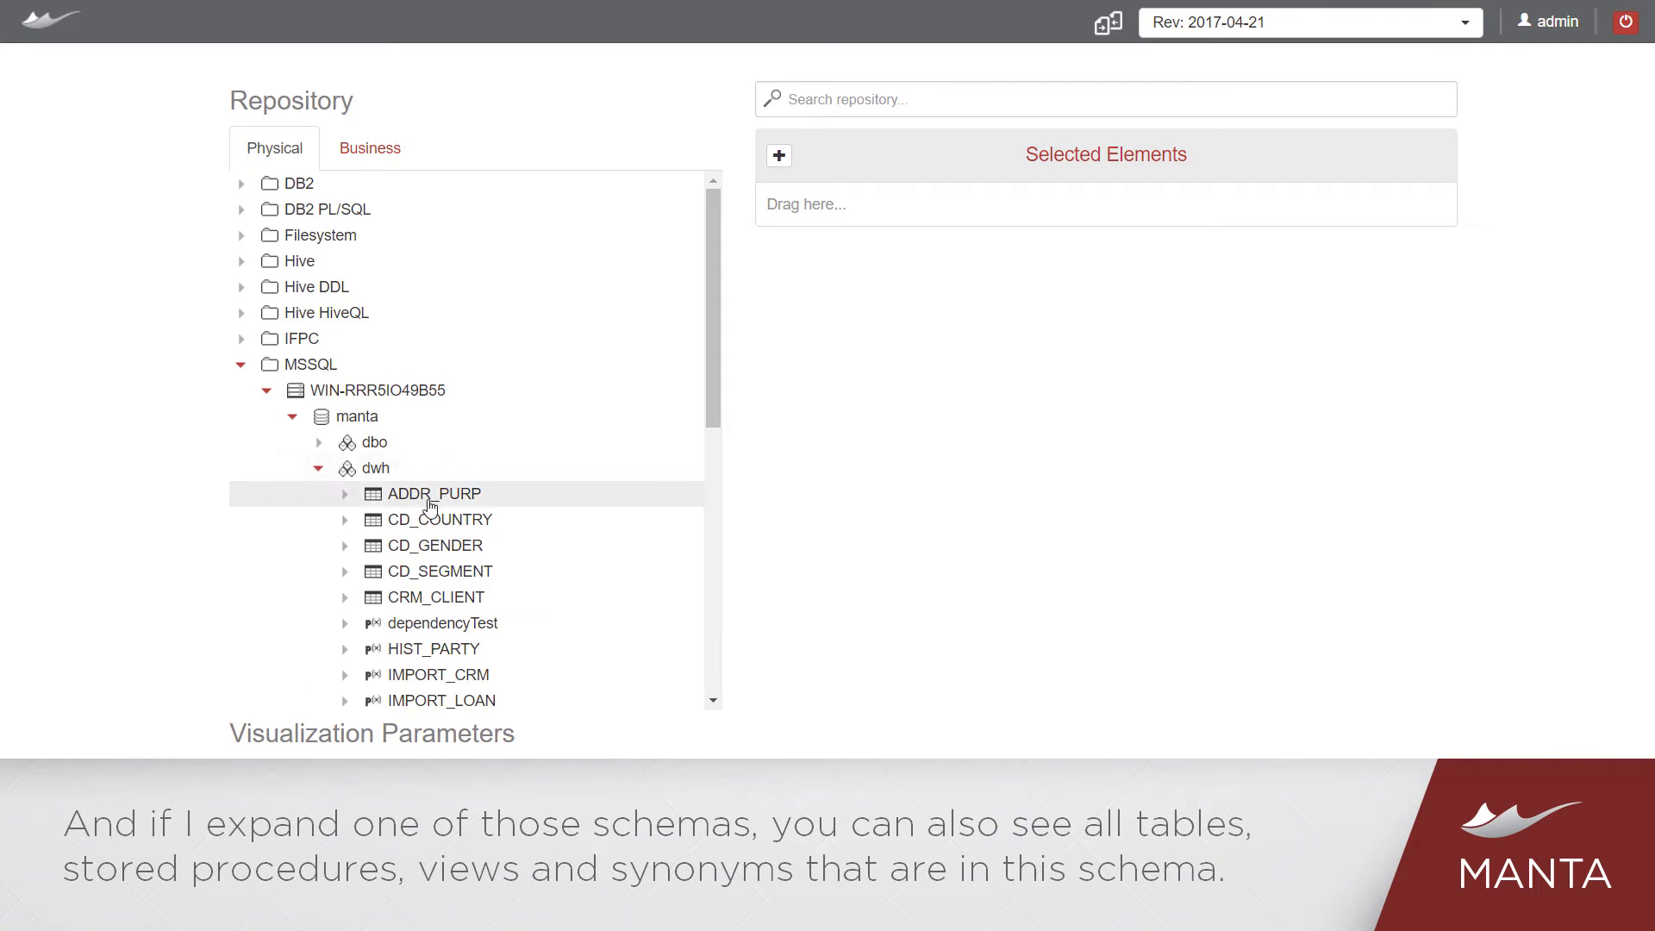
scroll(down, 3)
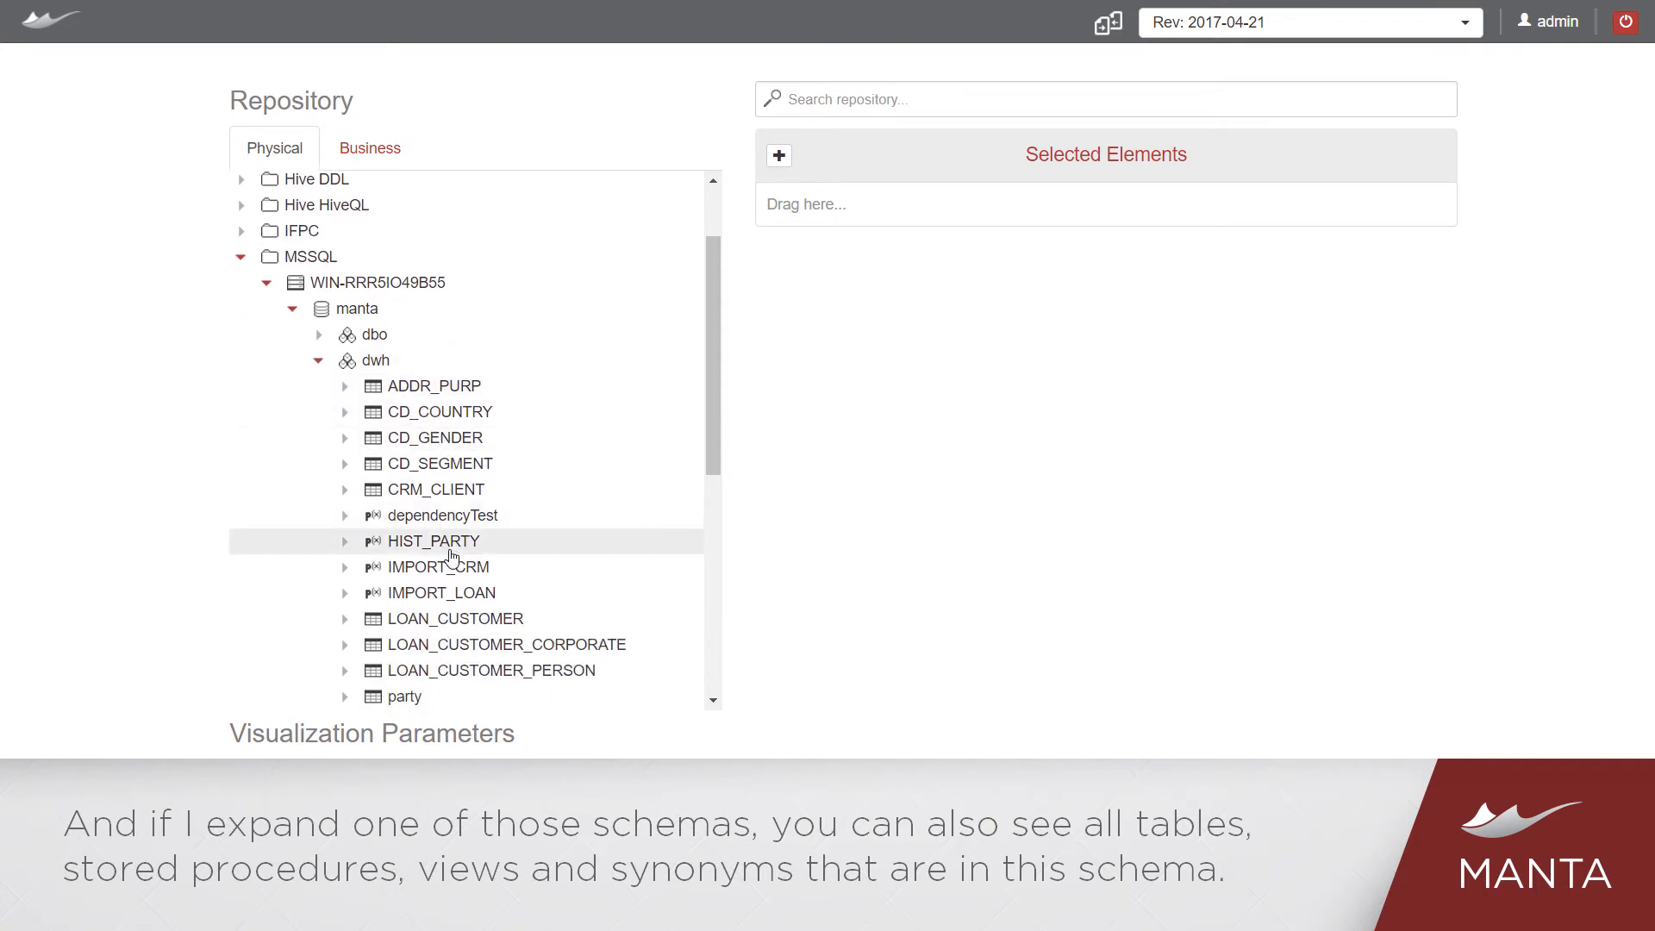
scroll(down, 3)
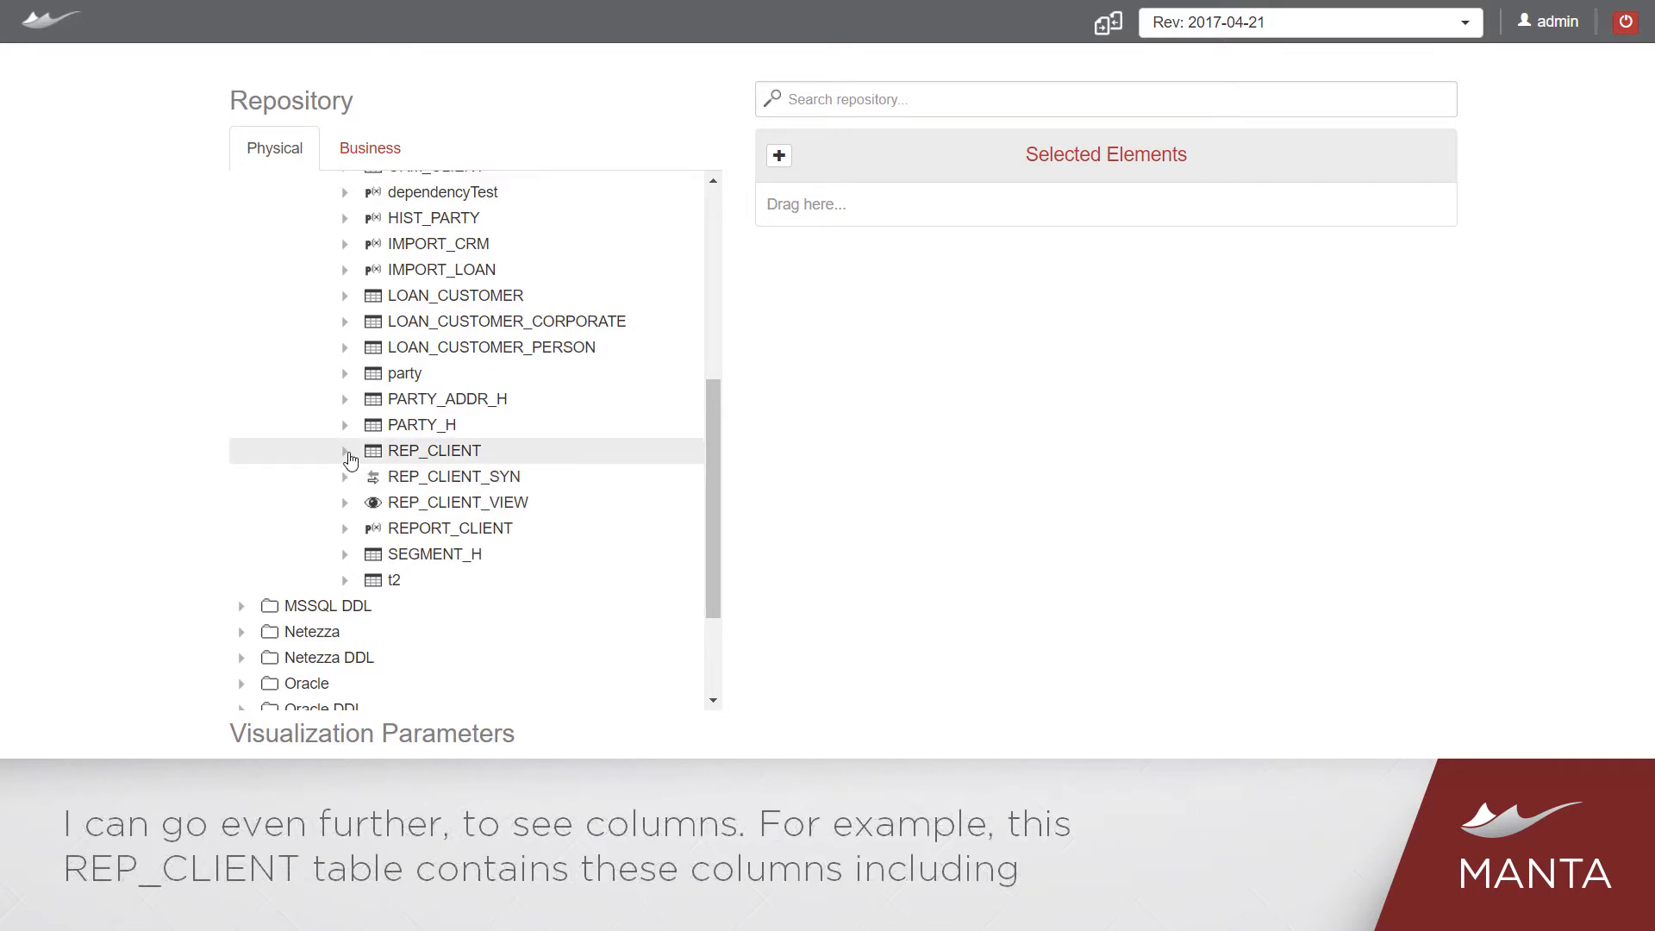
click(345, 450)
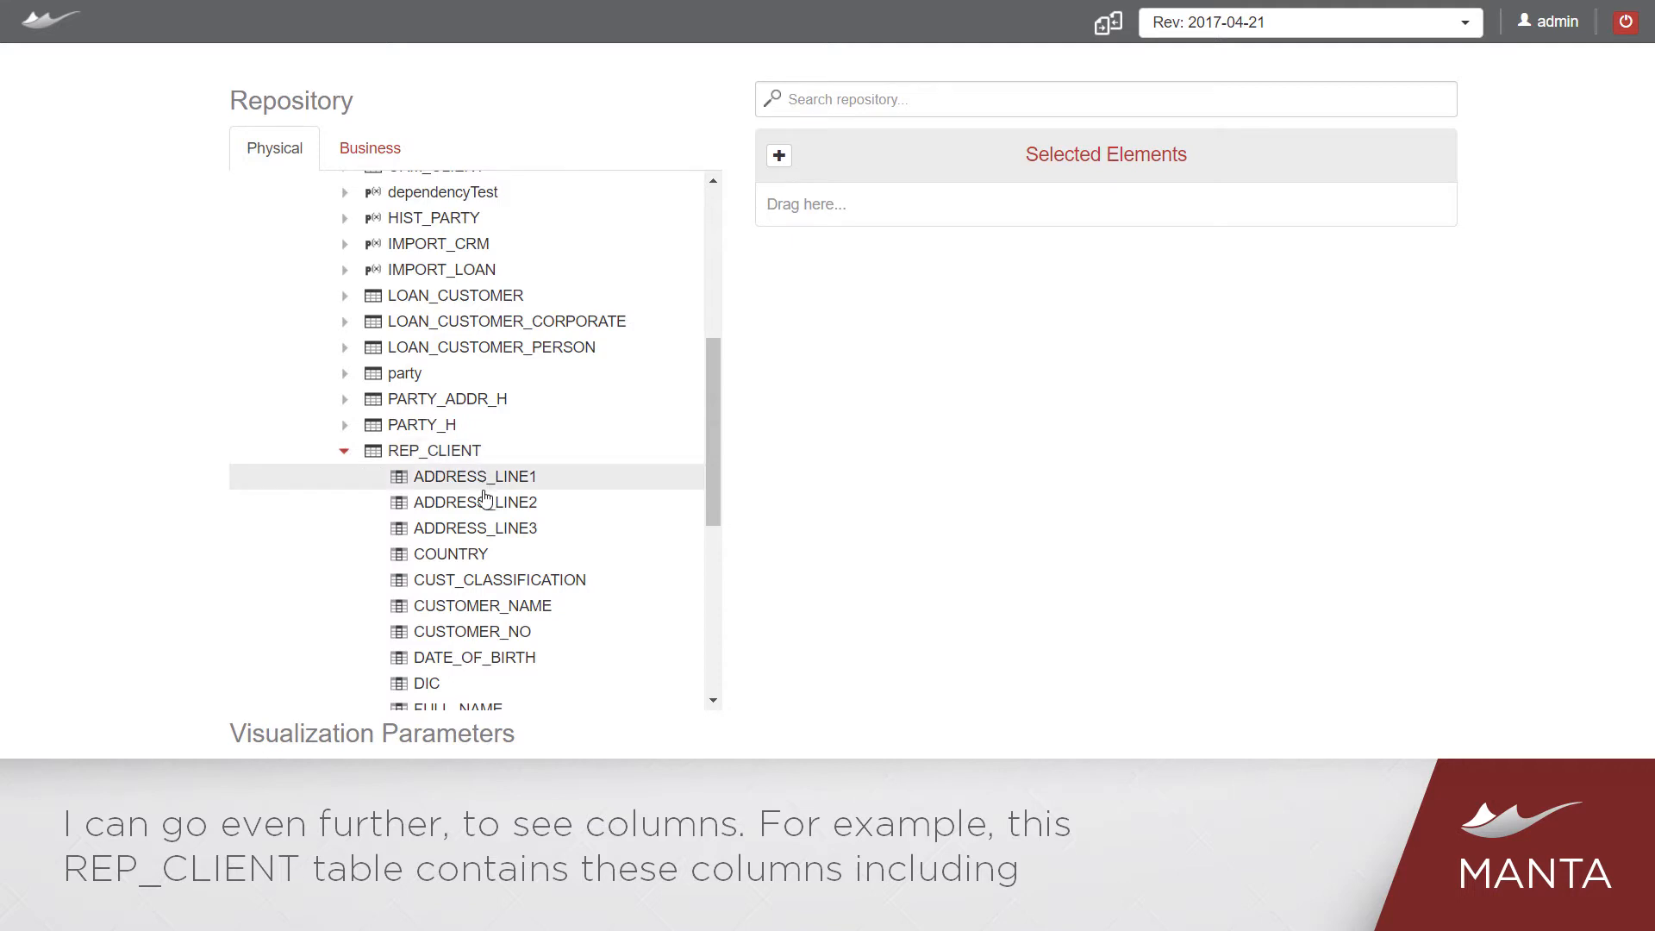
scroll(down, 3)
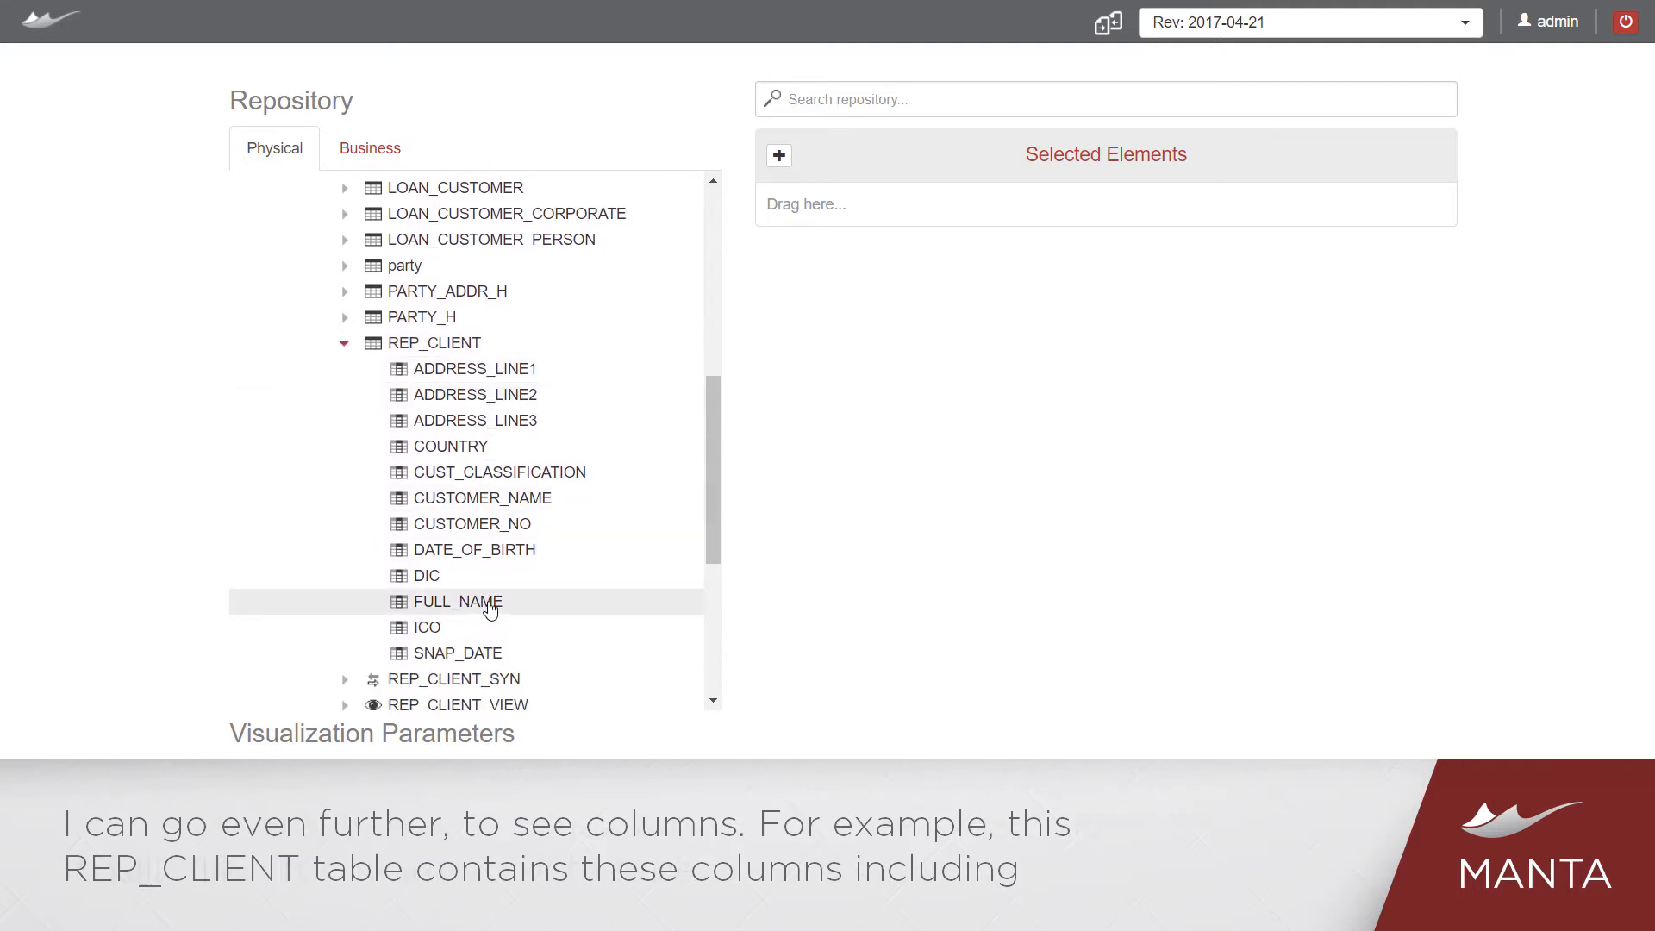
Step: Inspect the FULL_NAME column, then drag REP_CLIENT into Selected Elements with High detail, Both directions, depth 3
click(459, 600)
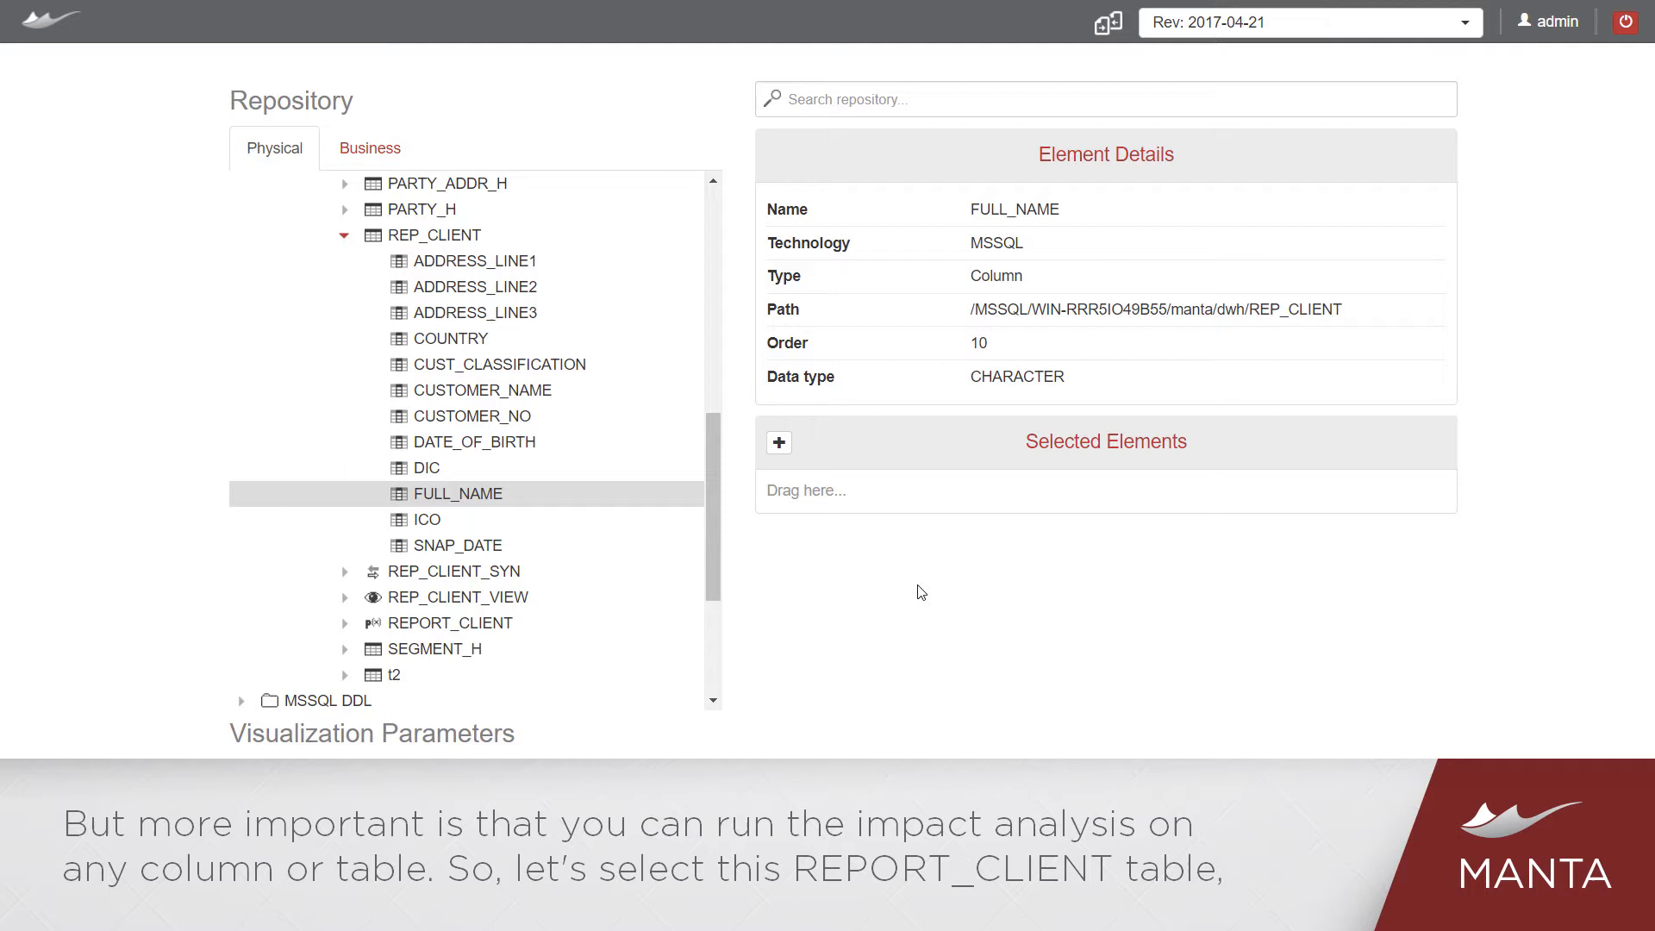
drag(430, 234, 934, 497)
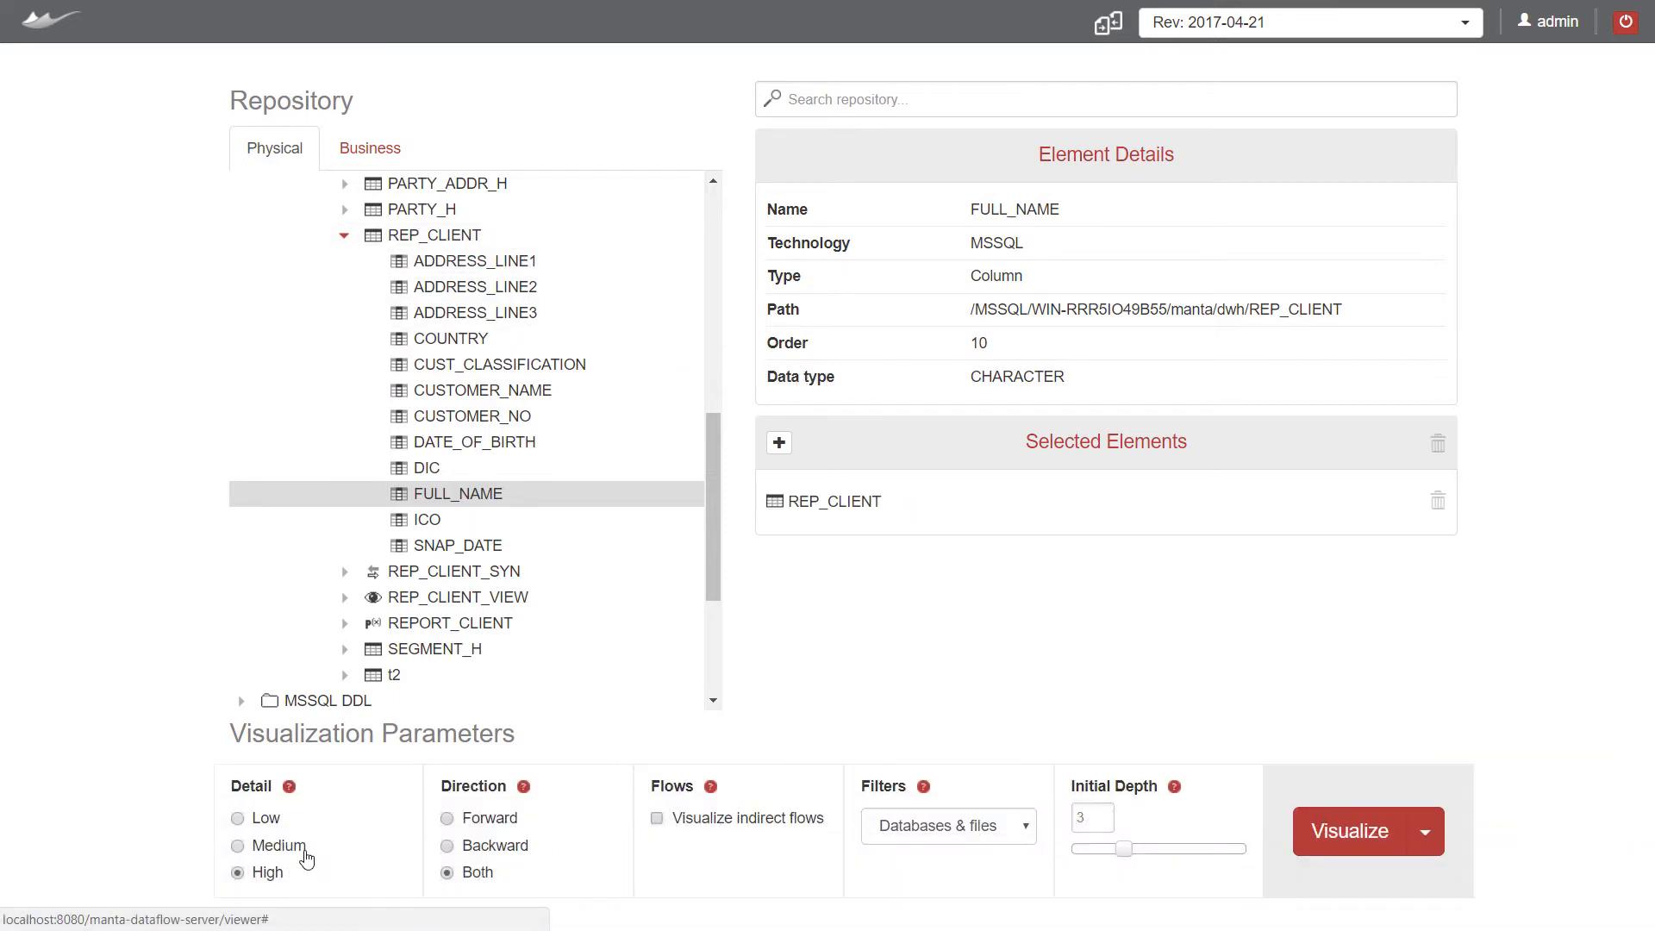
click(944, 826)
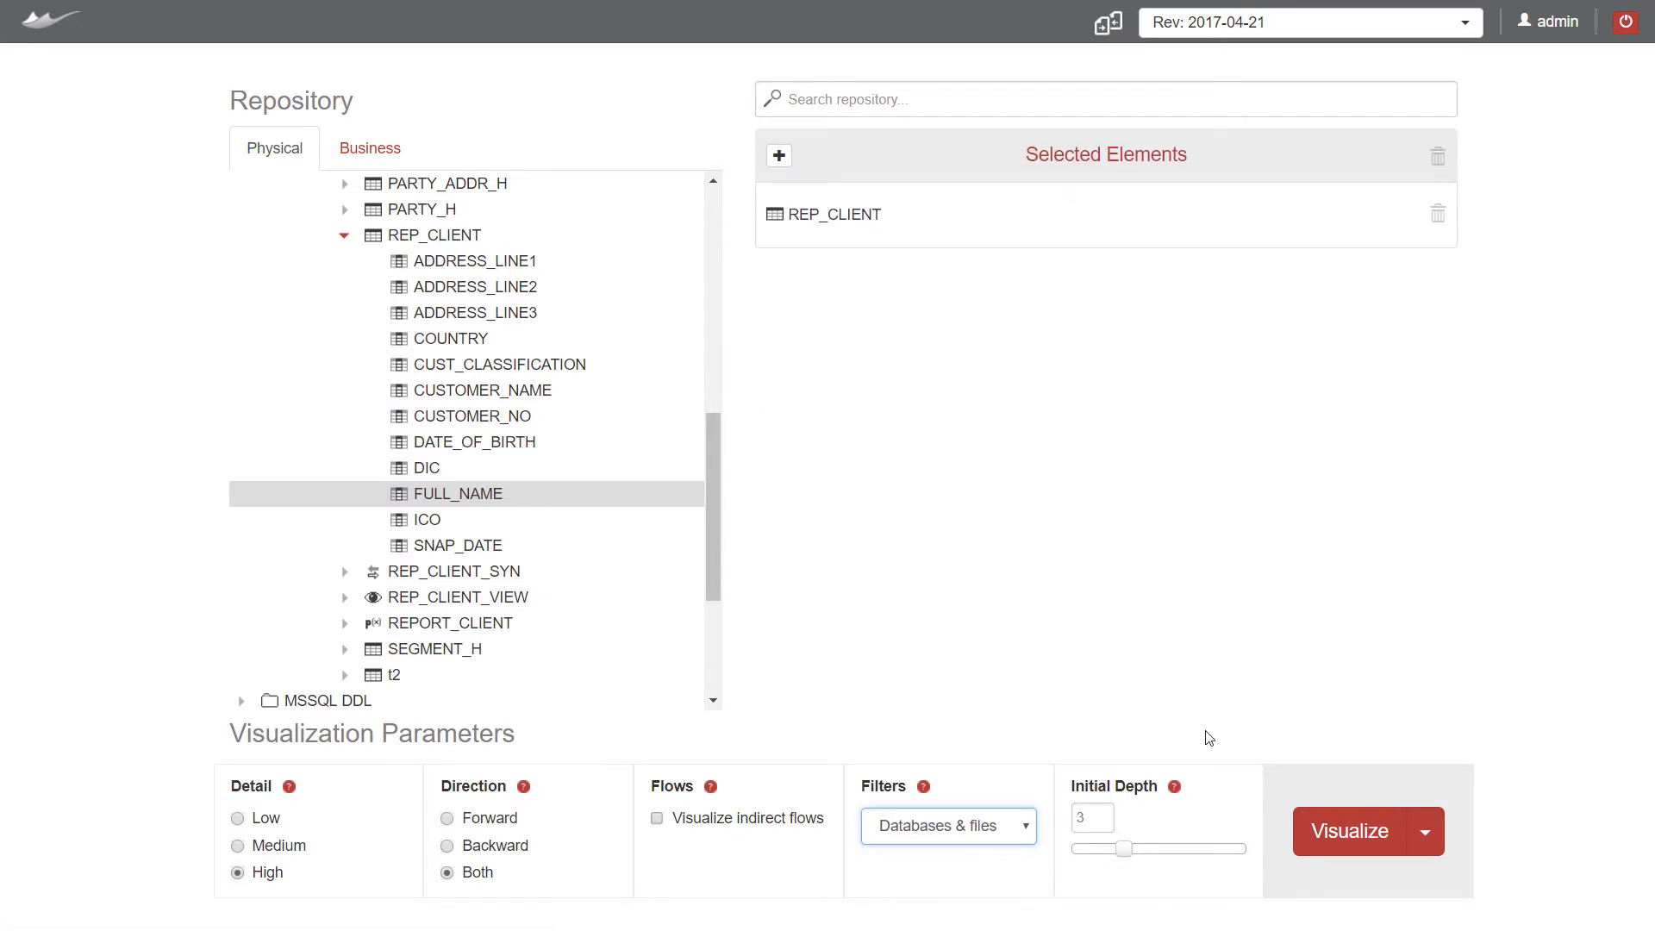
Step: Visualize REP_CLIENT's lineage showing upstream dwh tables and the REP_CLIENT_SYN synonym
click(1348, 831)
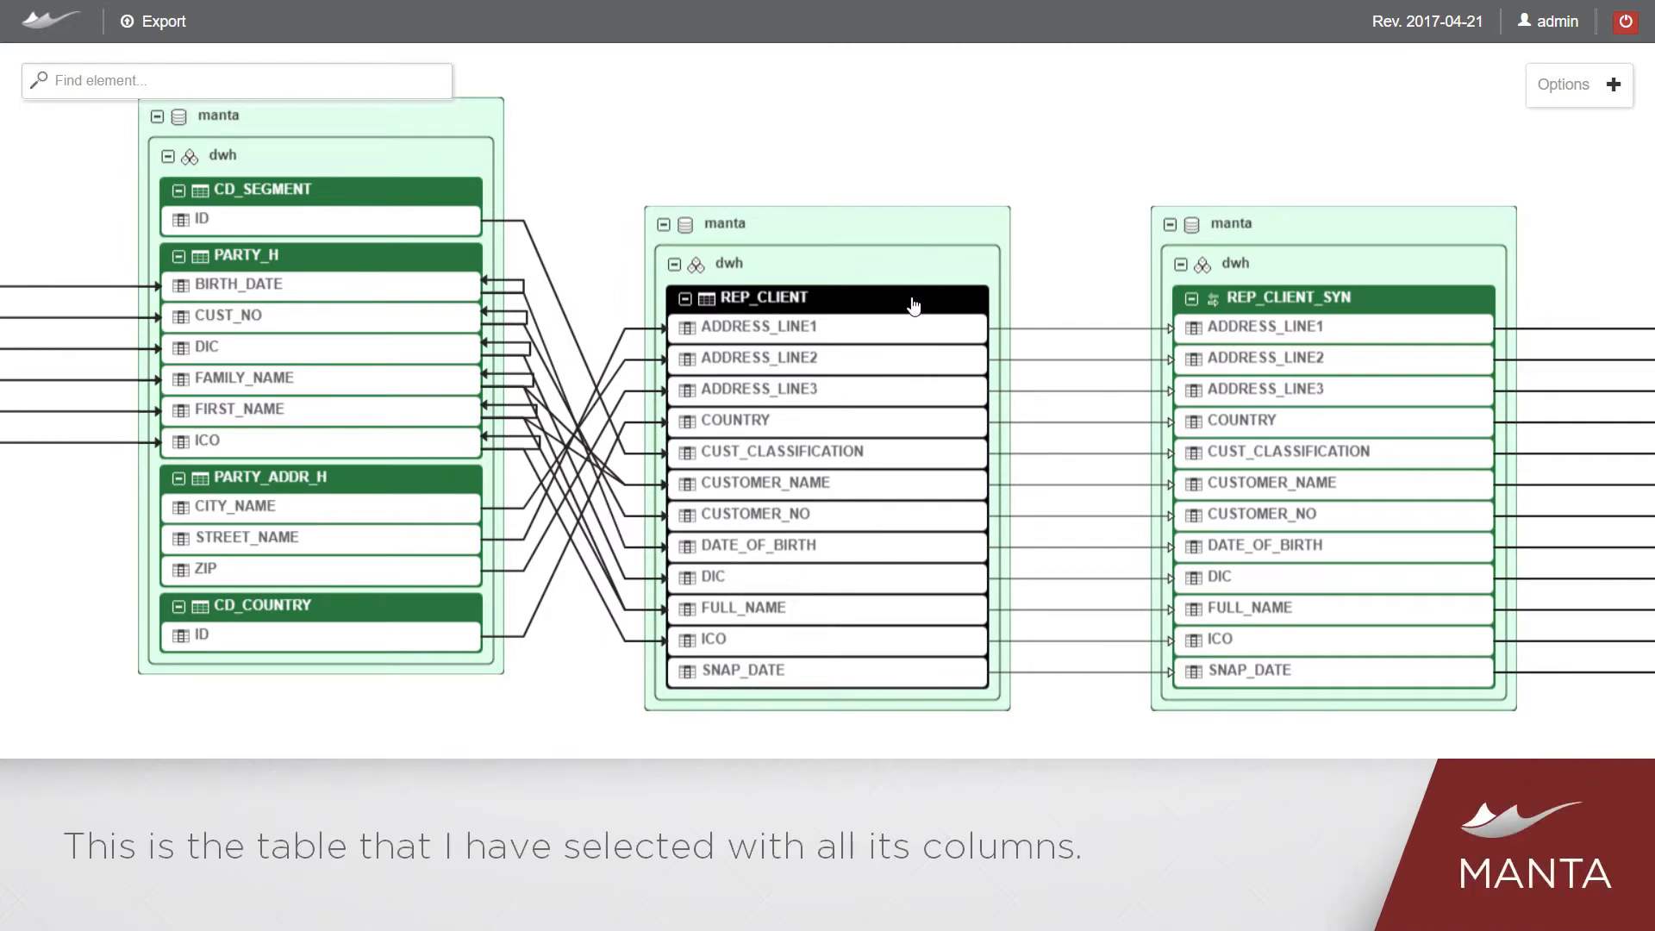
mouse_move(900, 705)
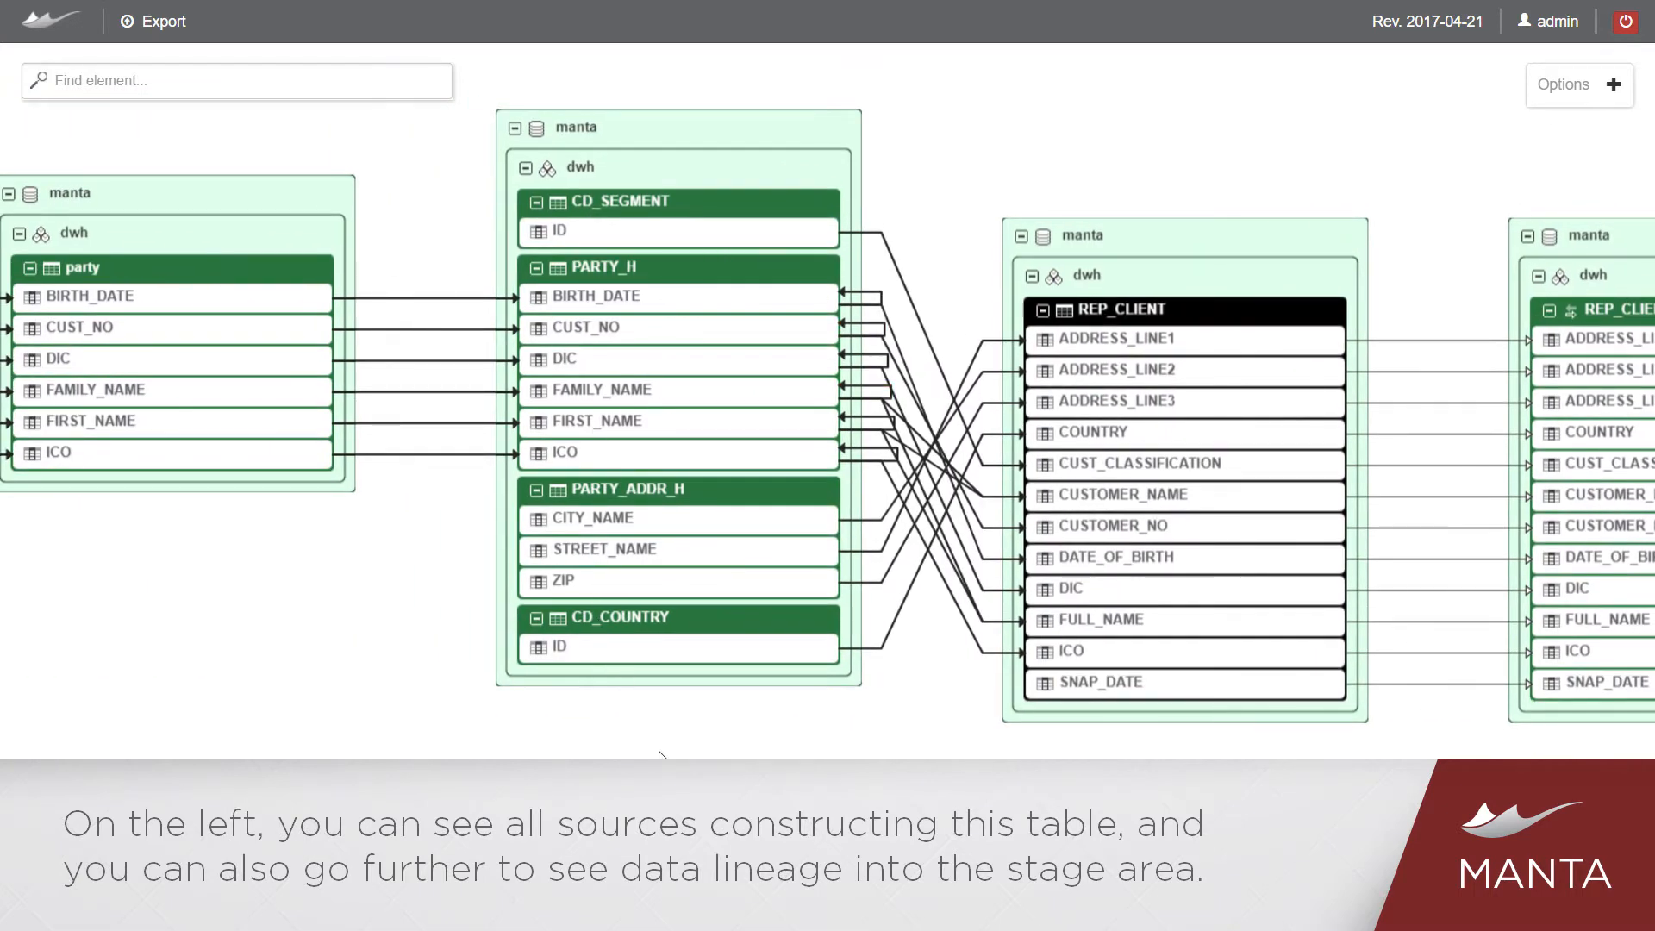
mouse_move(1111, 722)
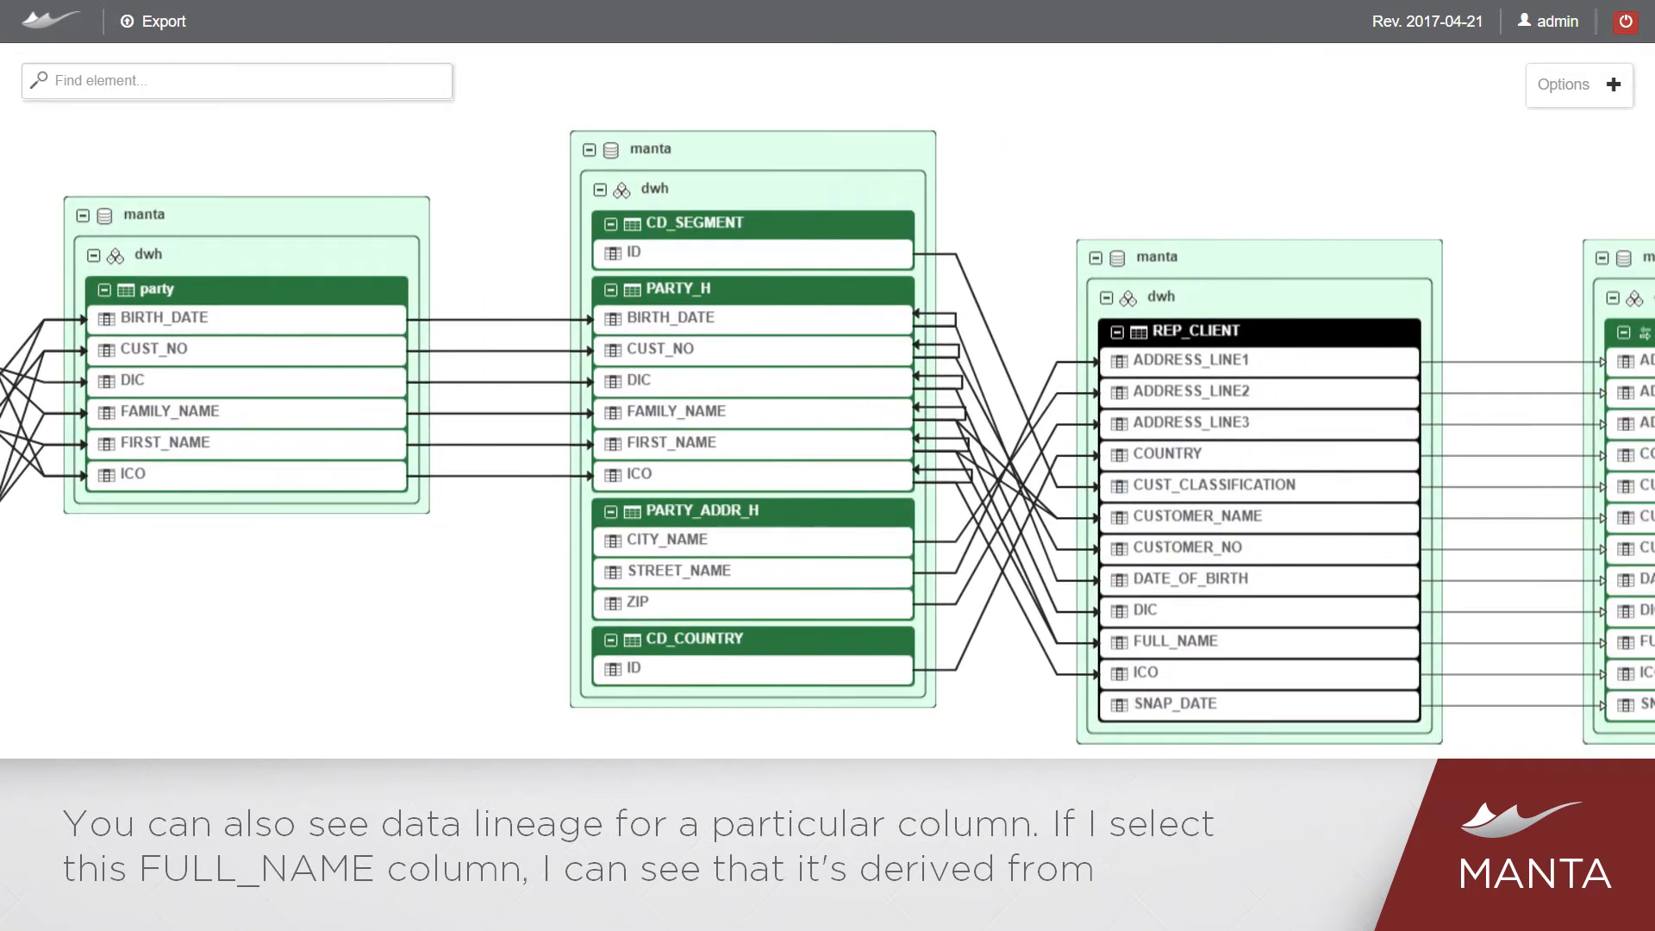
Step: Highlight FULL_NAME's lineage from FAMILY_NAME/FIRST_NAME and show its attributes (order 10, CHARACTER)
click(1193, 641)
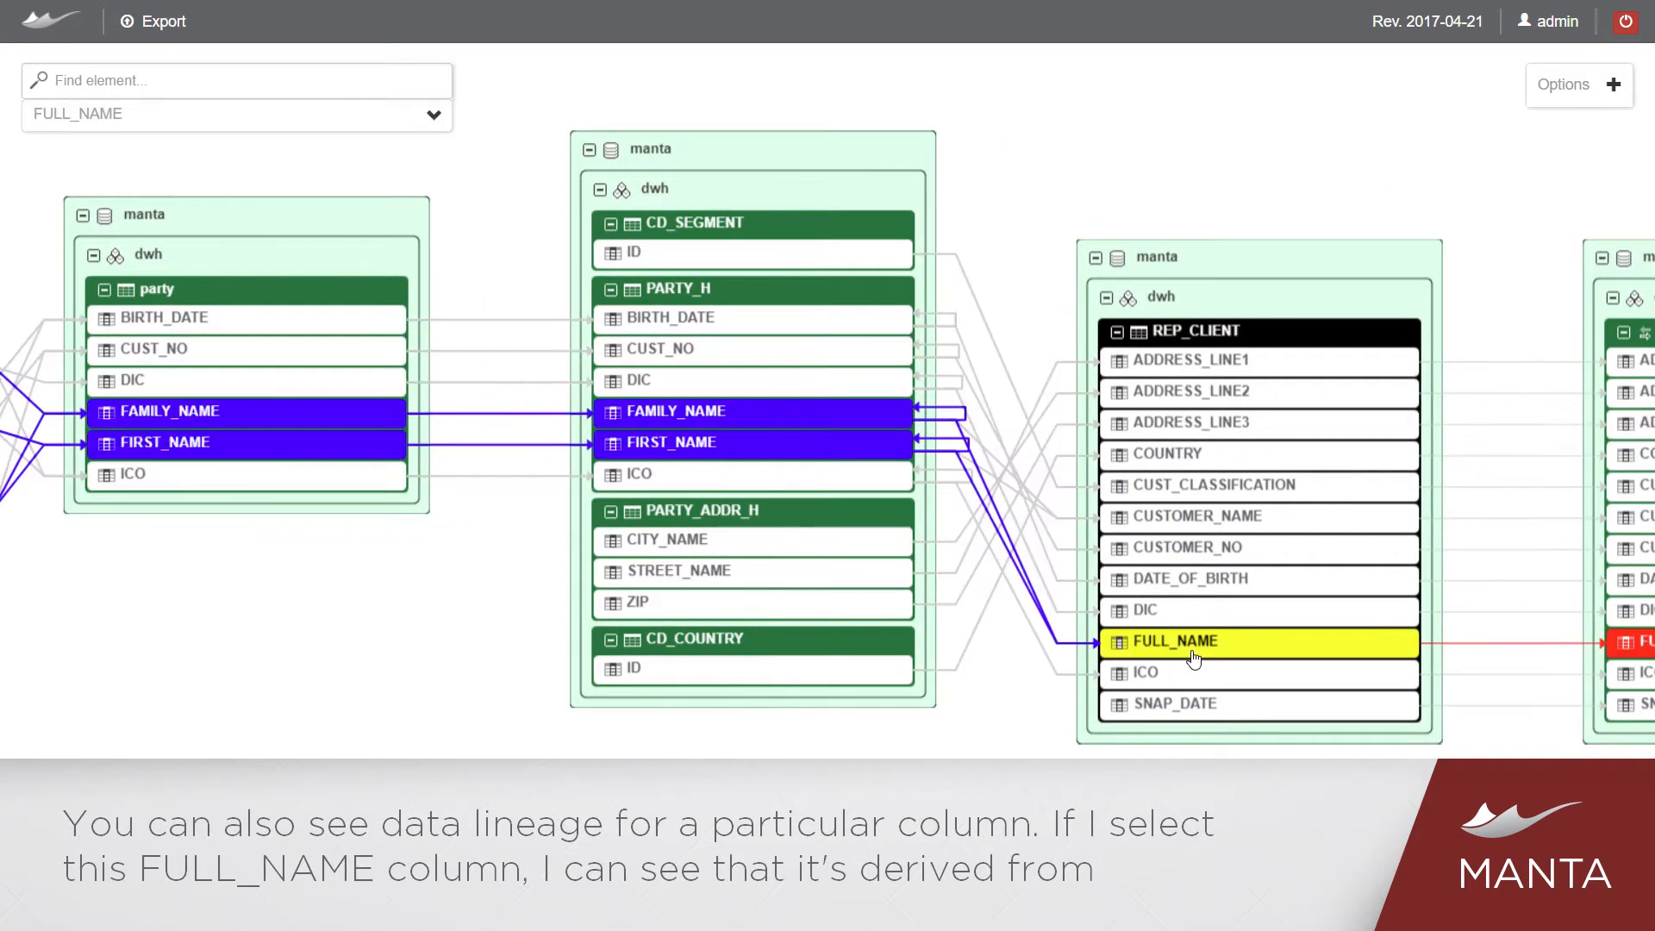
mouse_move(762, 491)
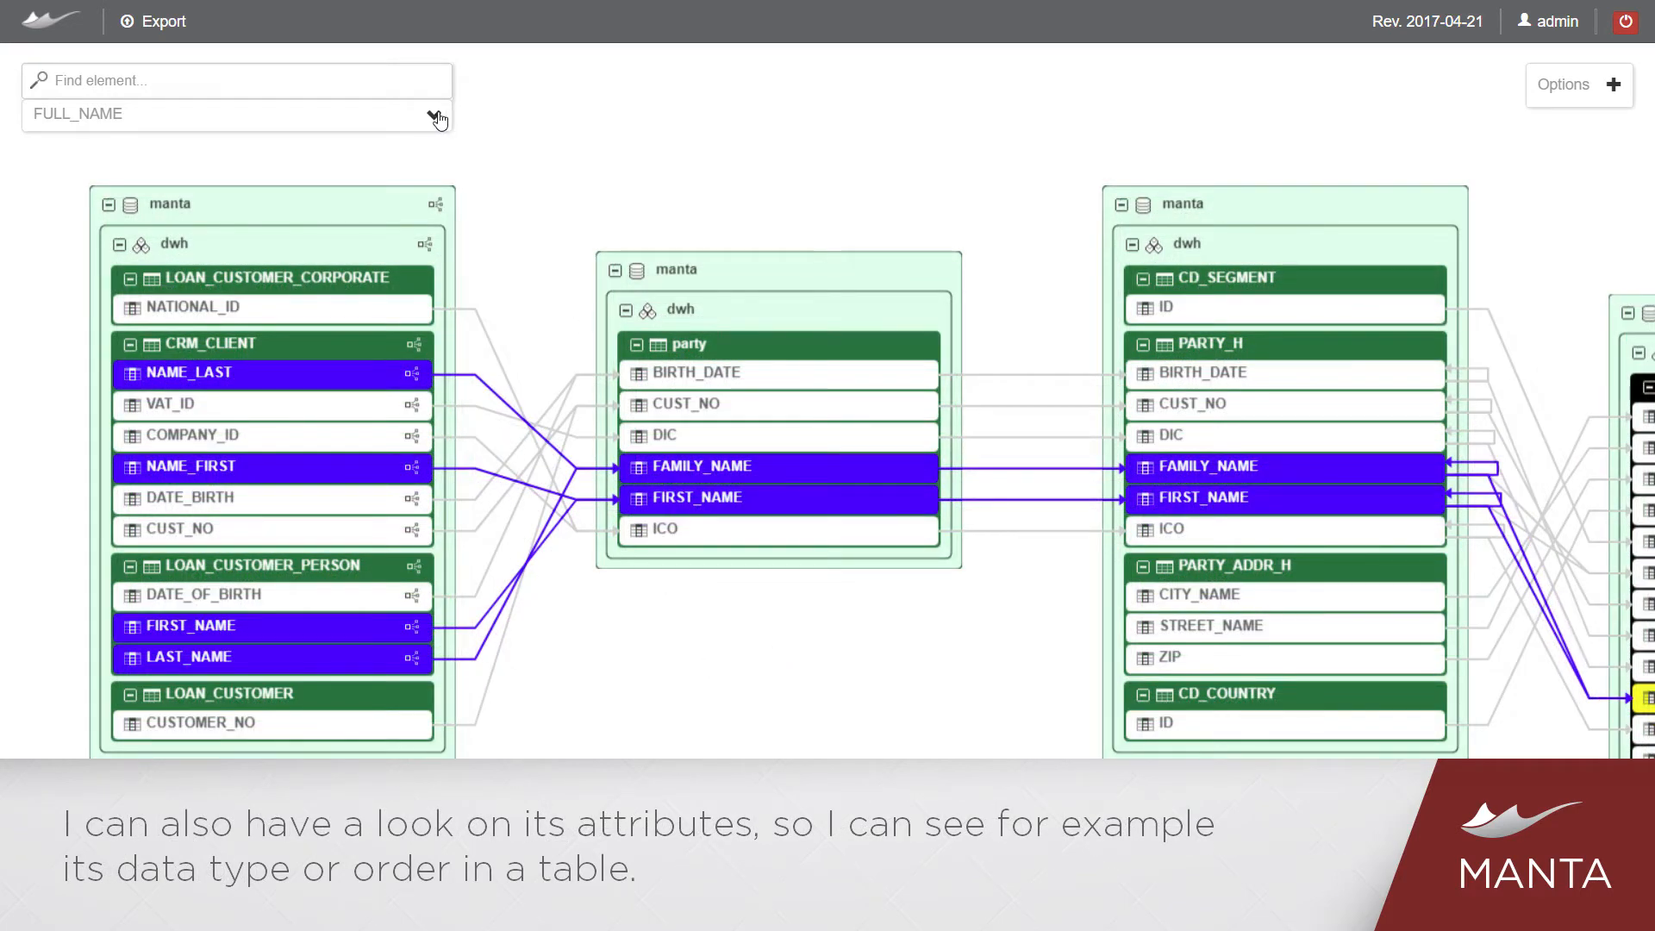
click(436, 119)
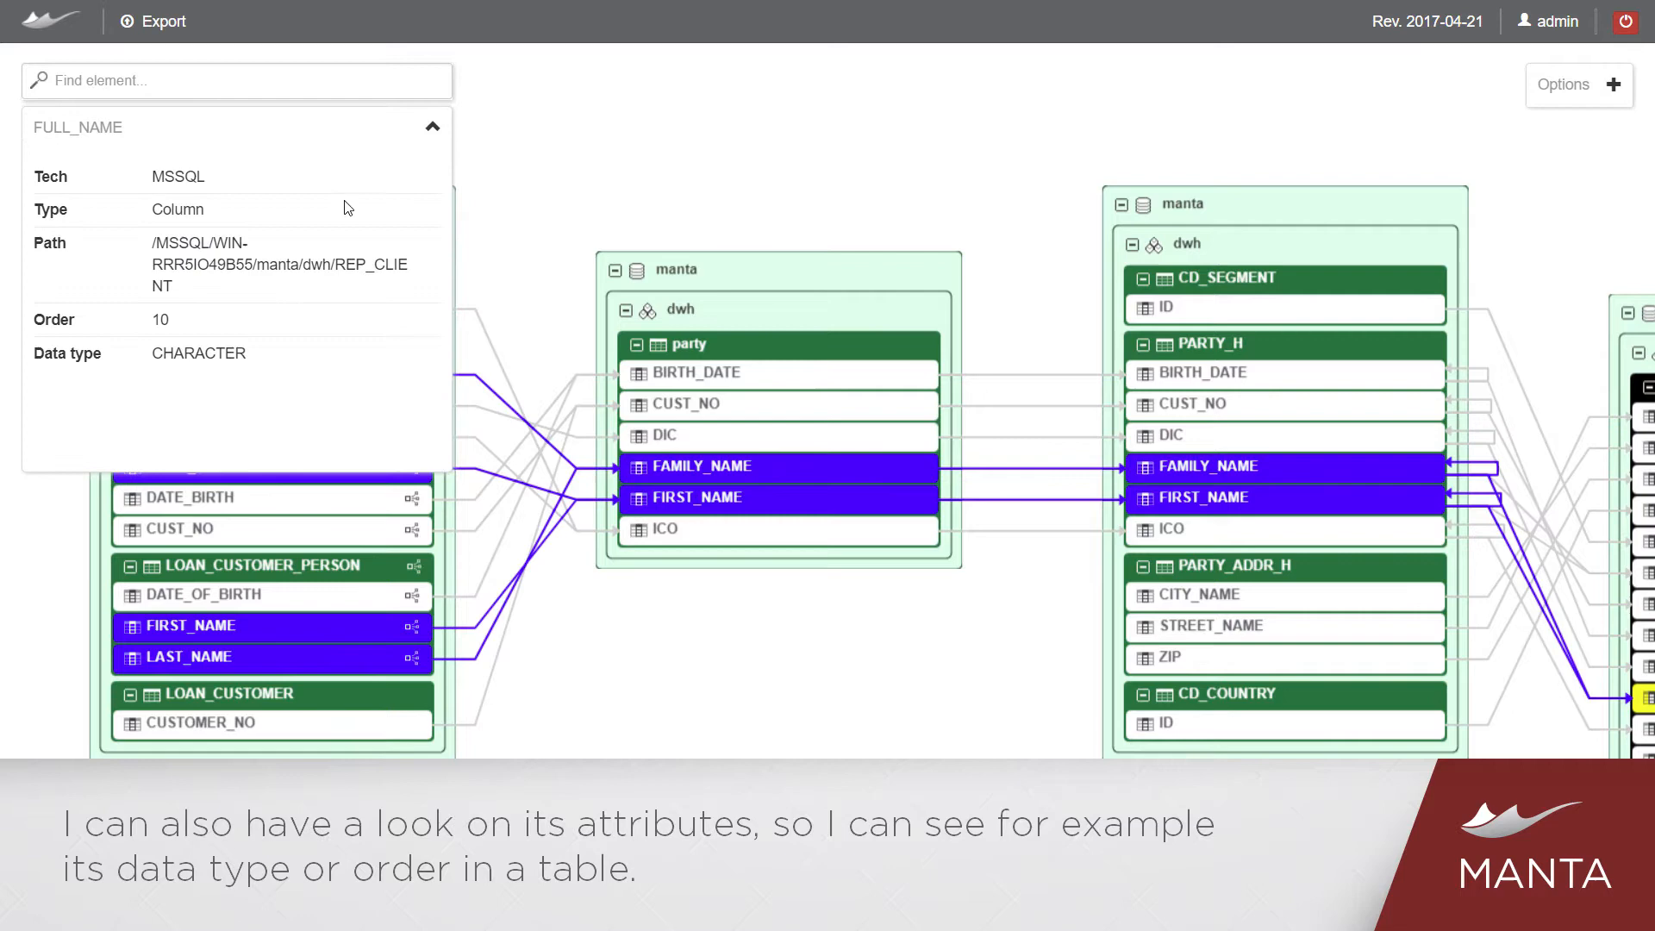
mouse_move(248, 402)
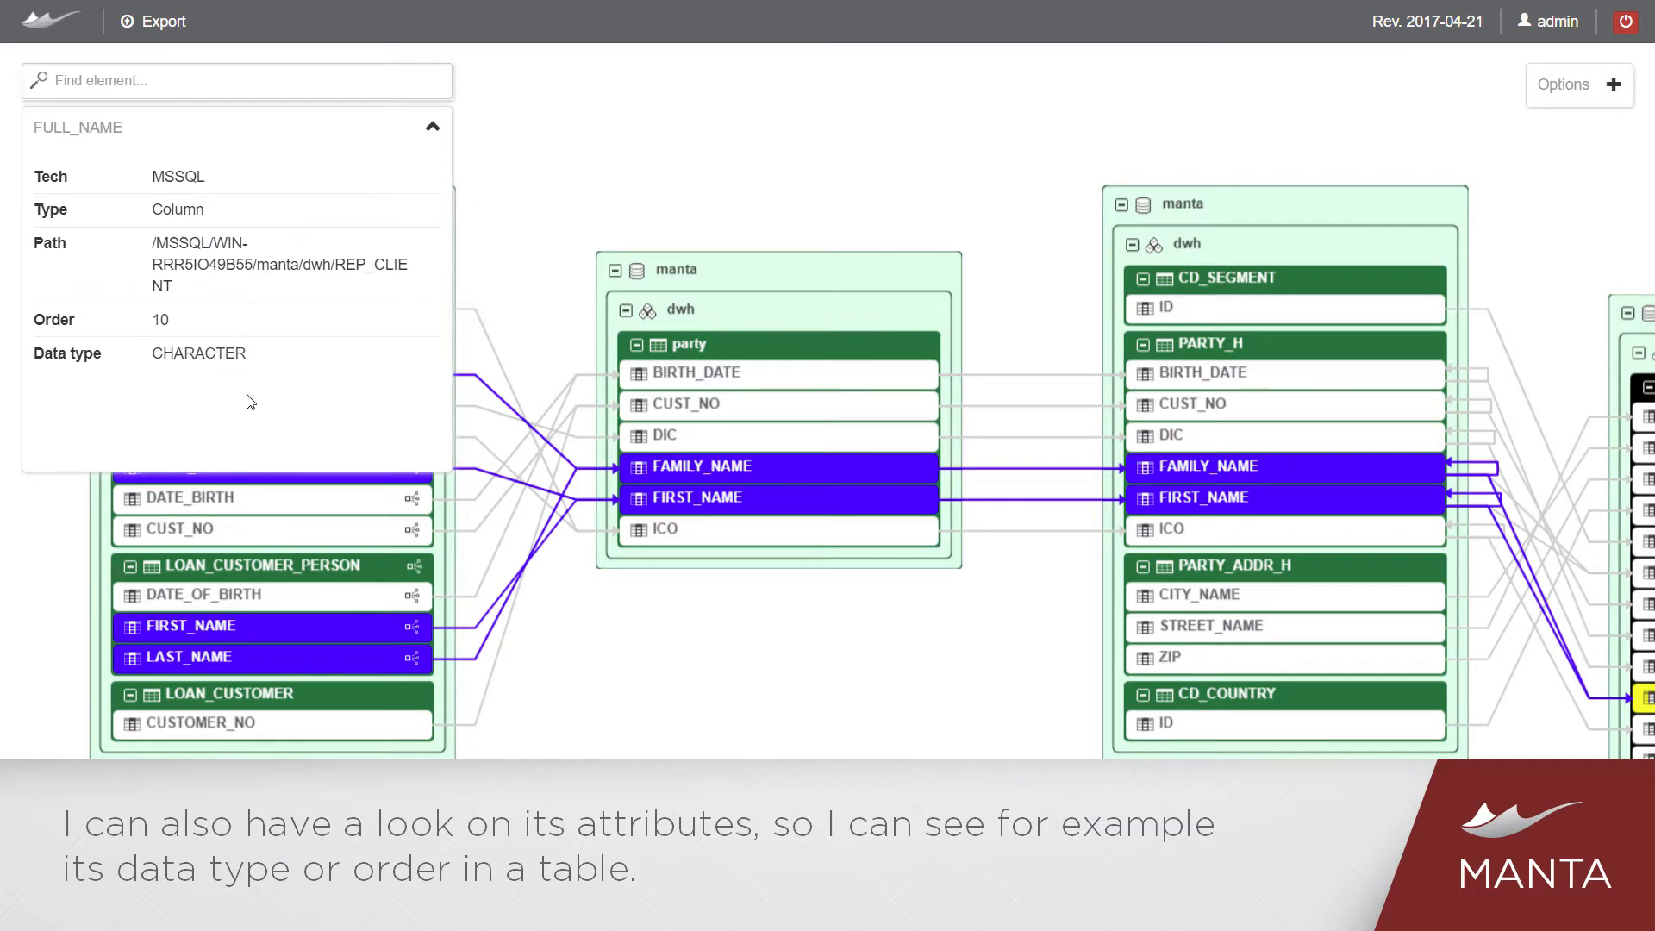
mouse_move(179, 322)
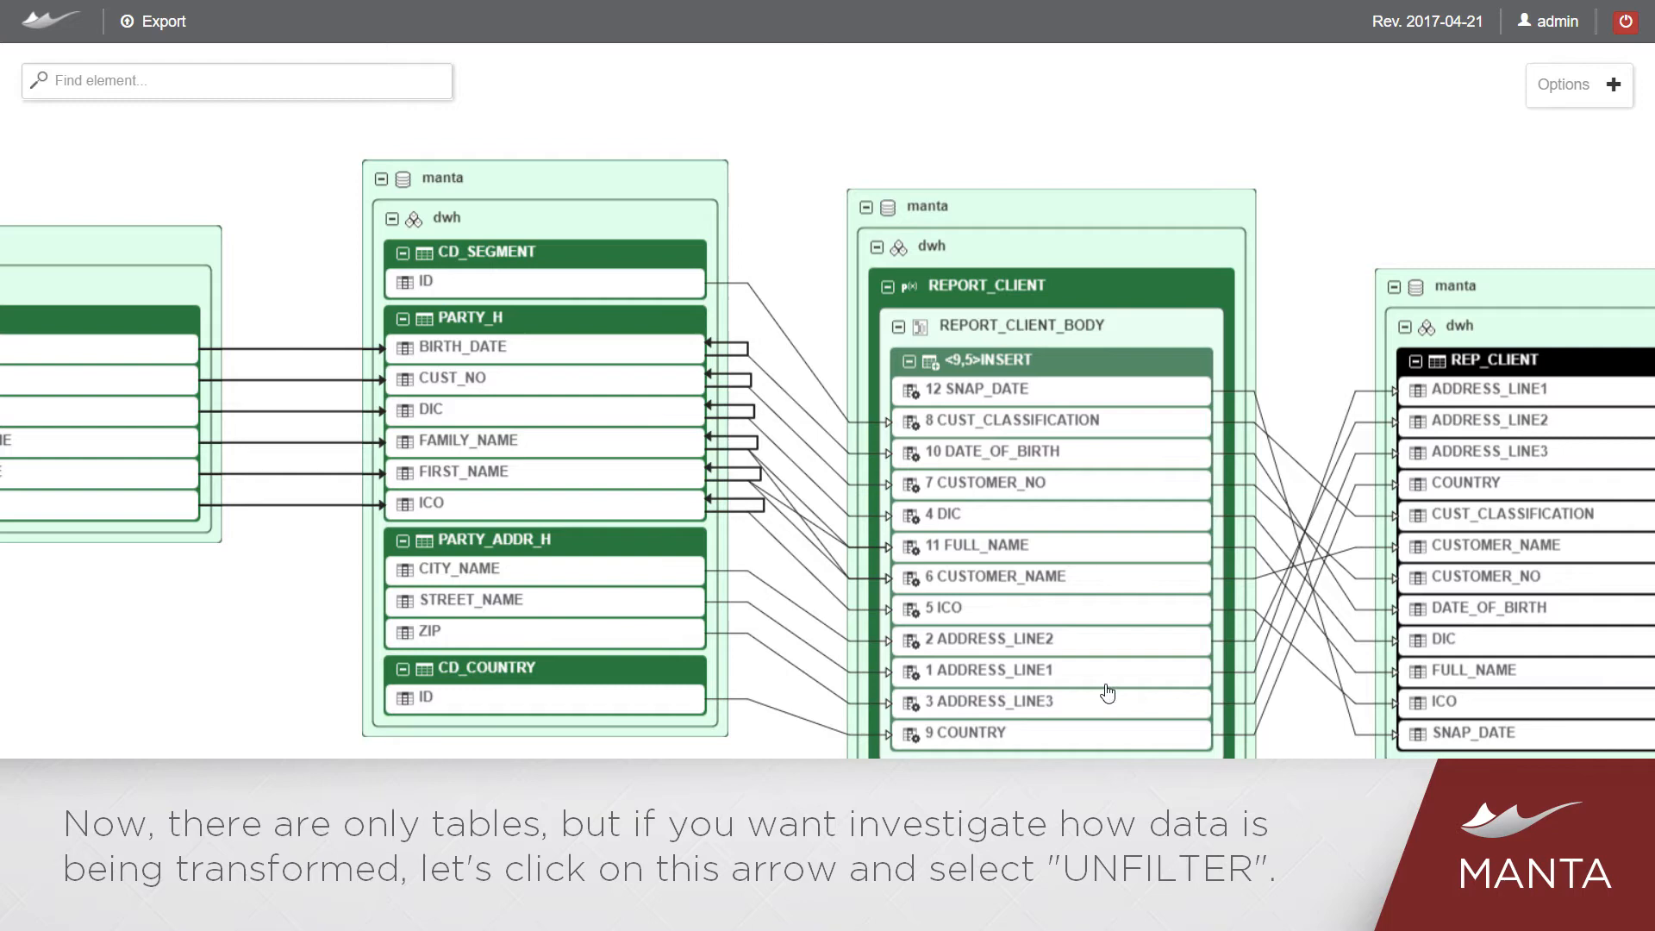
mouse_move(1129, 688)
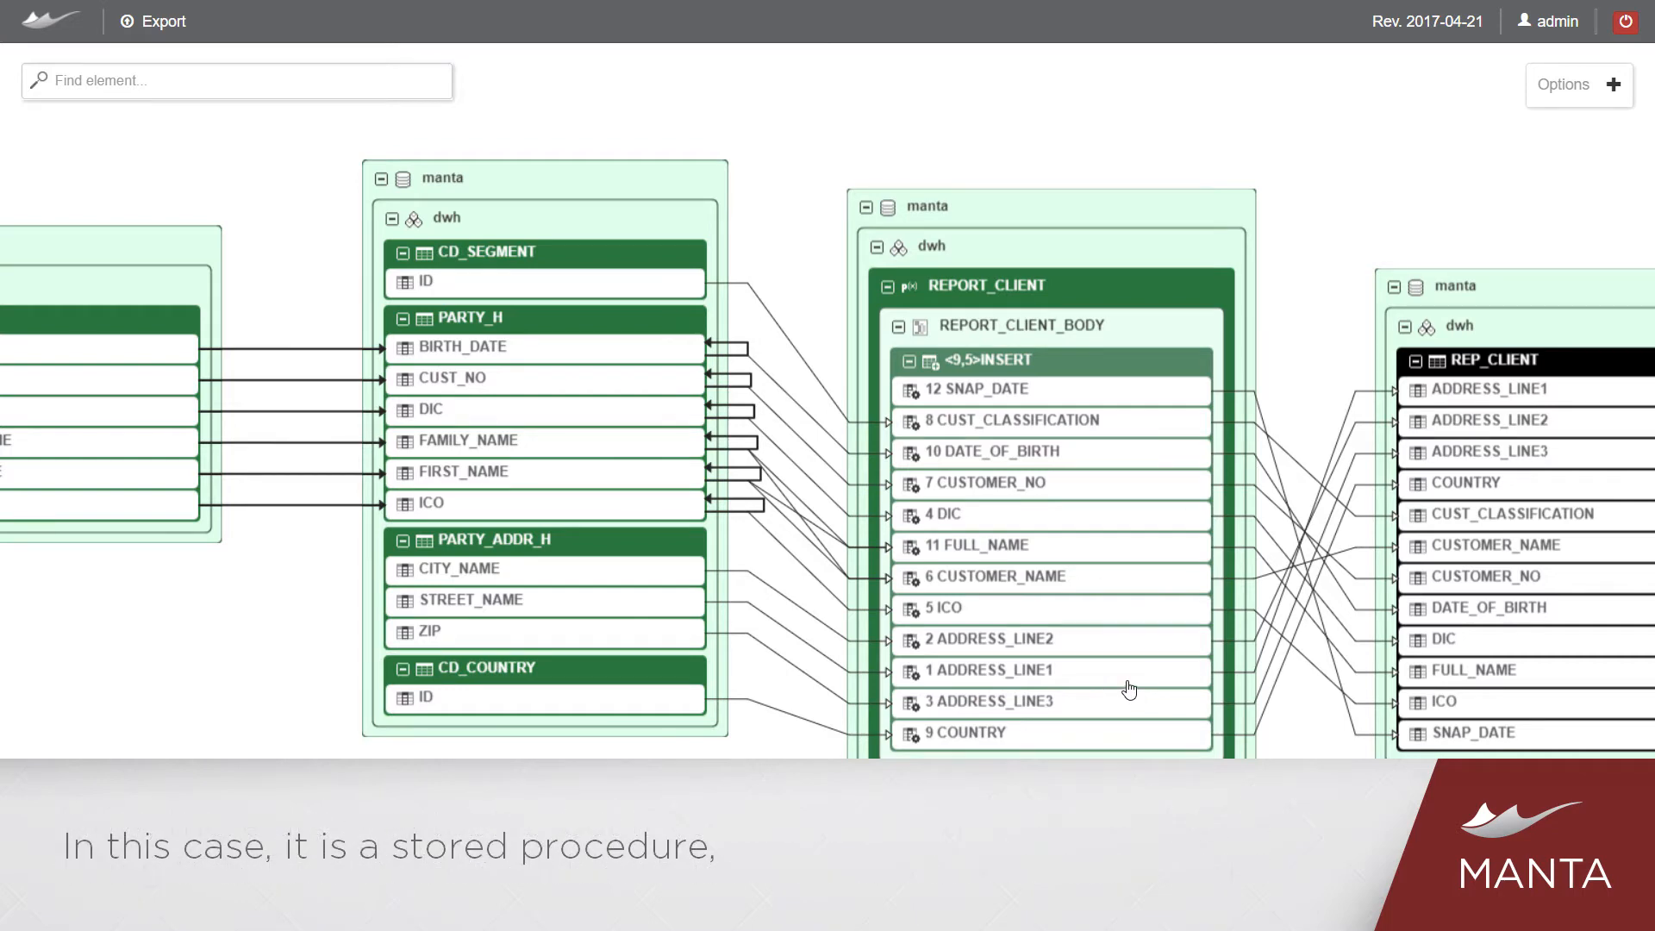
mouse_move(1074, 398)
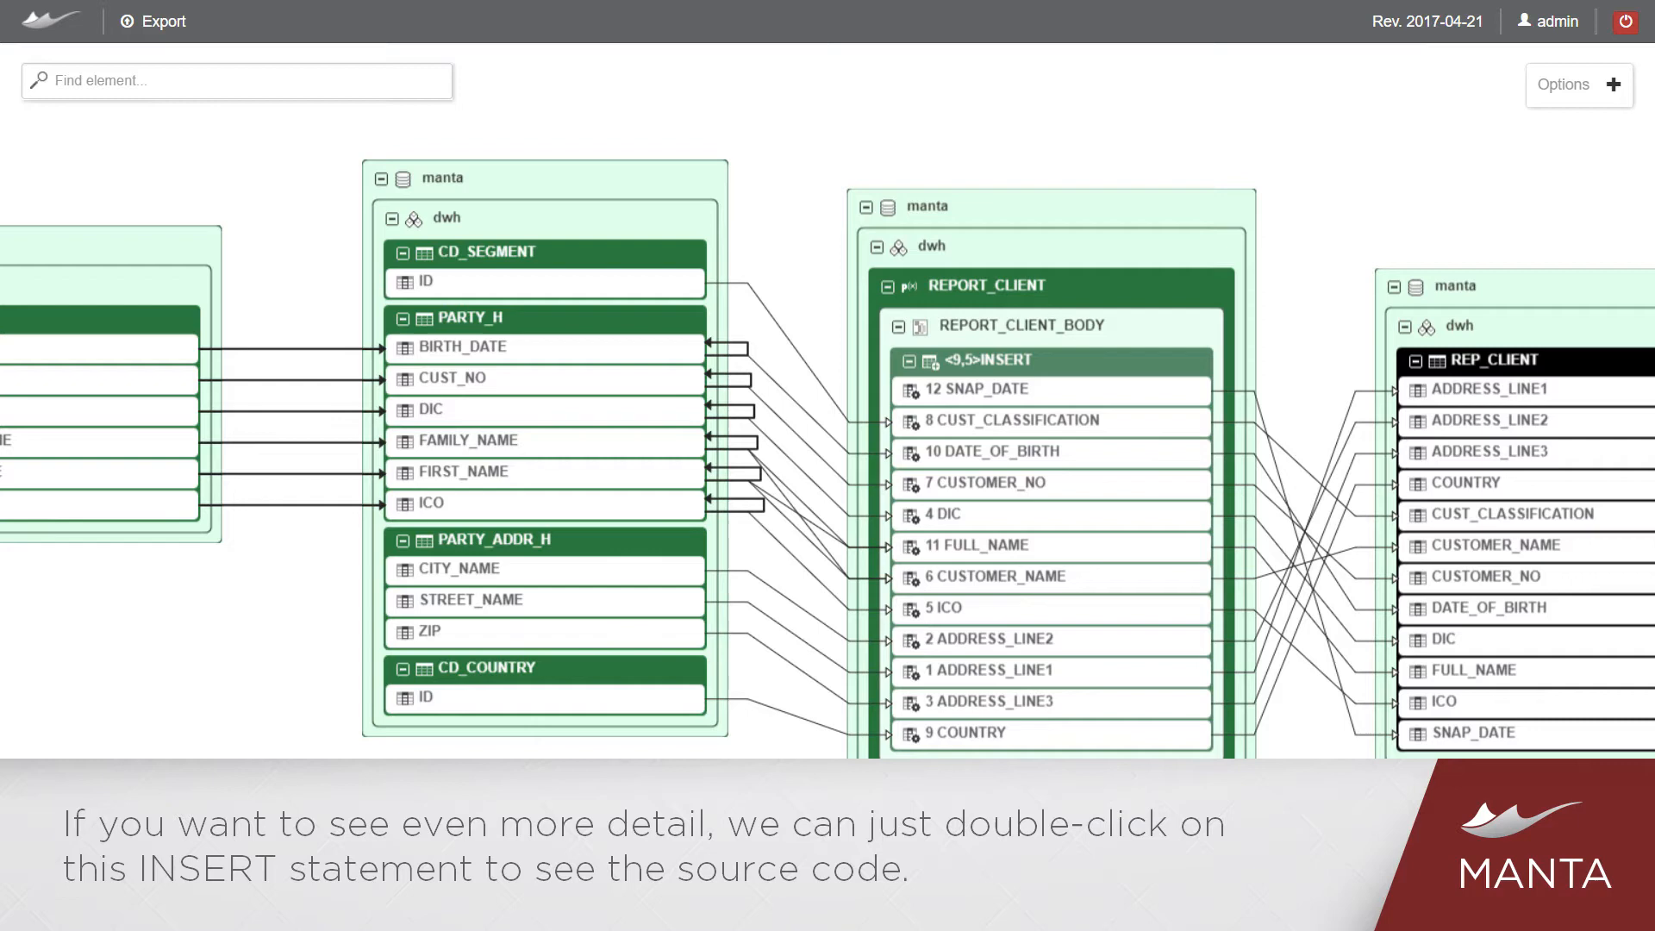
mouse_move(1017, 373)
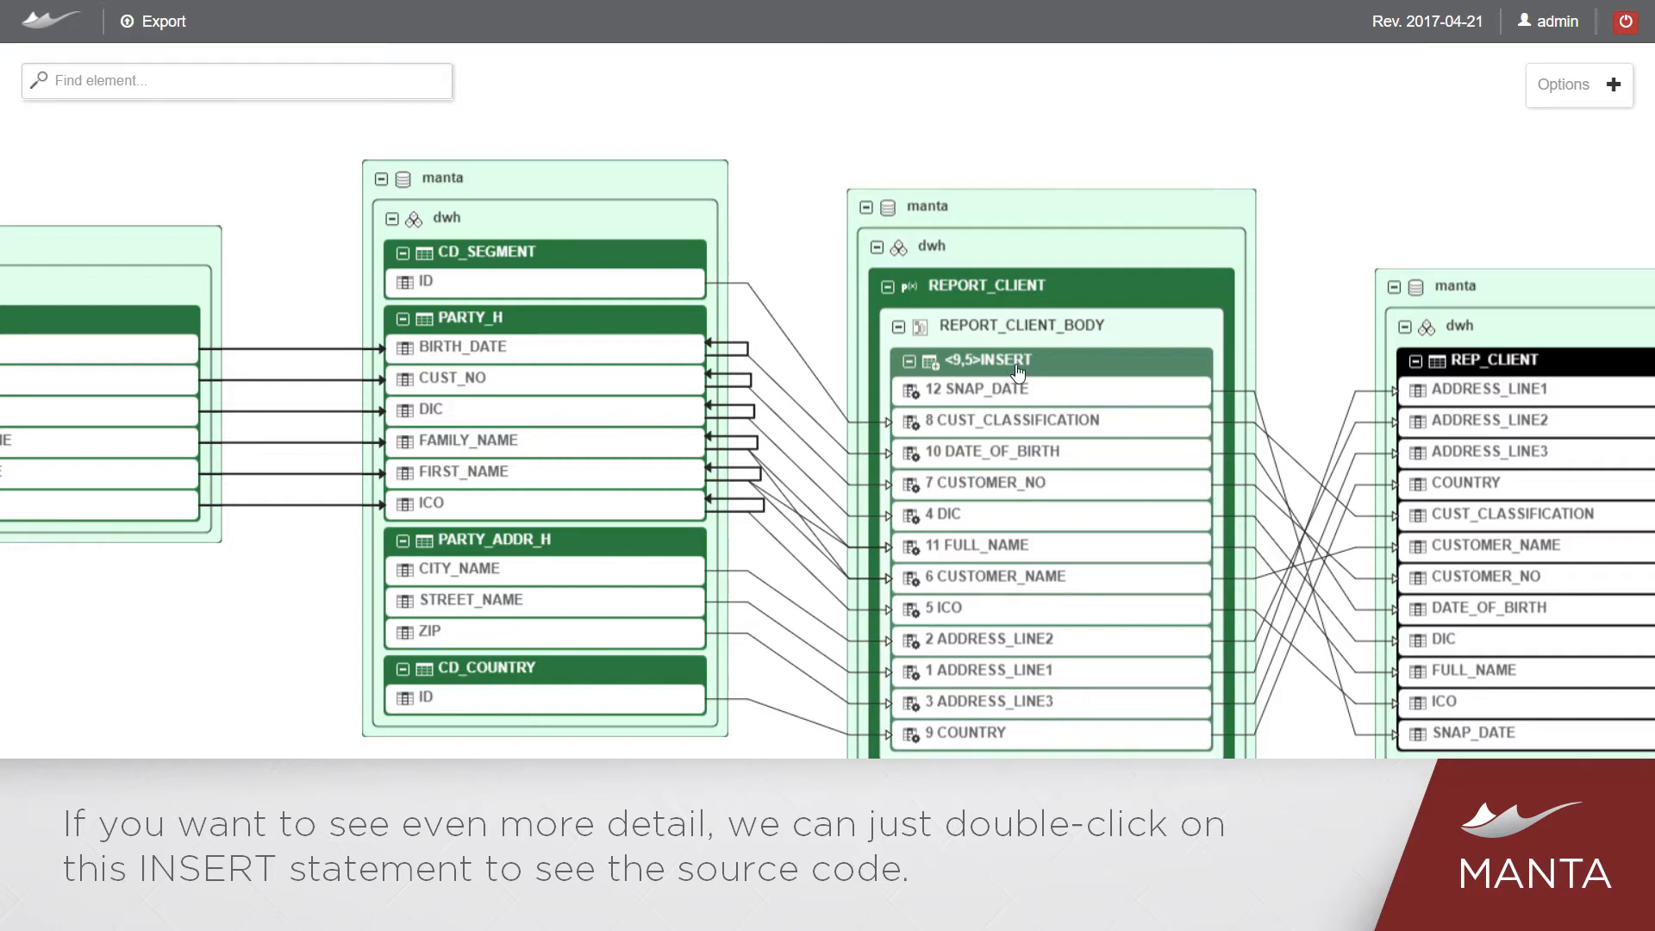
Step: View the <9,5>INSERT source code down to the FIRST_NAME-plus-FAMILY_NAME expression building FULL_NAME
double_click(974, 359)
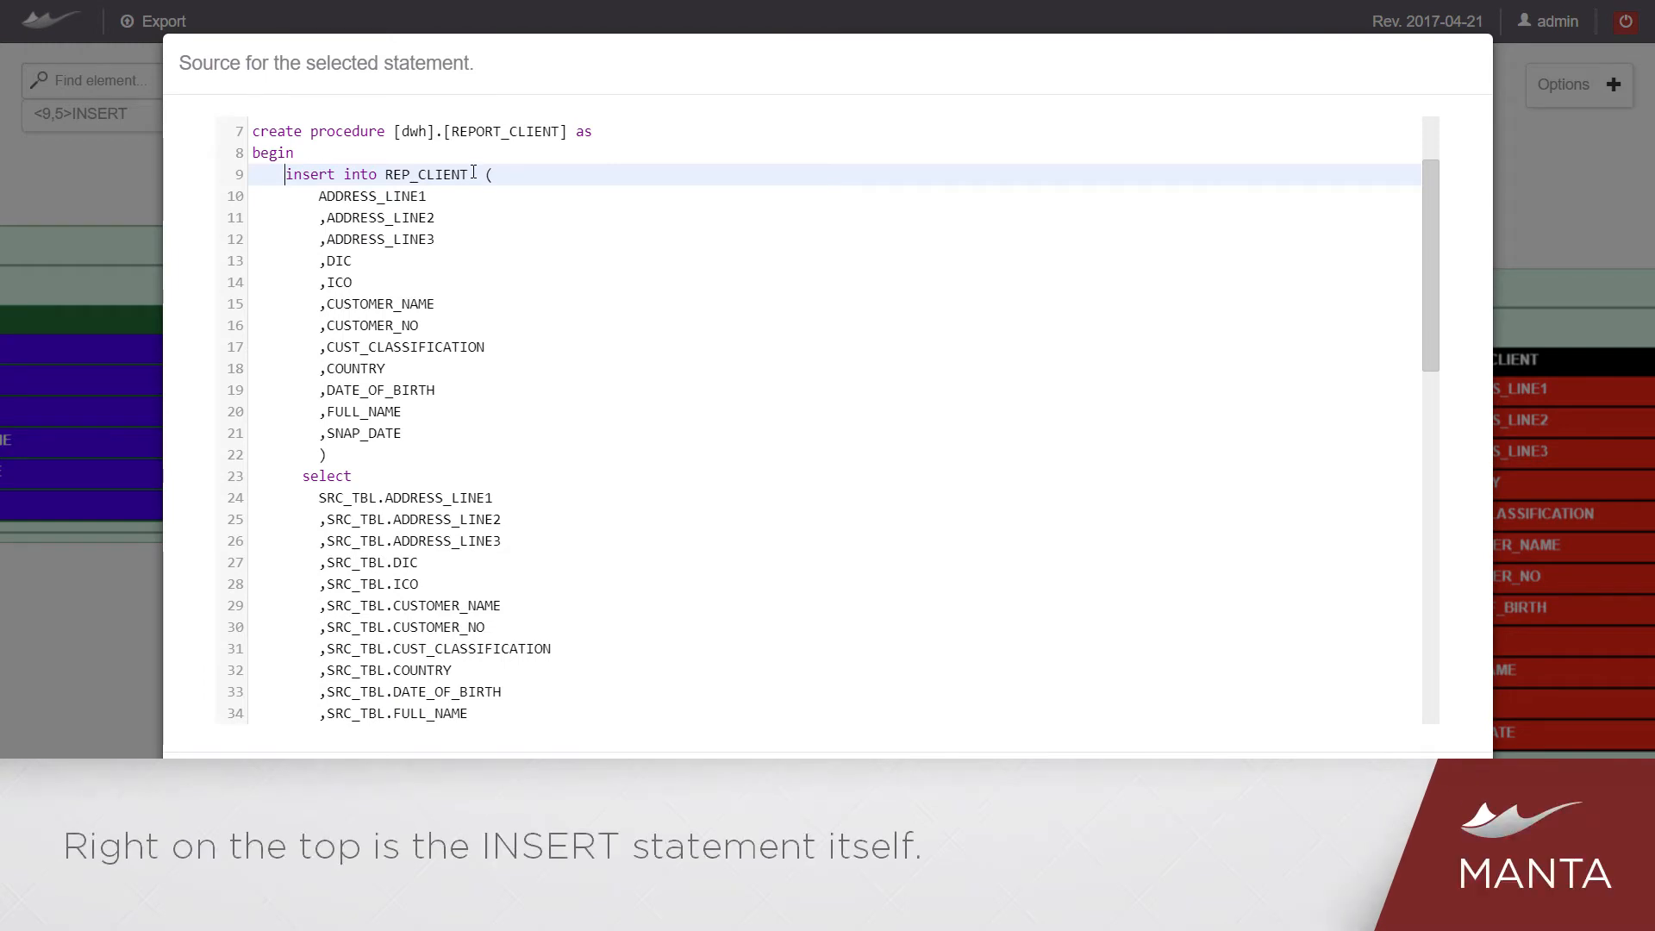
scroll(down, 3)
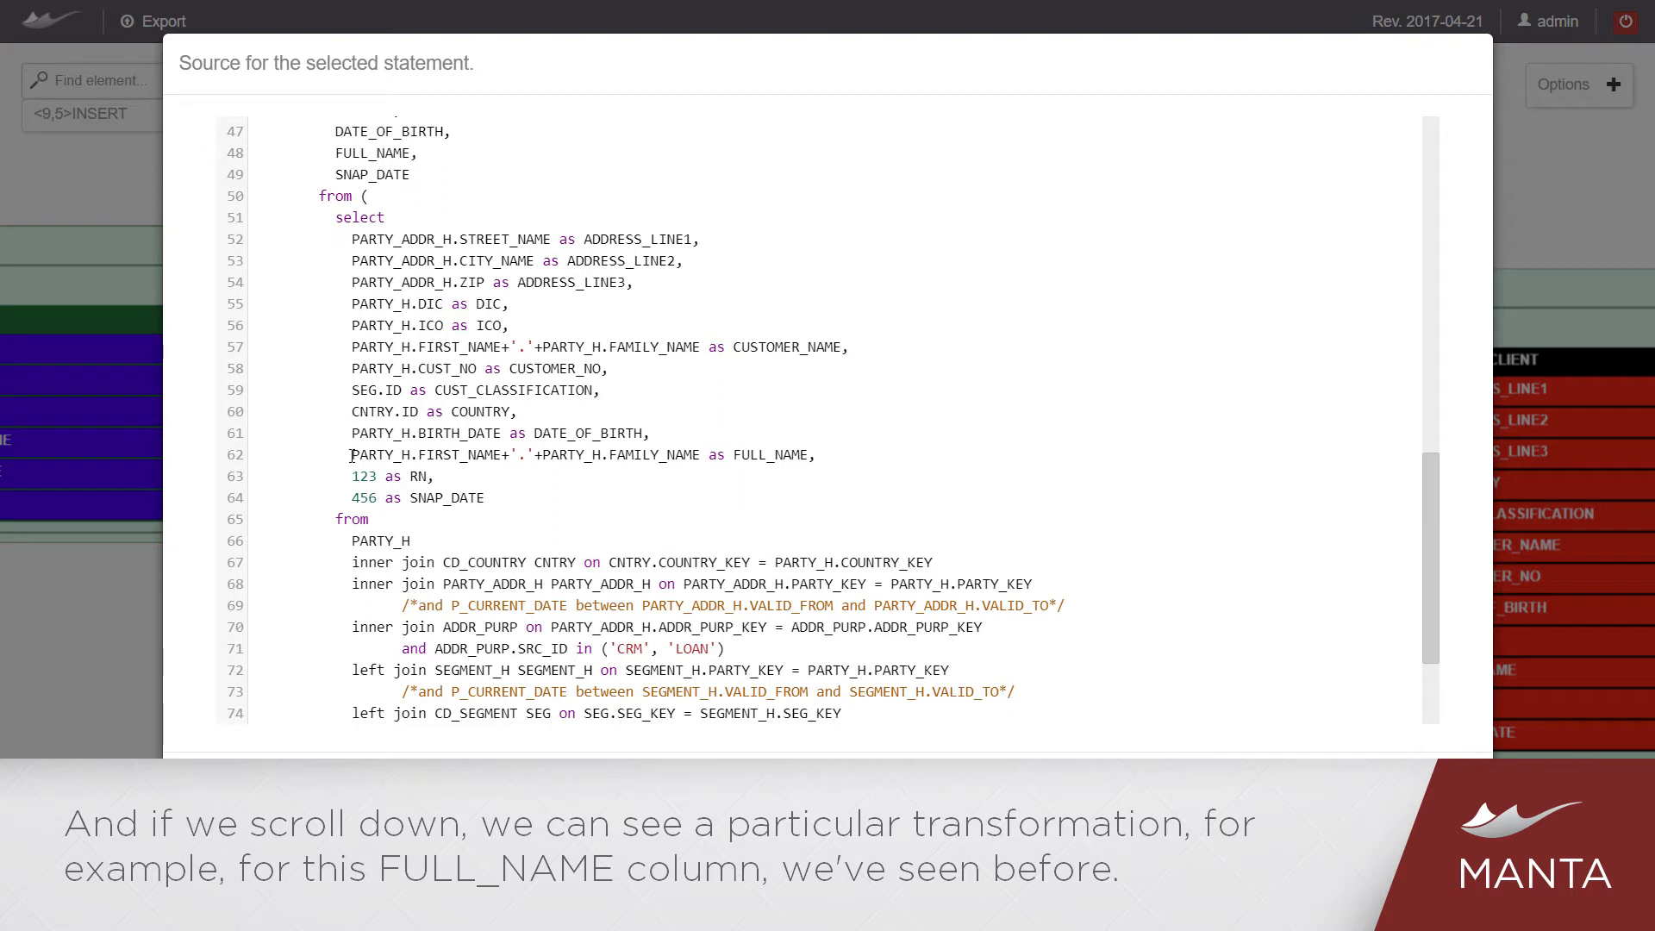
drag(352, 453, 815, 453)
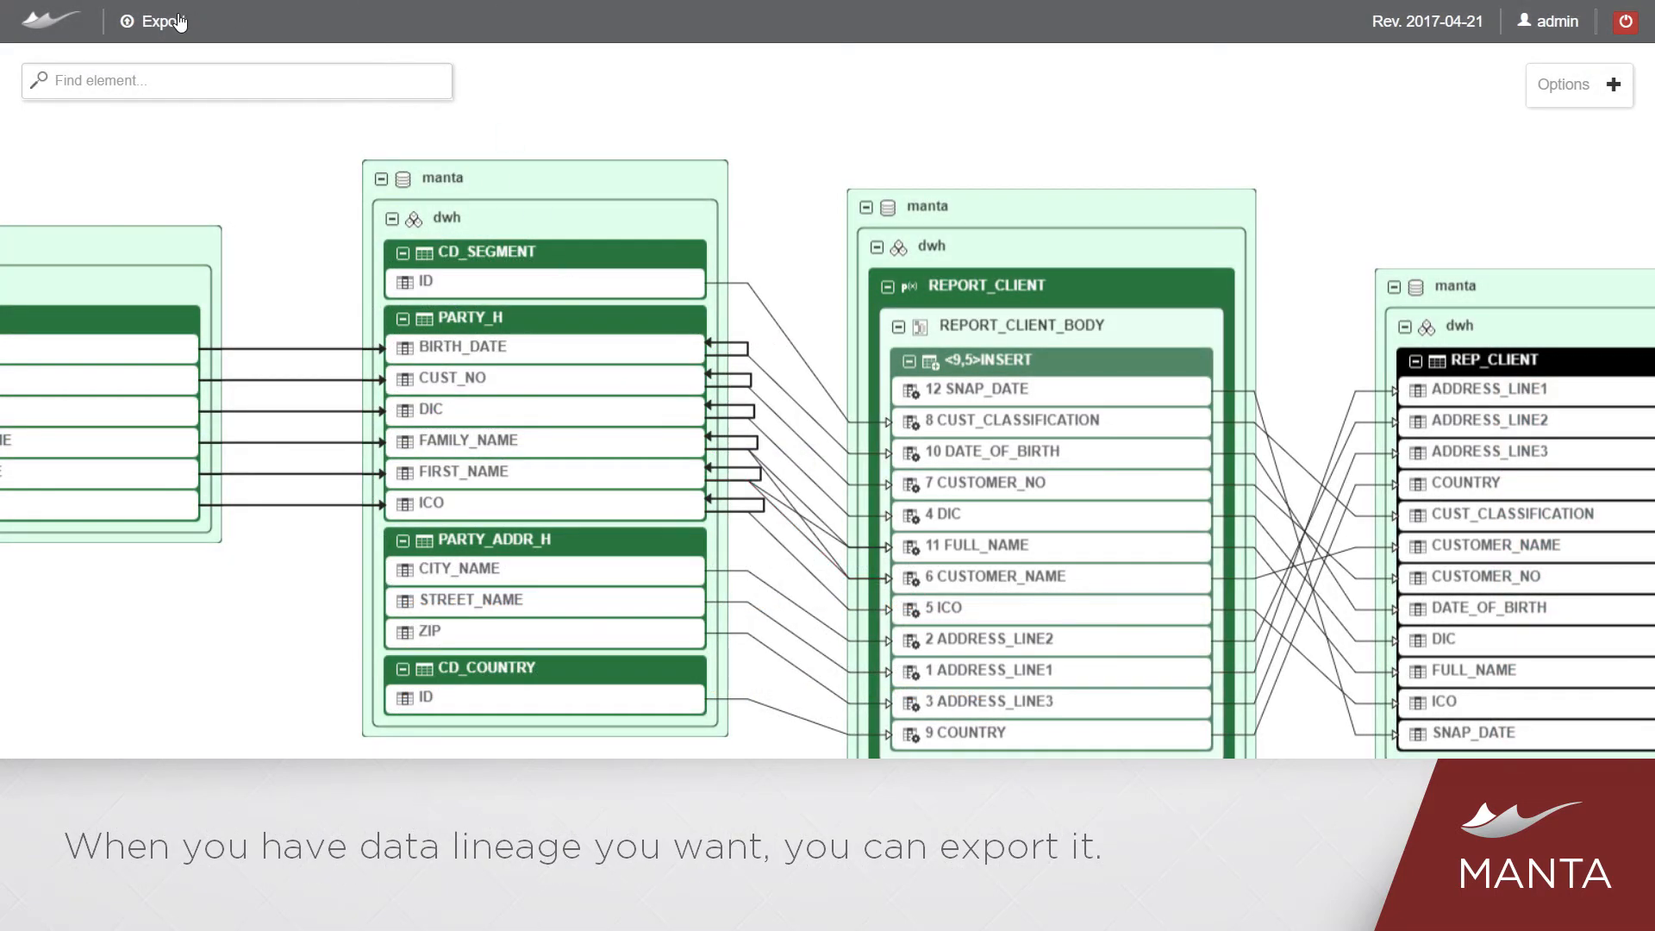
Step: Show the Export options and create a permalink to the current lineage view
click(162, 21)
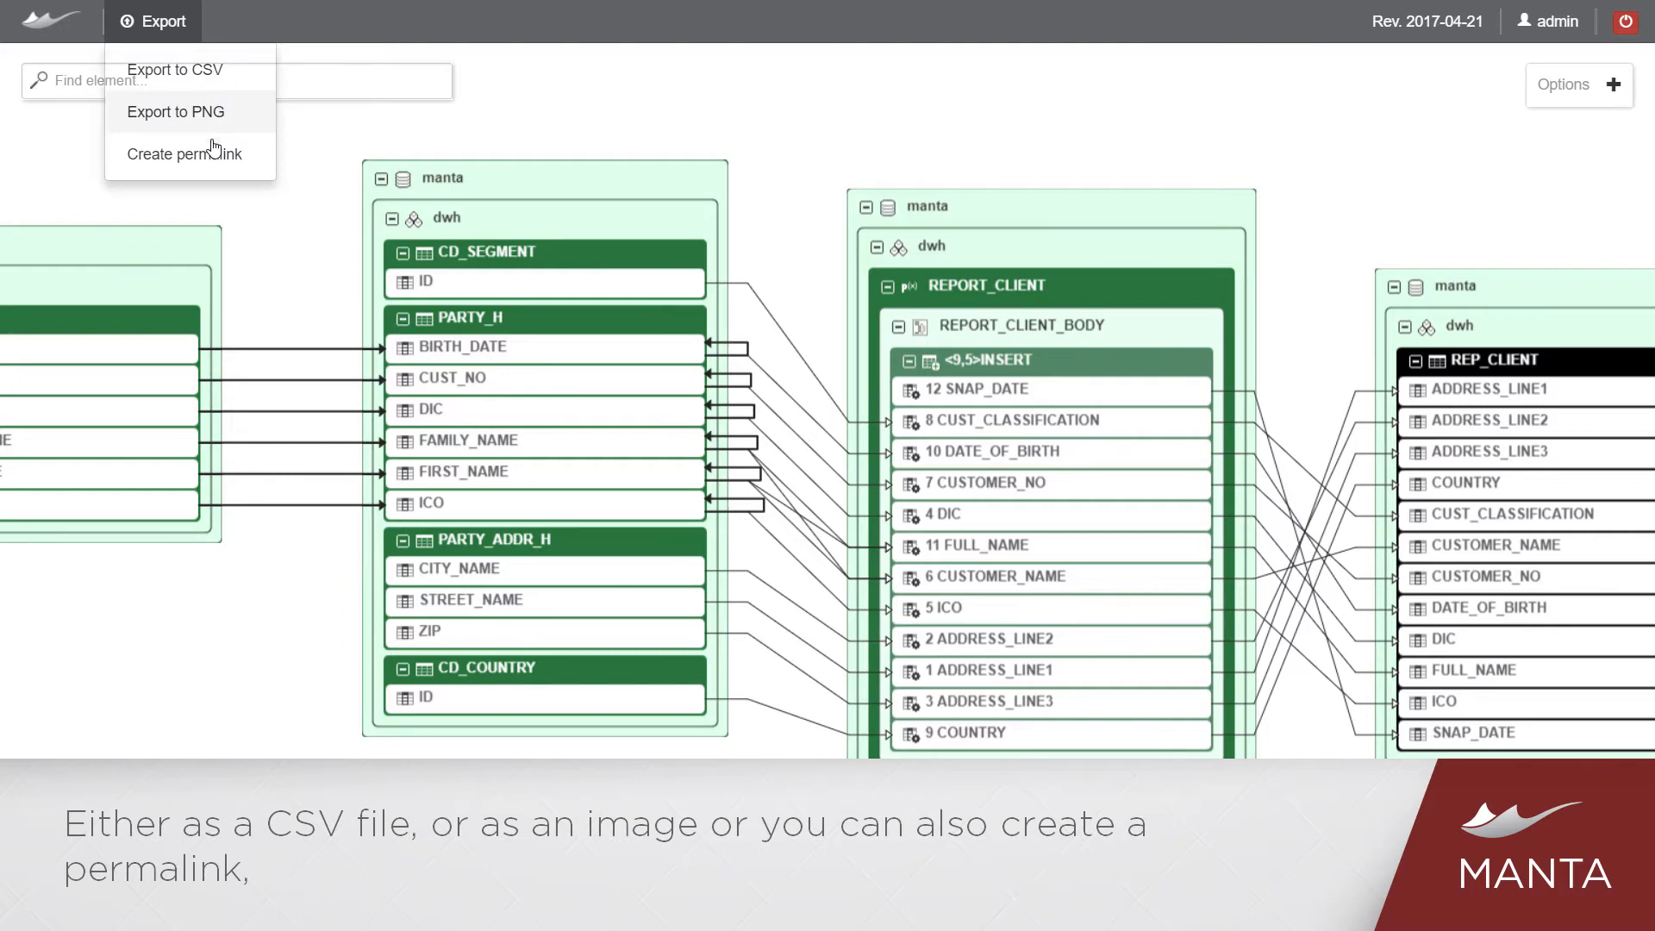
click(186, 154)
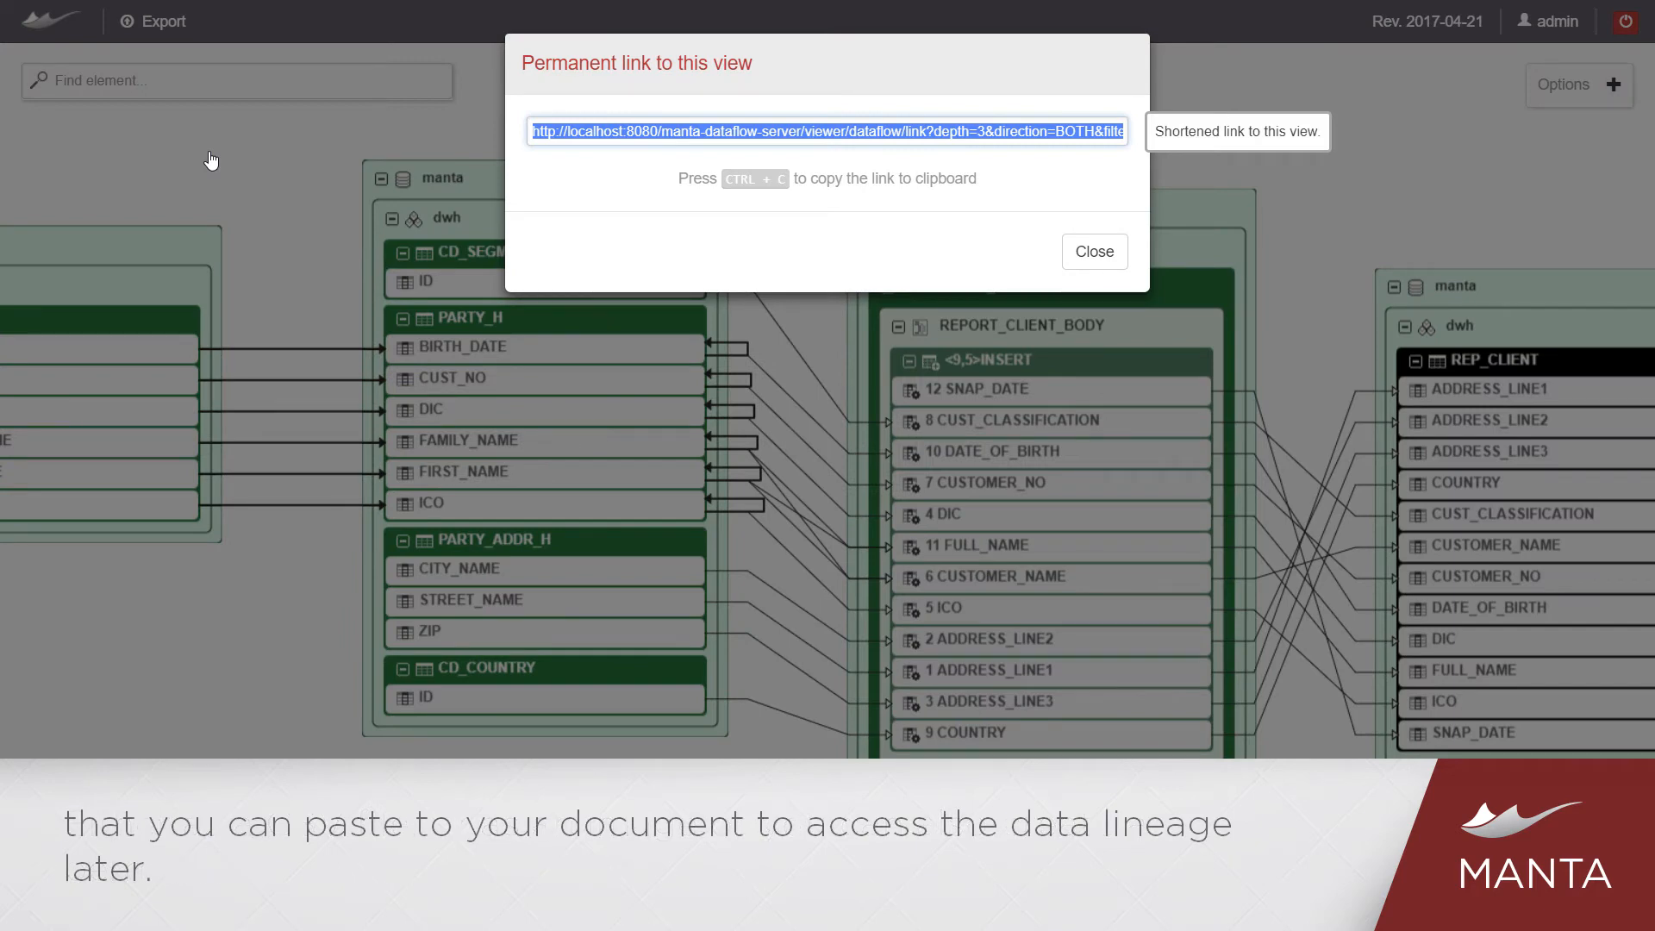
Step: Close the Permanent link dialog before showing the Oracle CRM_CLIENT cross-database lineage
click(1093, 251)
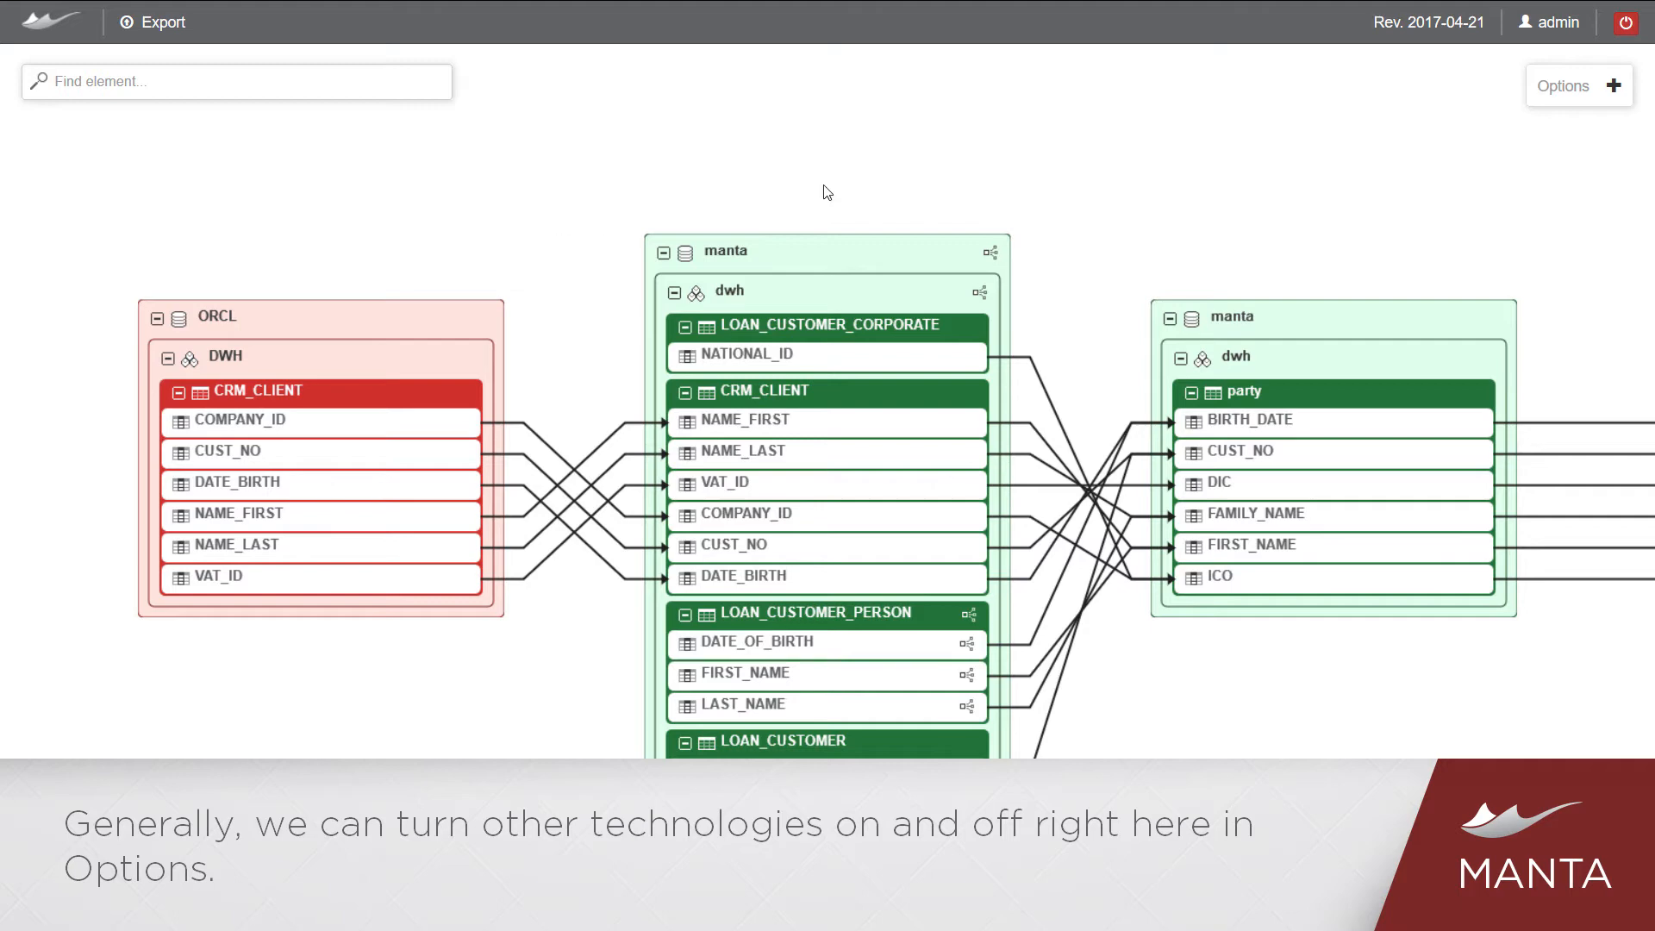
Step: Include the IFPC technology in Options > Resources and apply it to the graph
click(1579, 87)
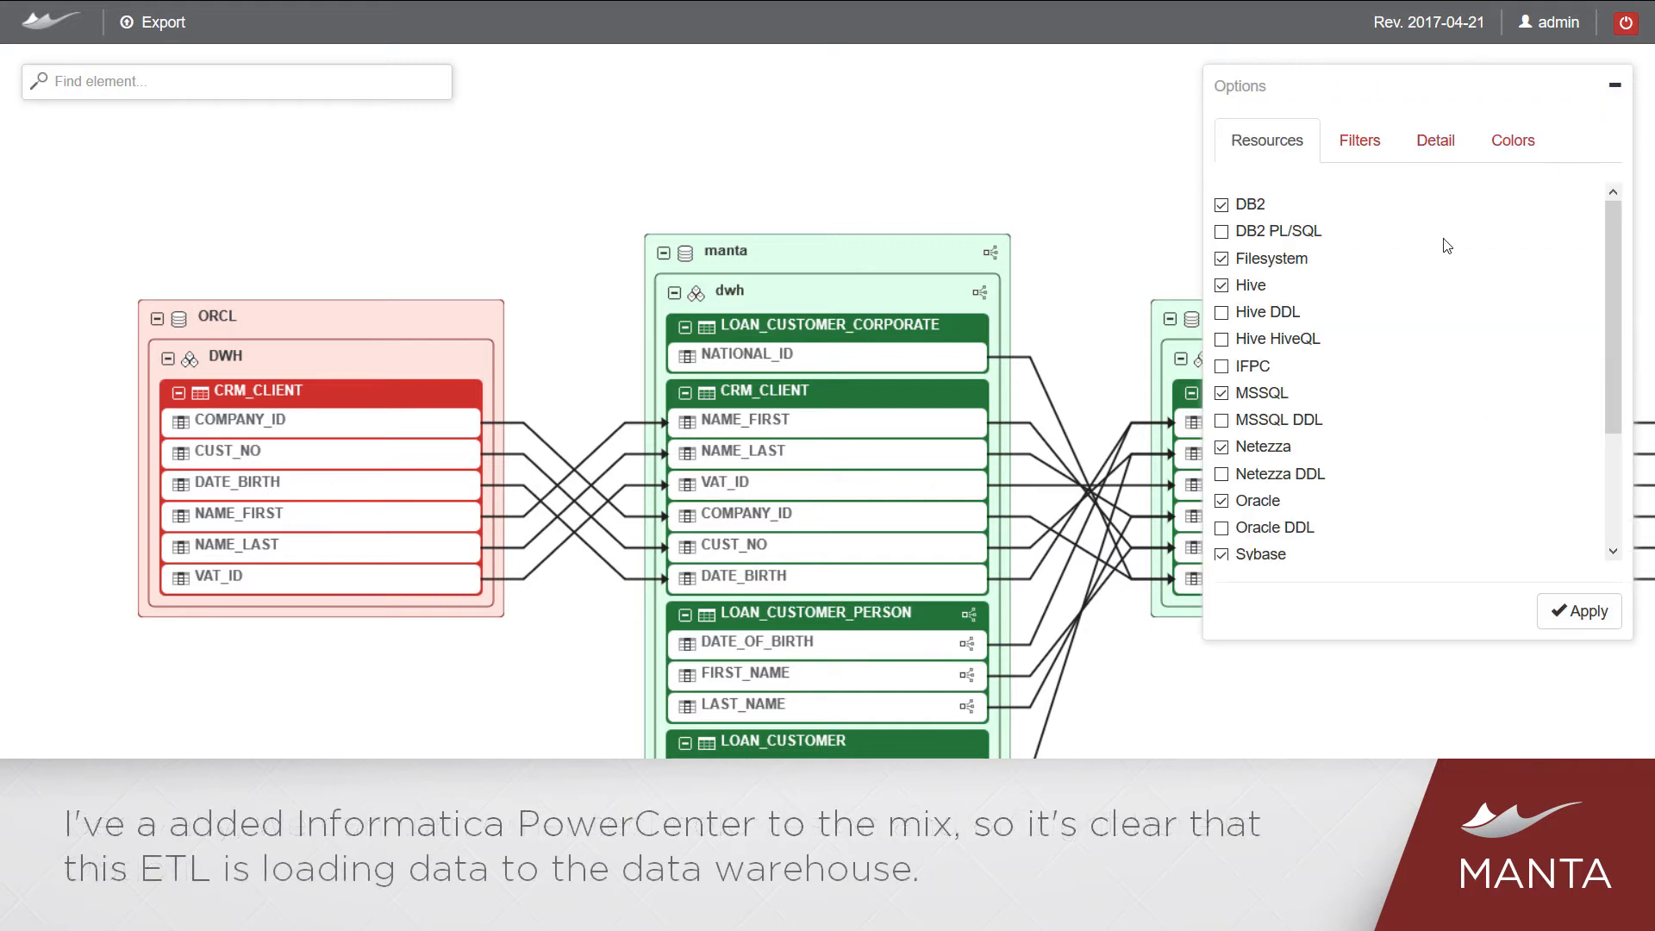
click(1221, 365)
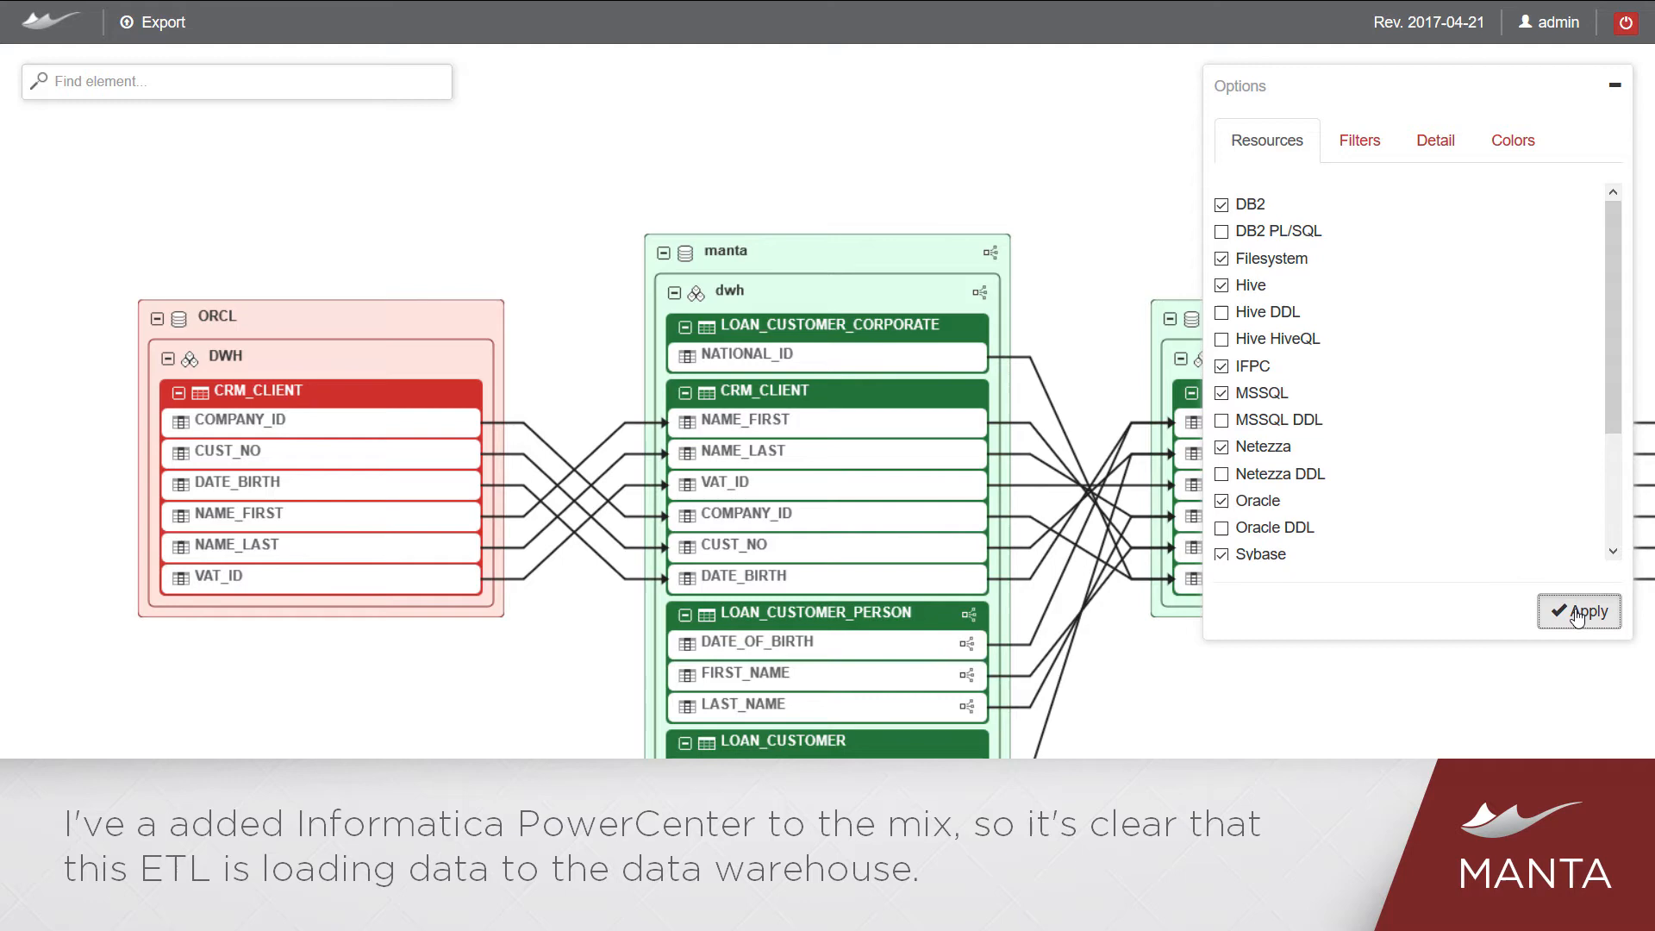
click(1577, 610)
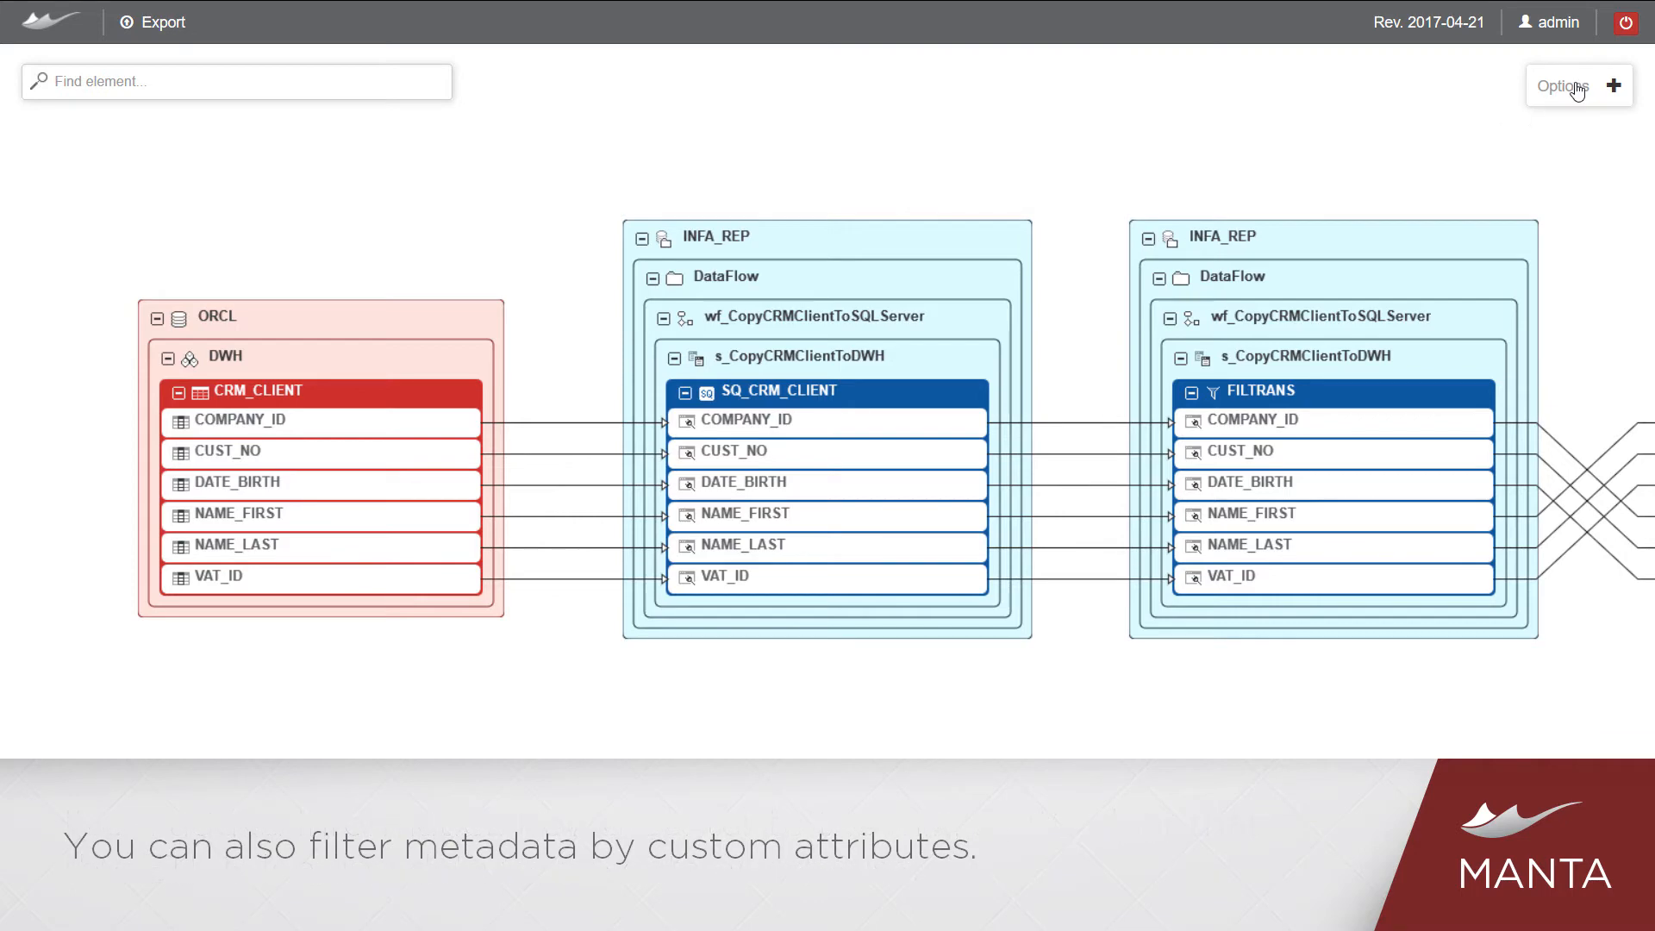
Step: Review the Filters and per-technology Detail settings in the graph Options
click(1563, 86)
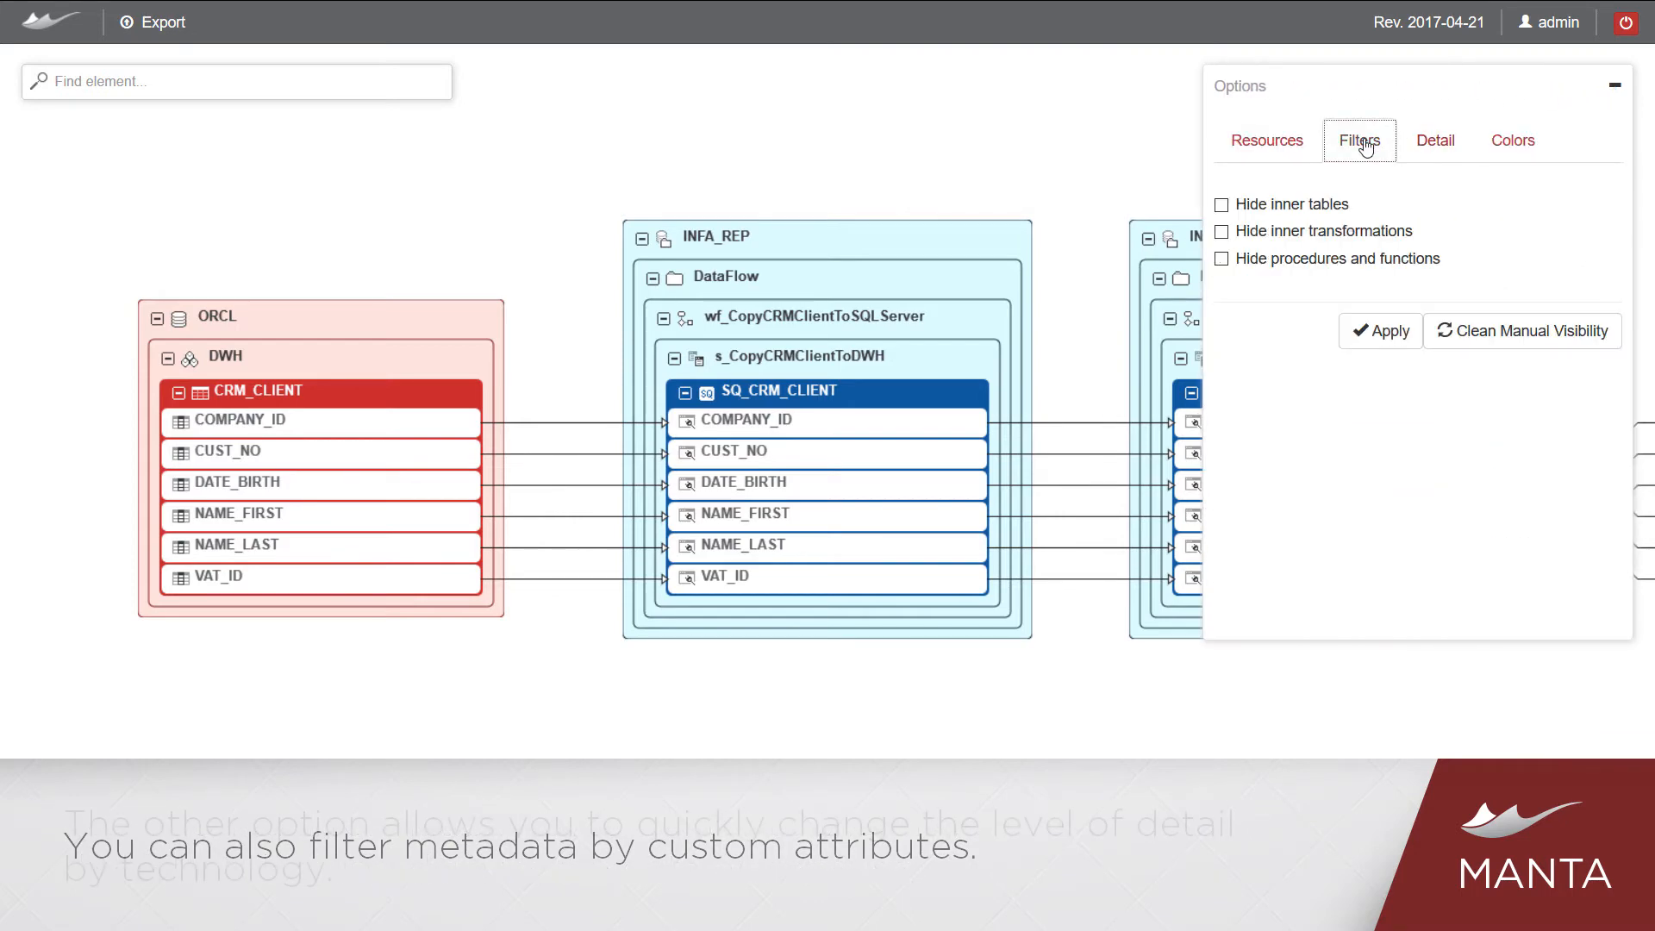
click(1434, 139)
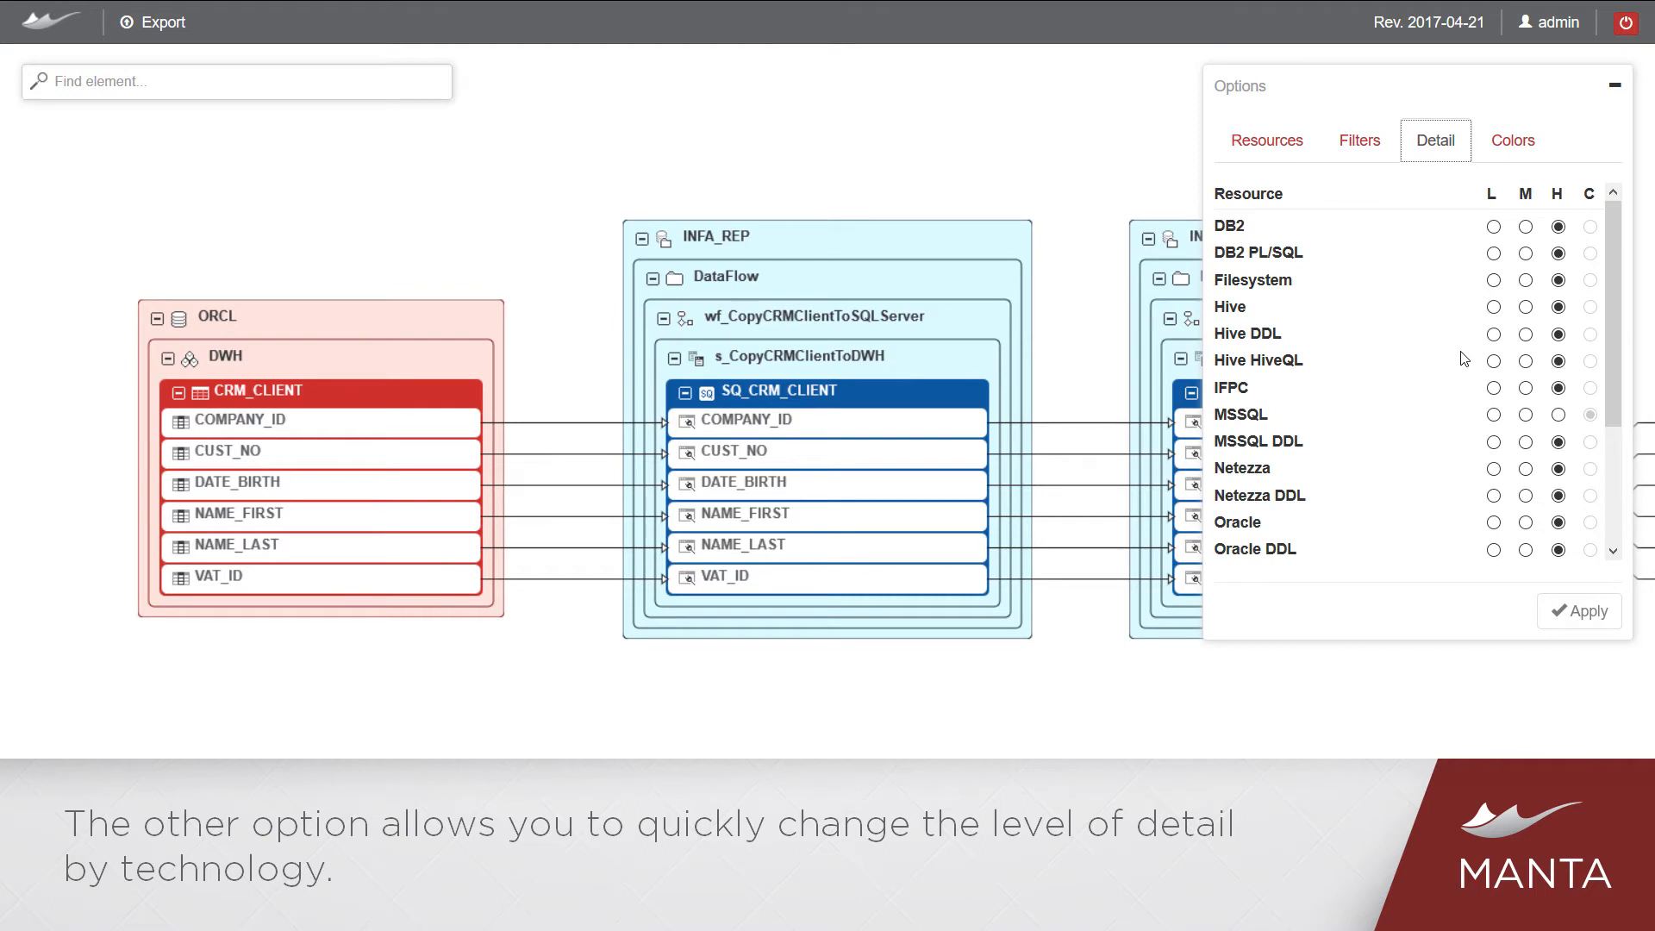
click(1579, 611)
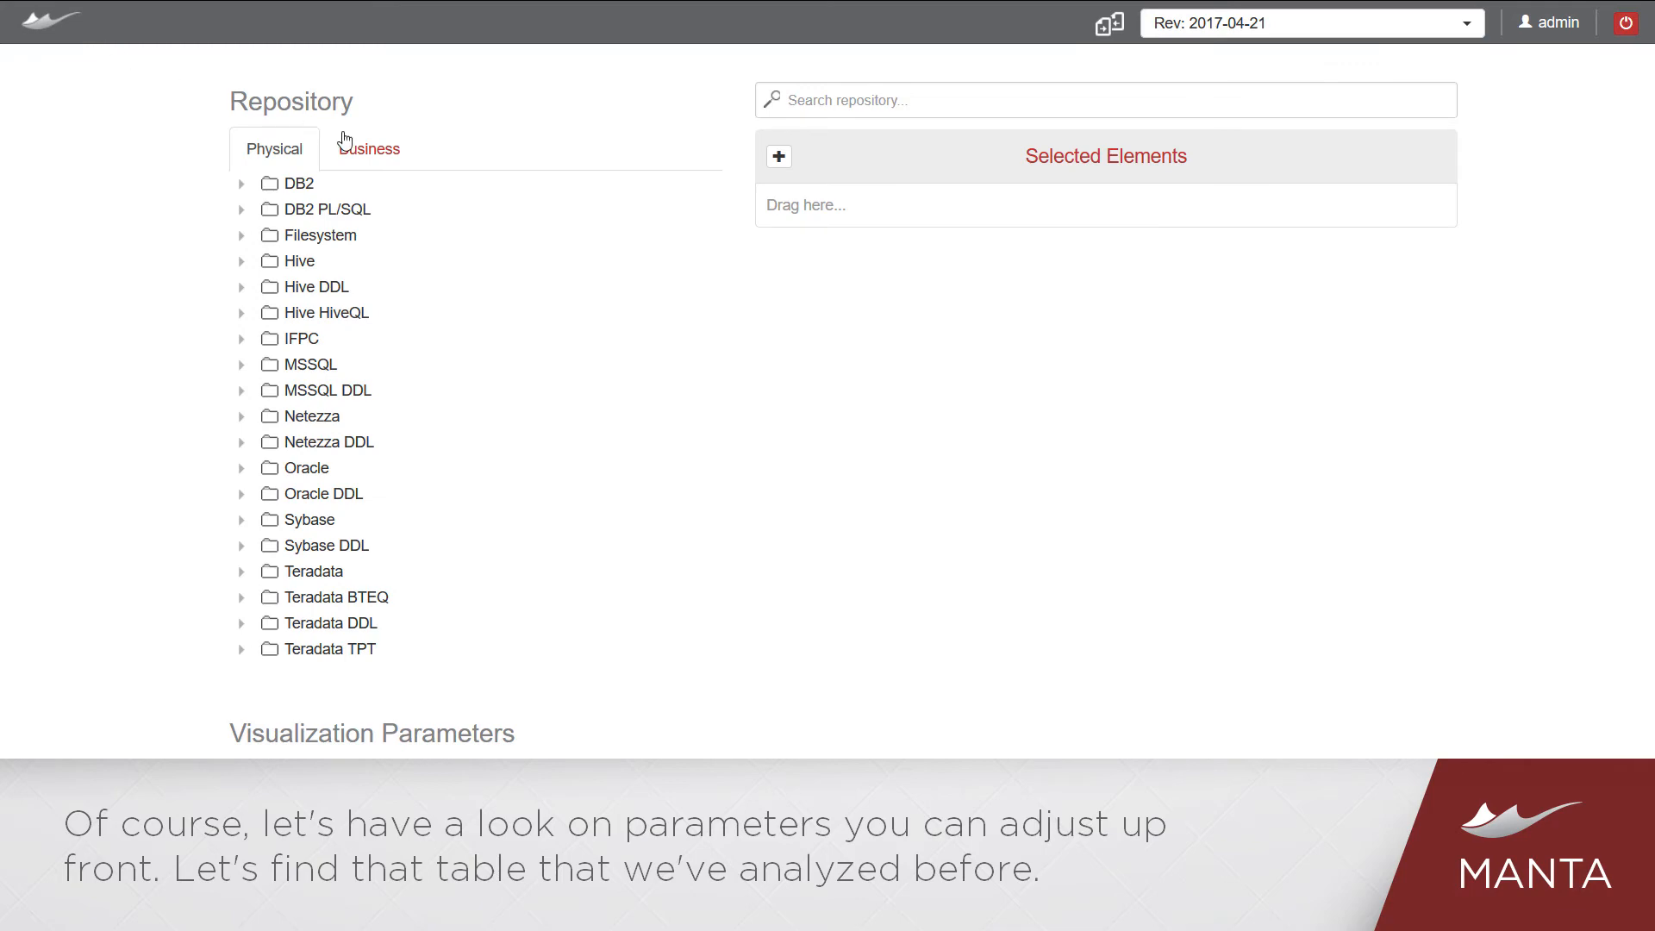
Step: Search for REP_CLIENT, select the MSSQL table, and visualize its lineage with indirect flows enabled
click(1104, 100)
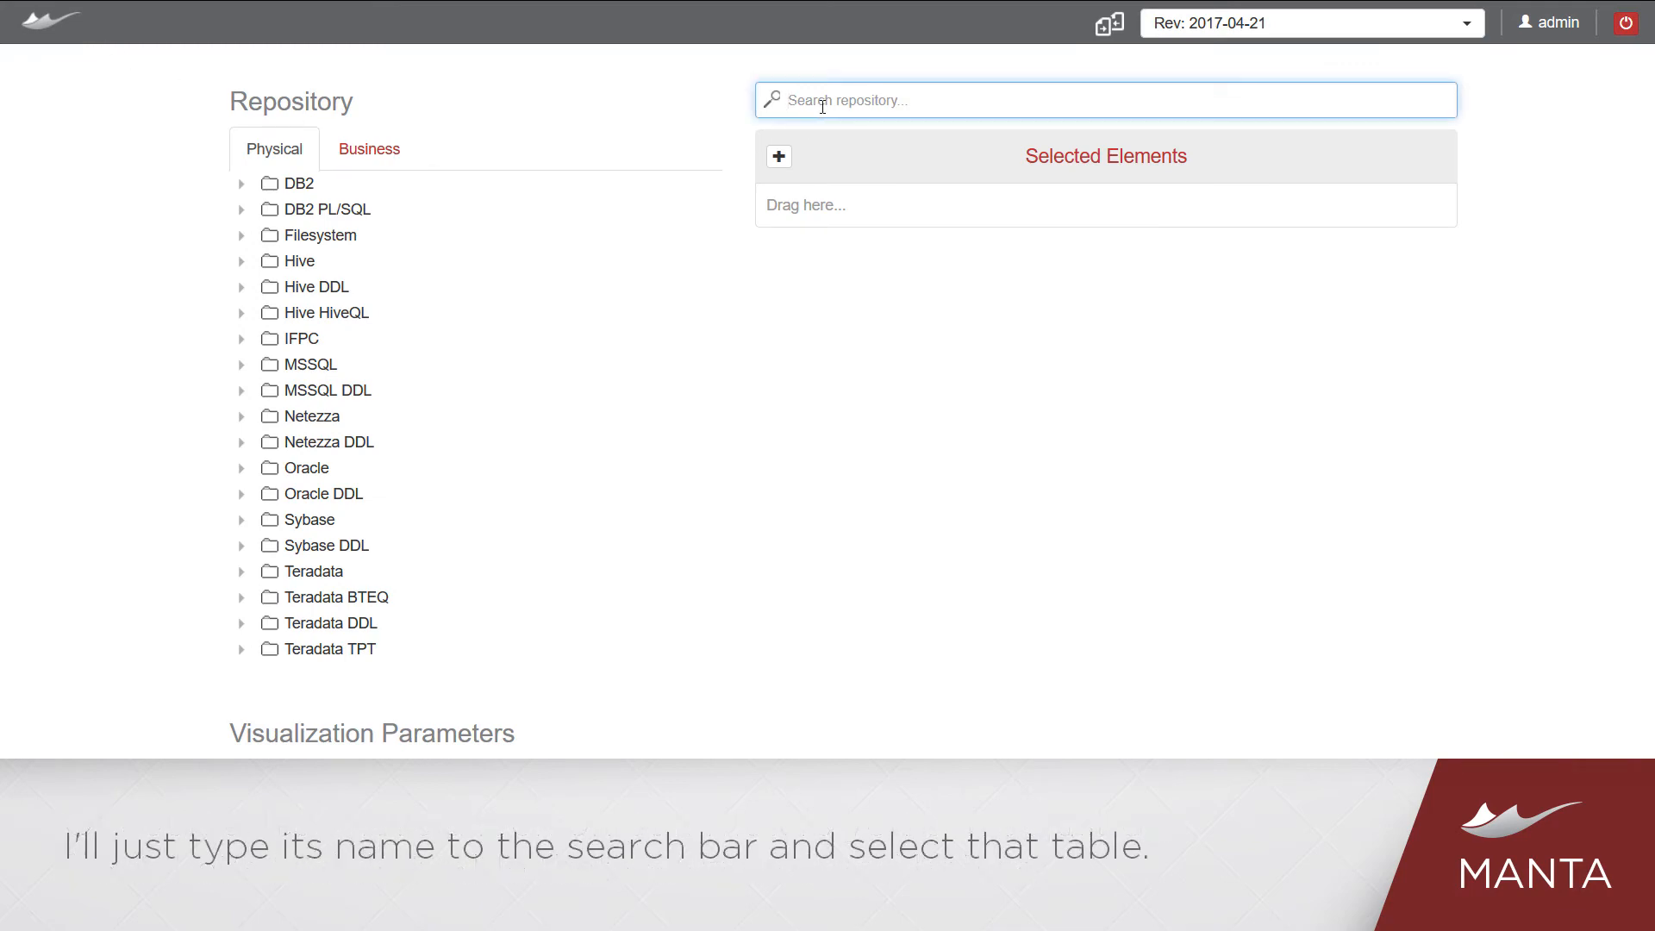
text(REP_CLIENT)
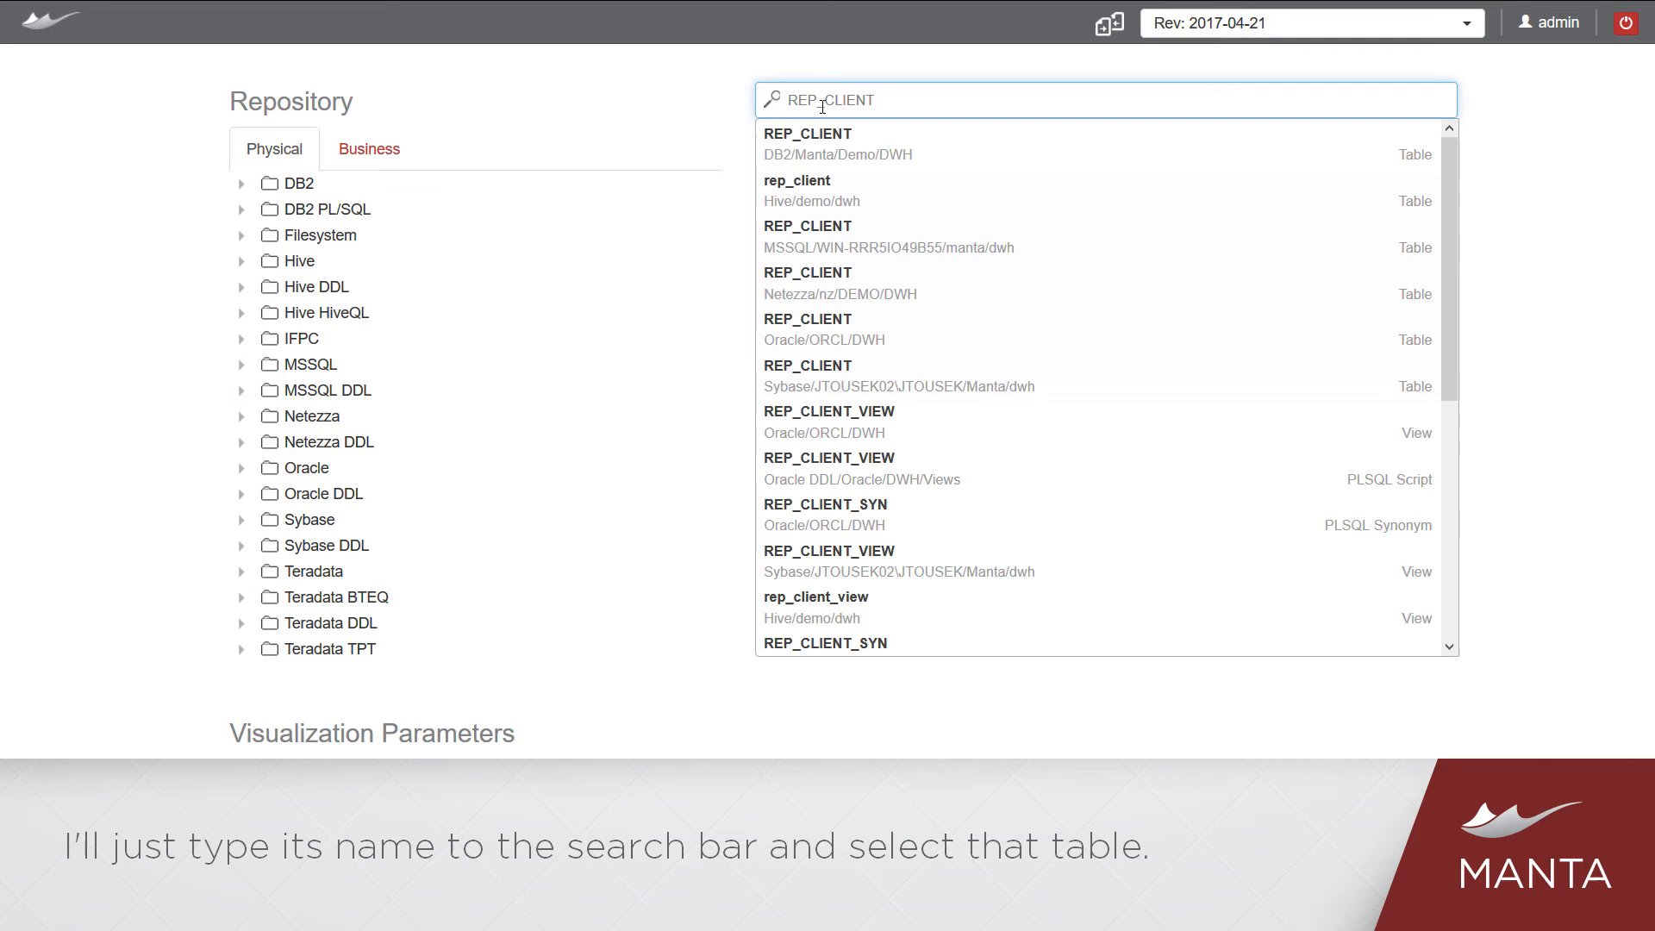
click(809, 225)
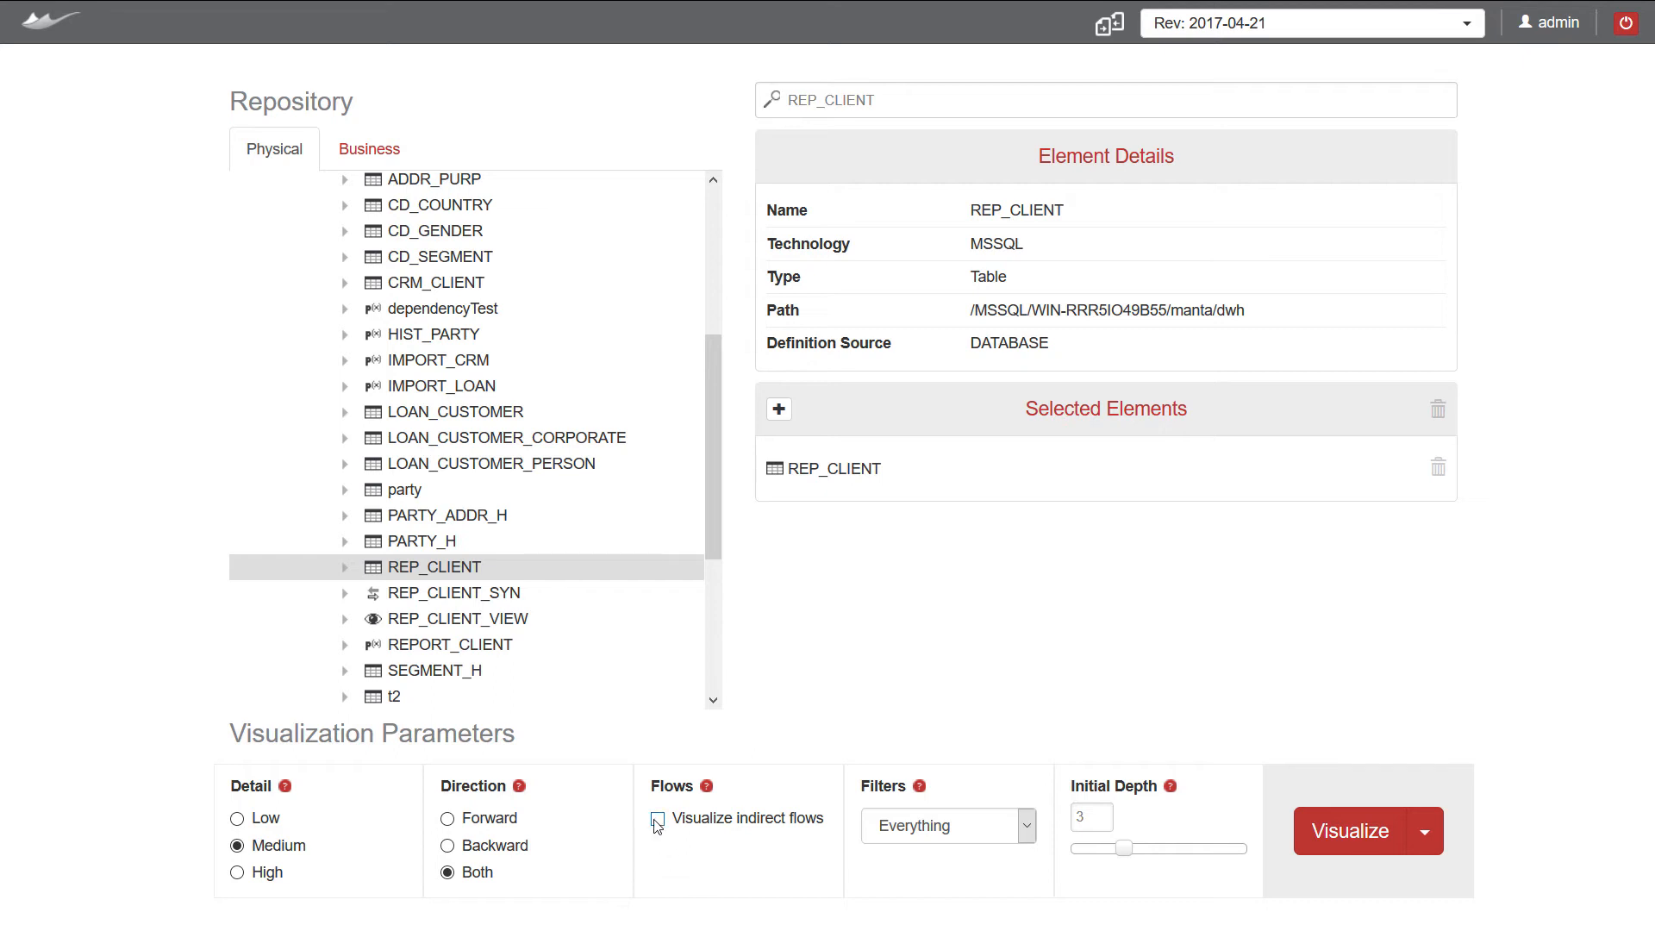
click(657, 817)
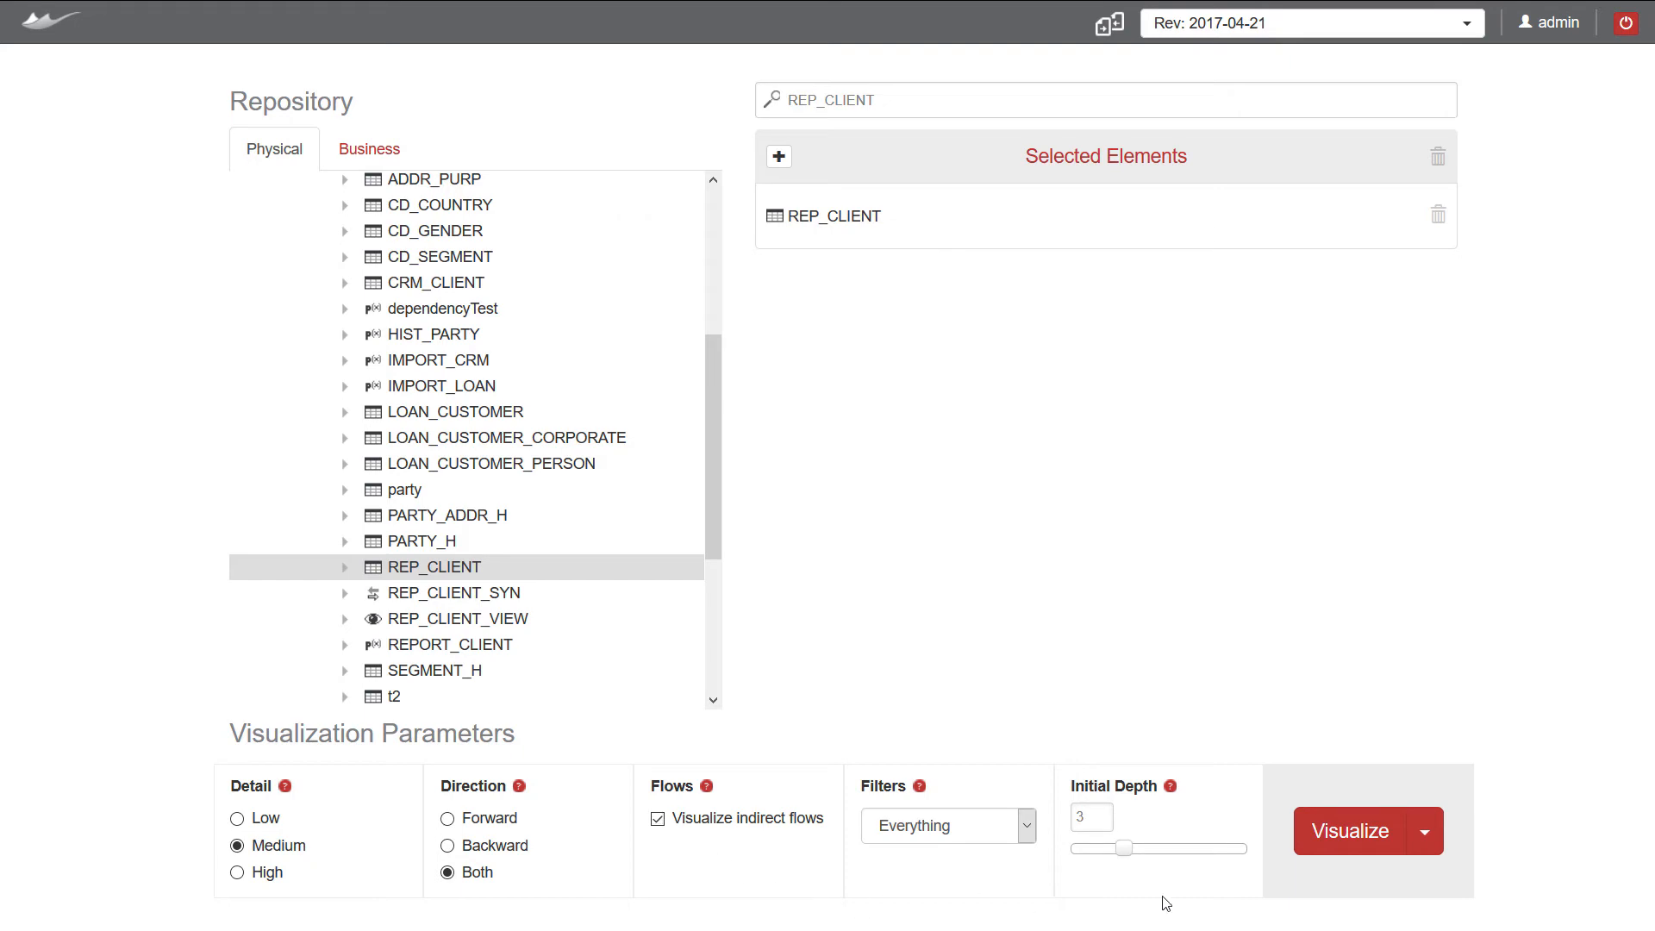
click(1350, 831)
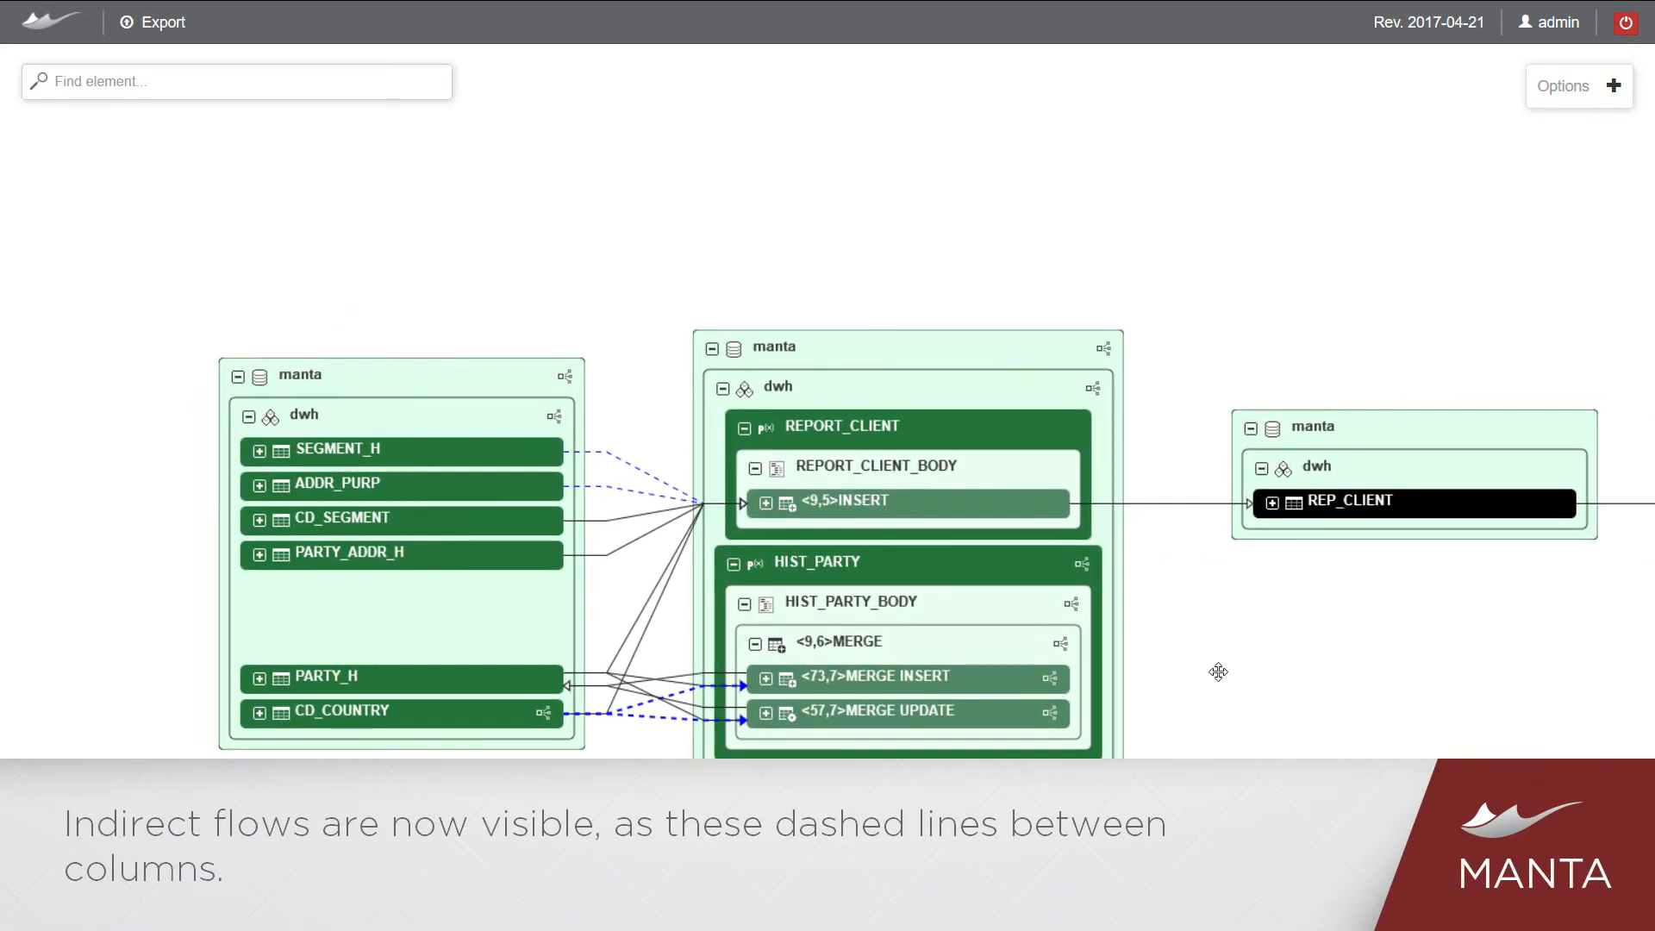
mouse_move(657, 448)
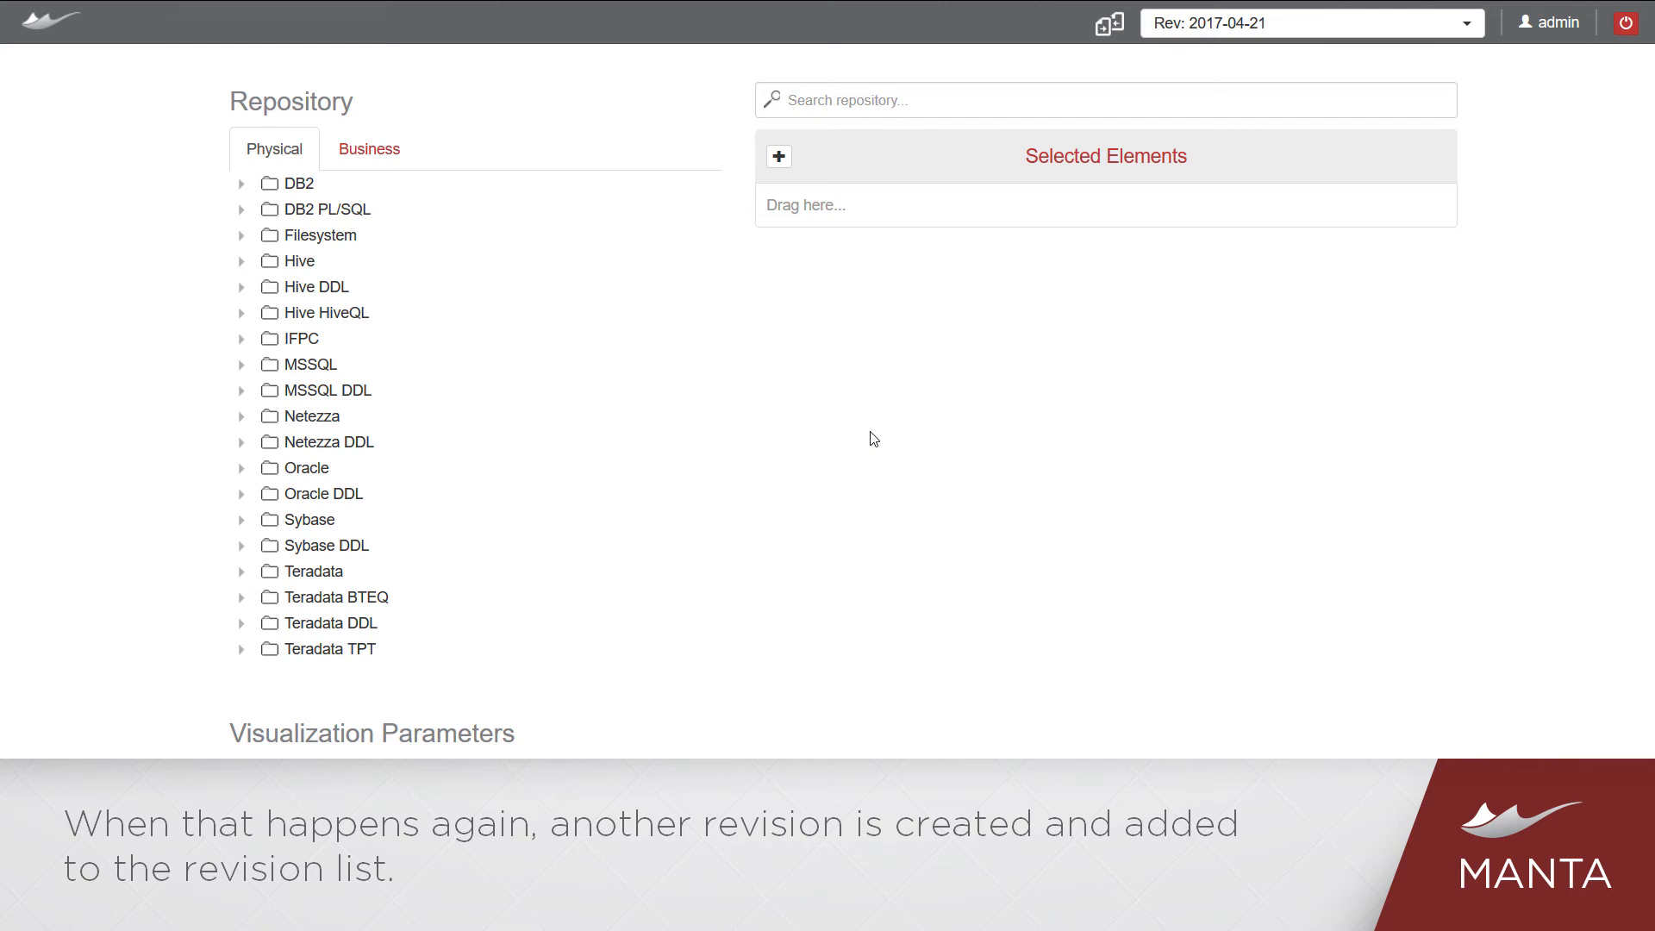
Step: Return to the repository page listing revisions #0–#2 and enable revision comparison
click(1309, 23)
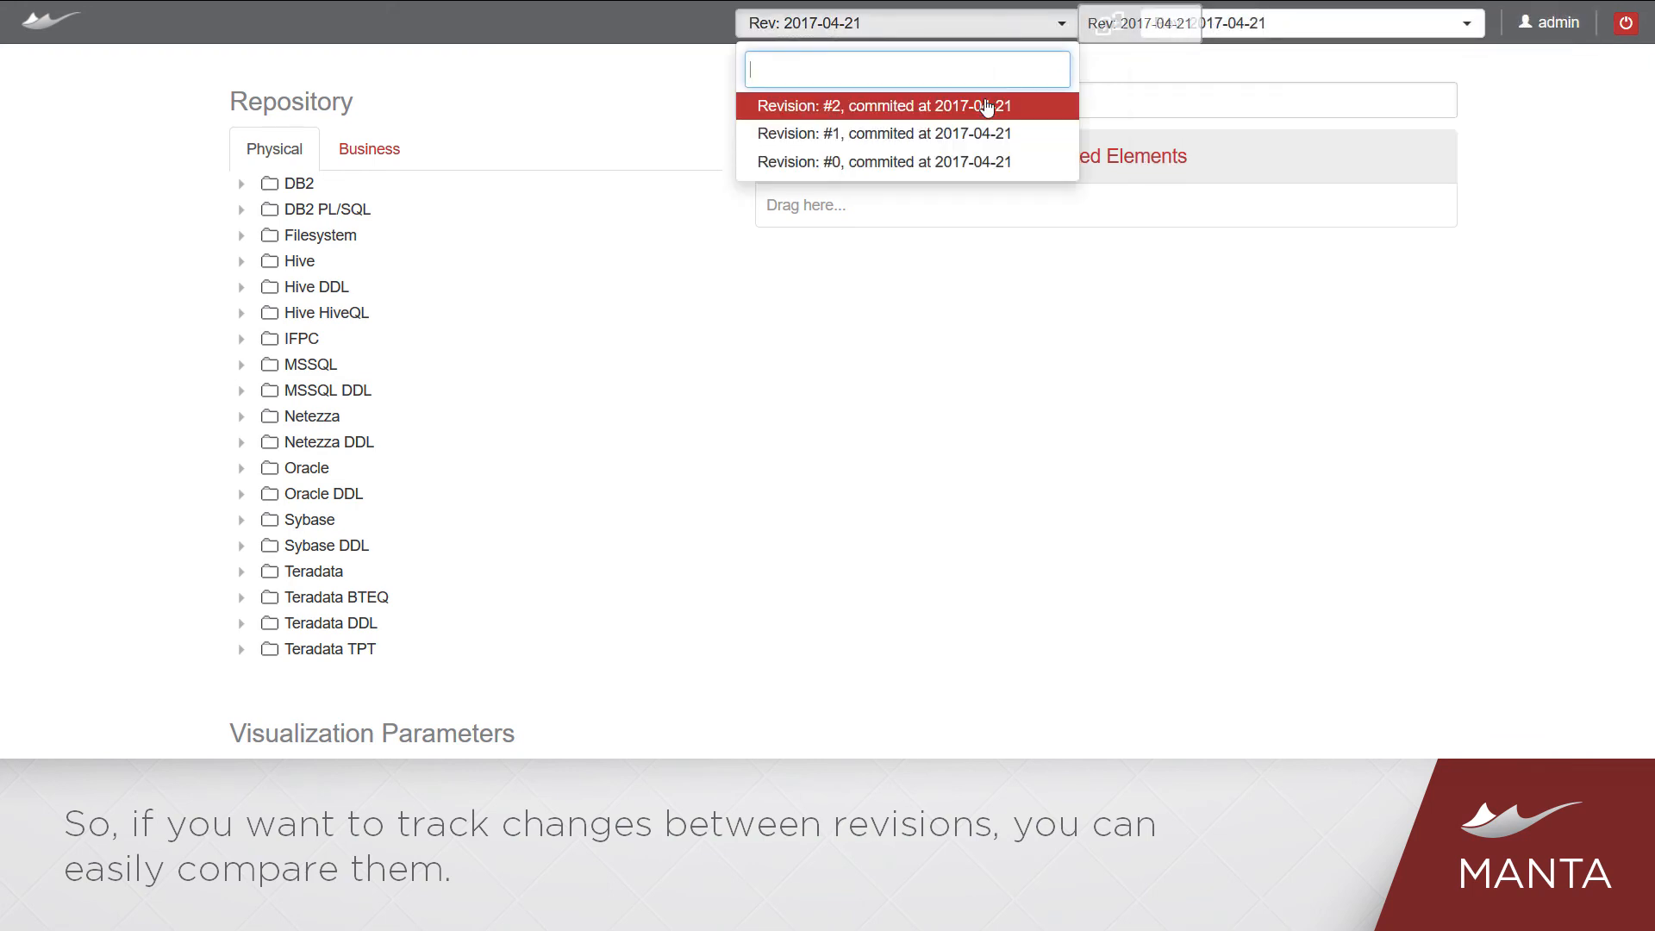
Step: Compare Revision #2 against the current revision and visualize lineage of the MSSQL REP_CLIENT table
click(883, 105)
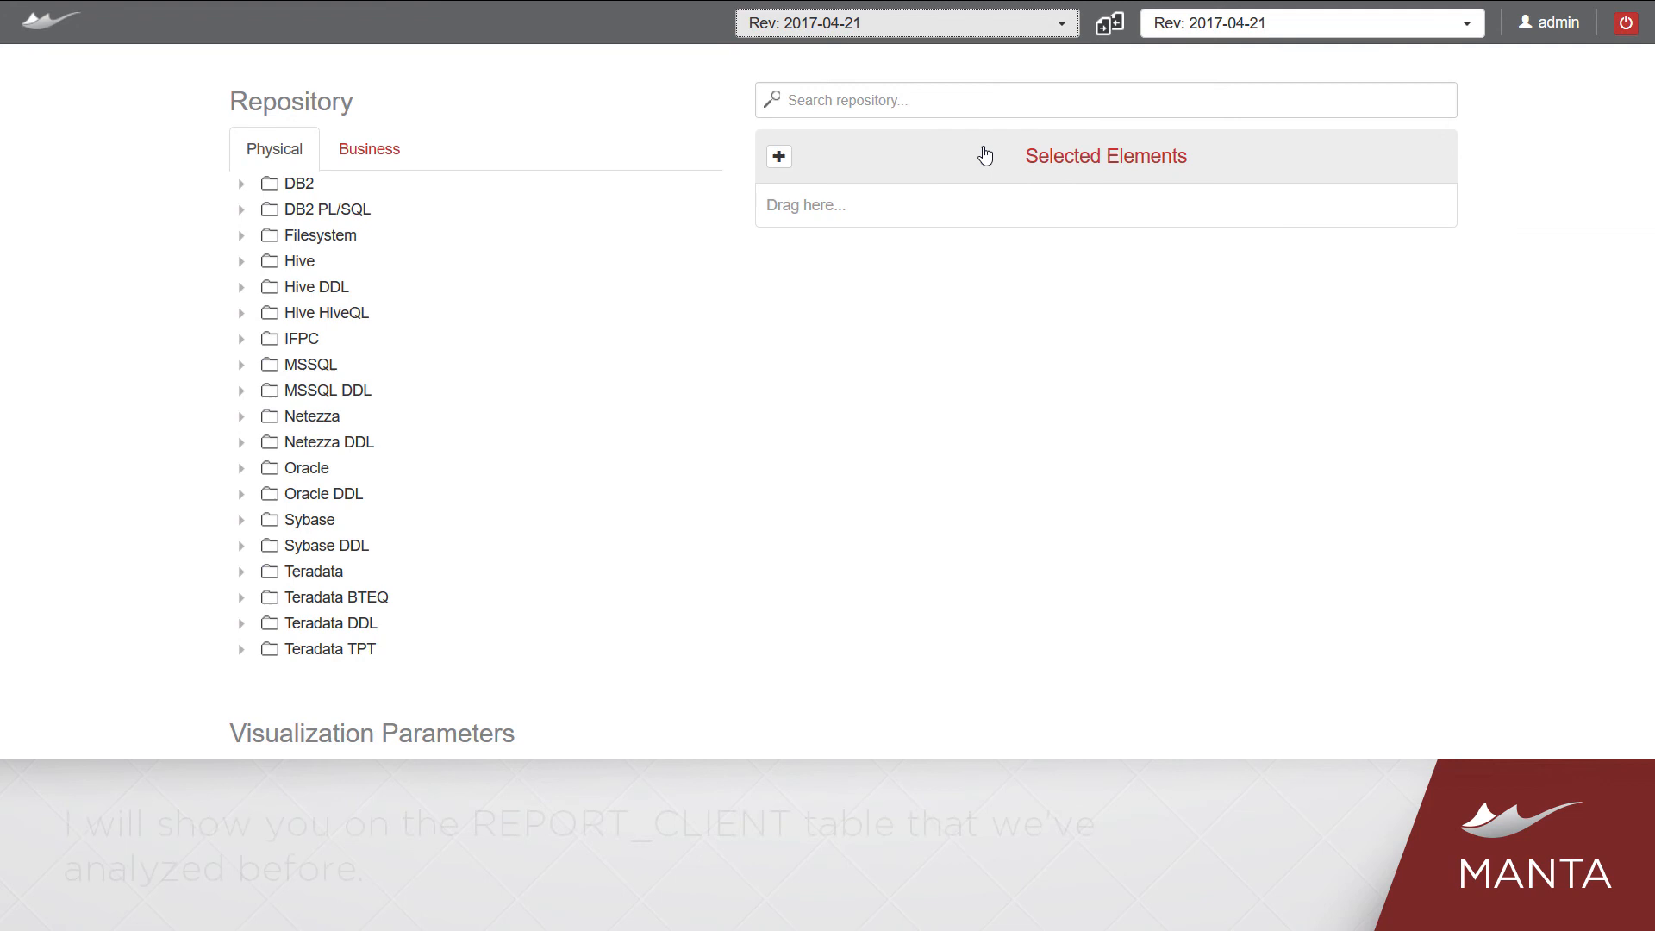
click(1105, 100)
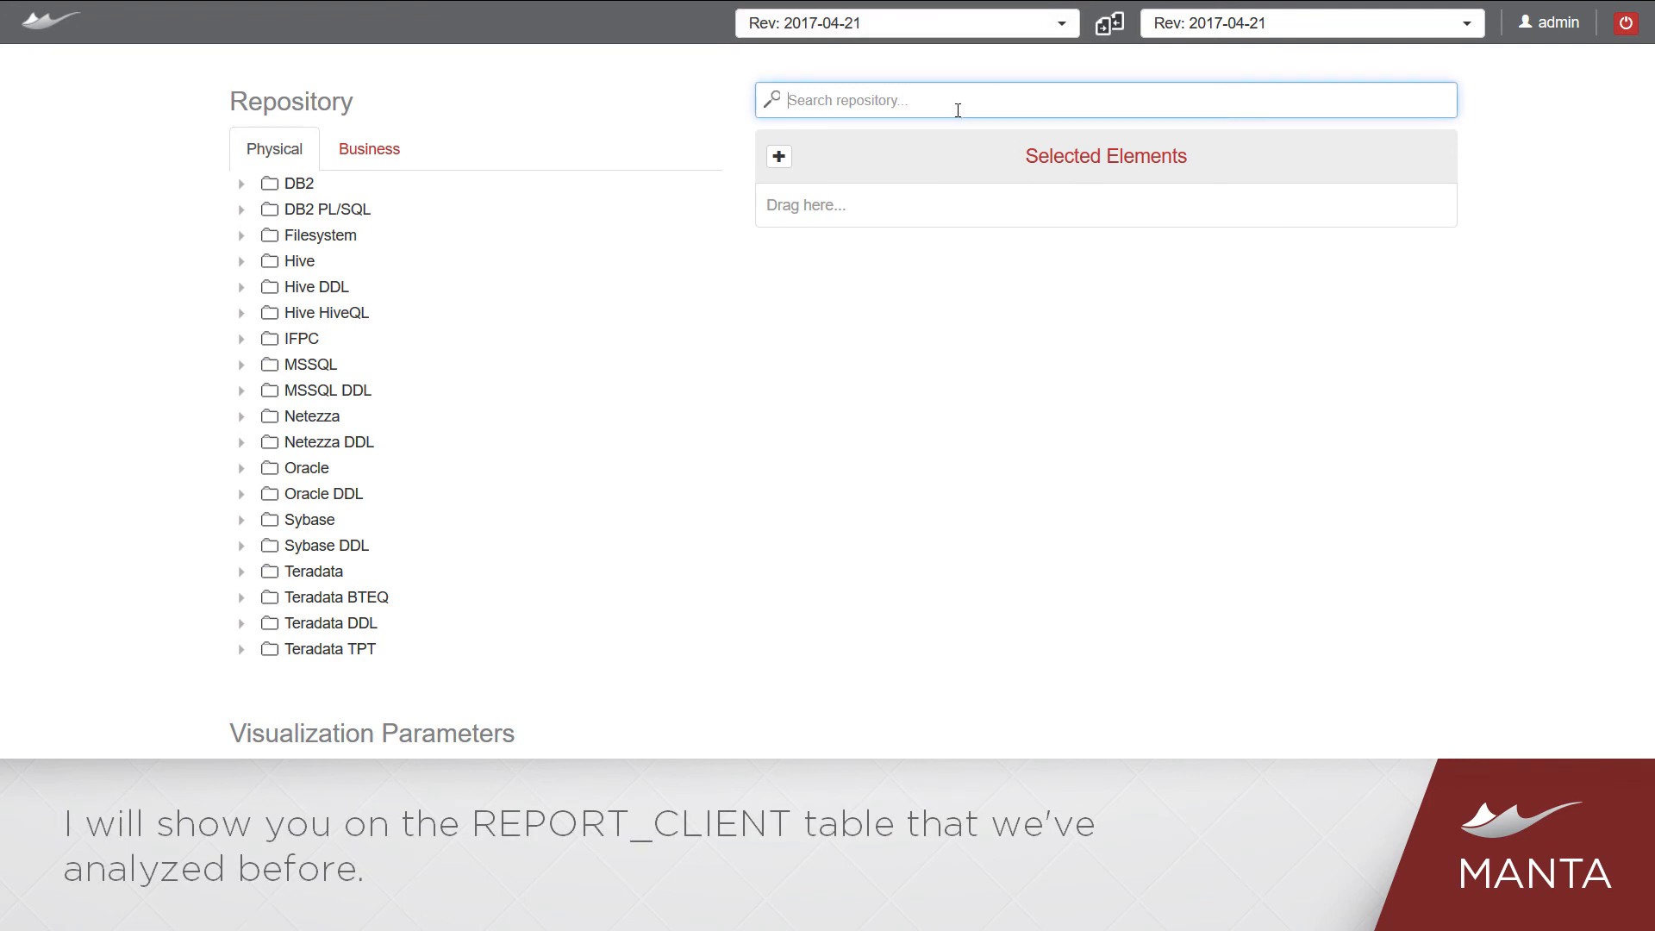
text(REP_CLIENT)
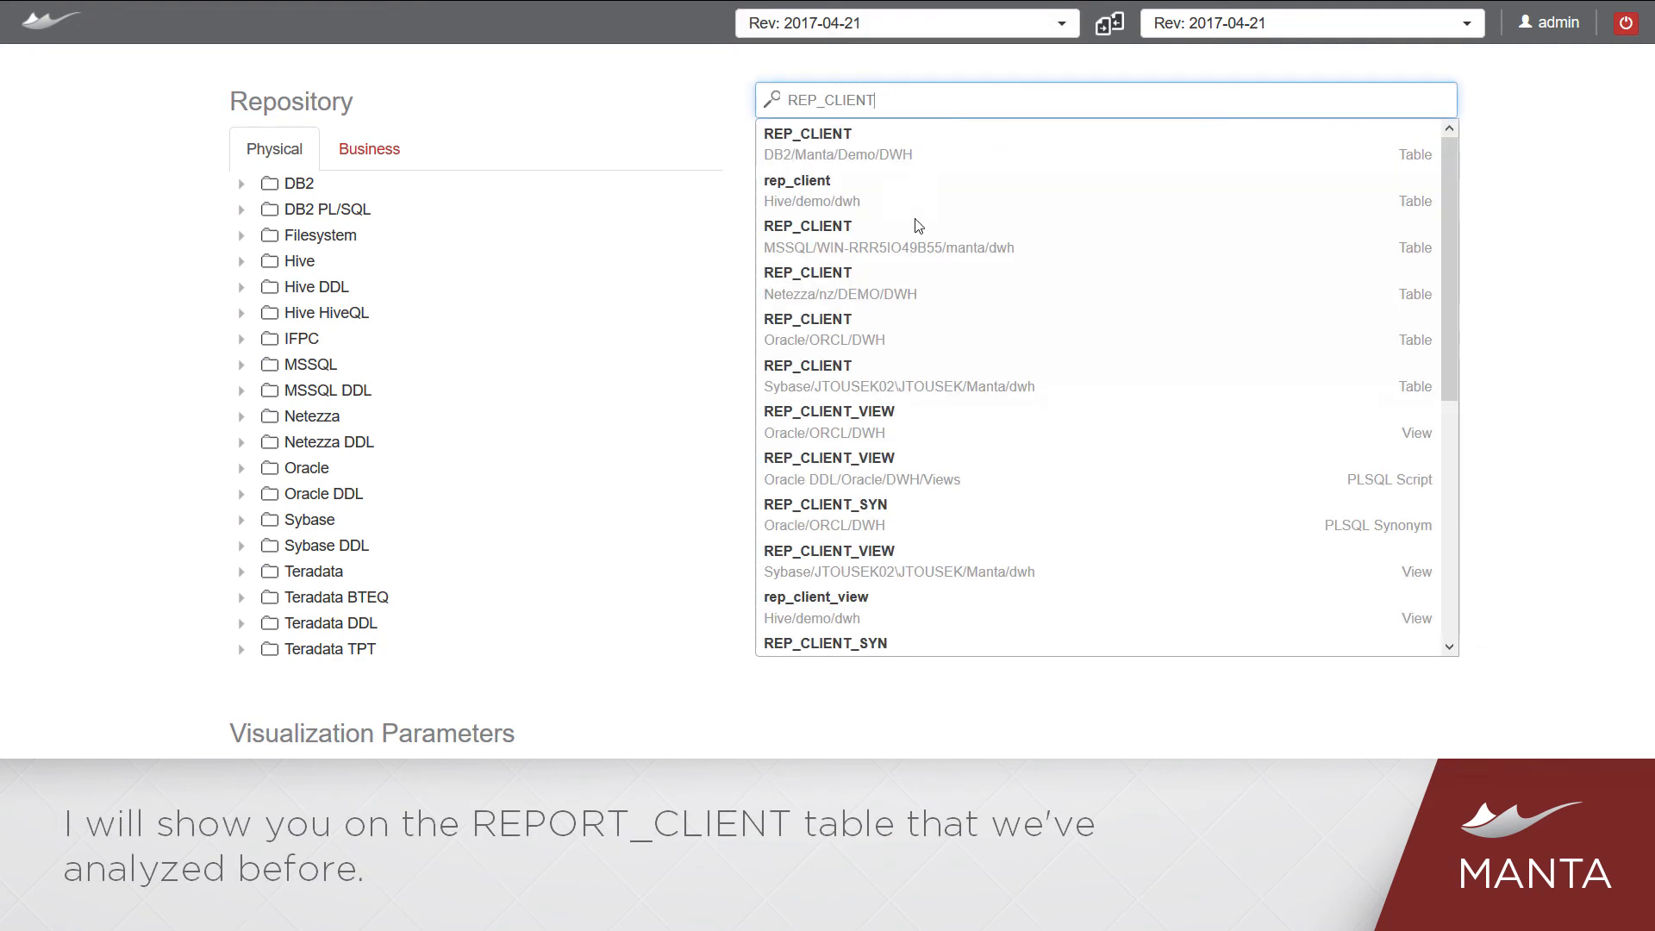
click(806, 226)
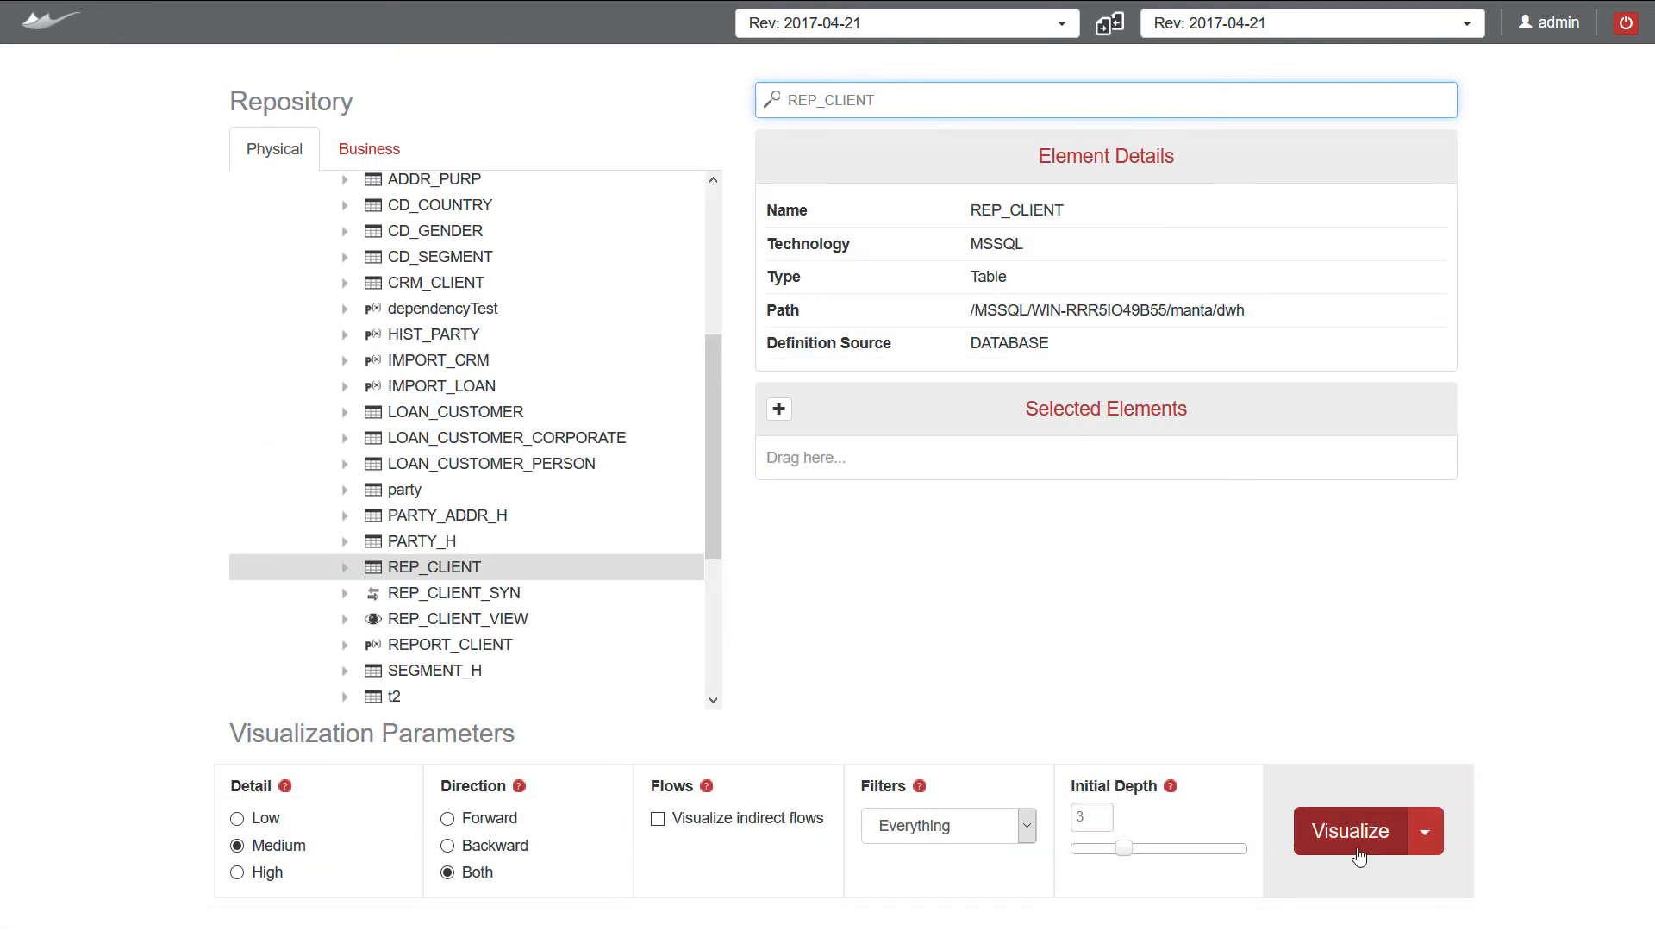
click(1351, 830)
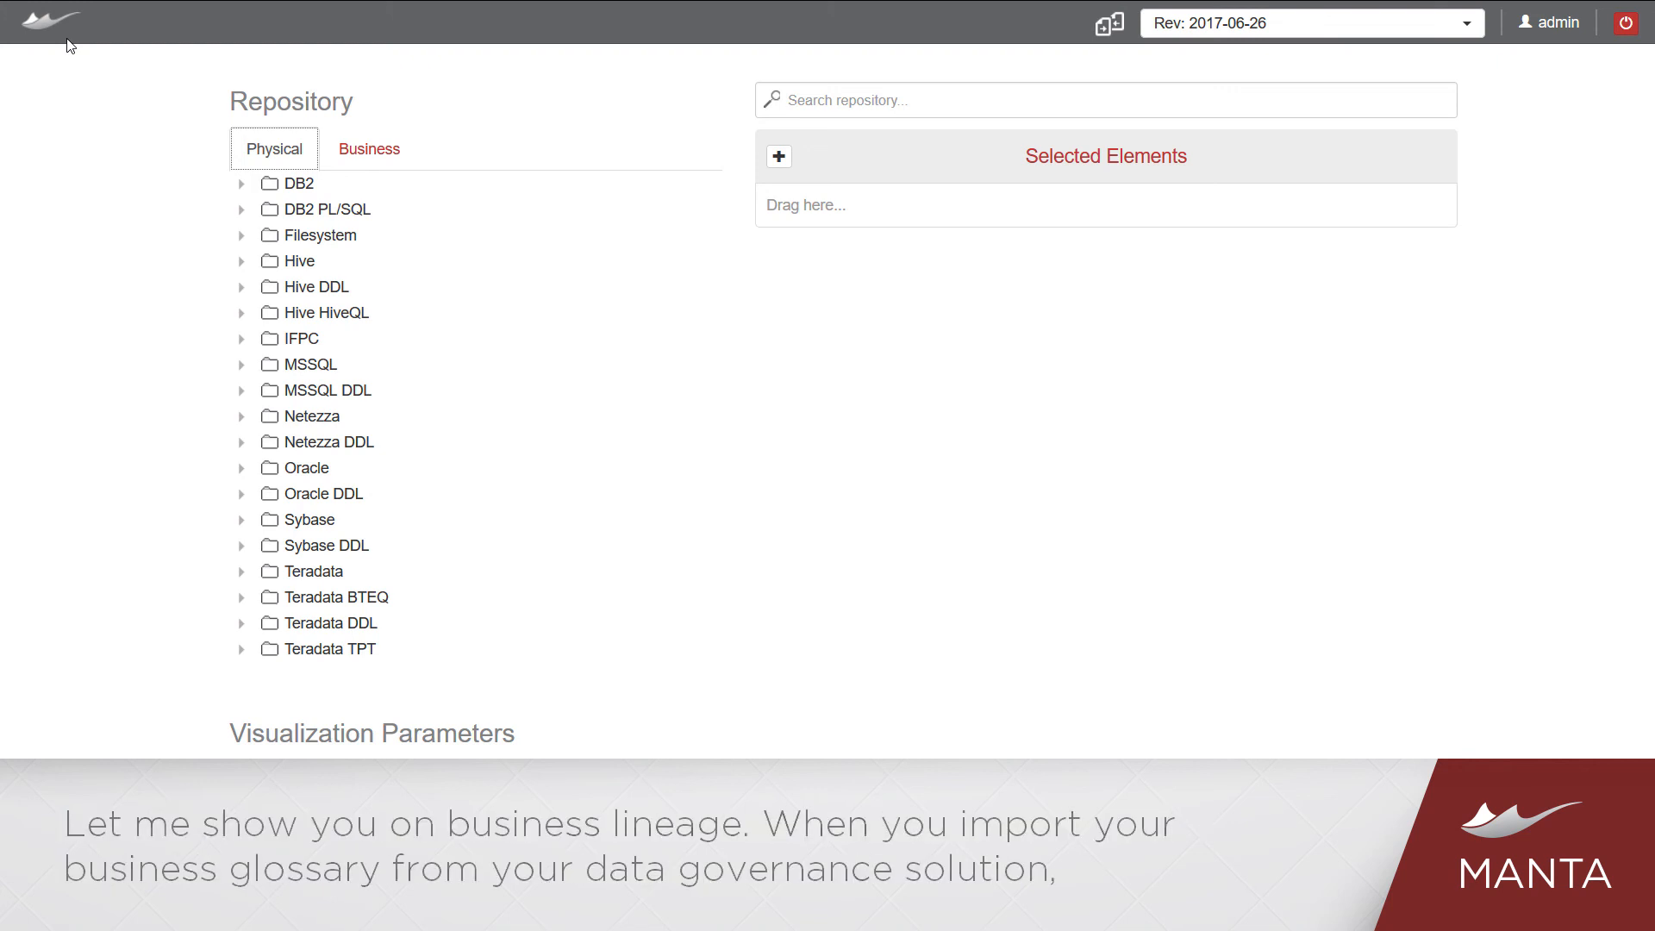
Step: Visualize the business lineage of the Full Name term from the Business Glossary
click(369, 148)
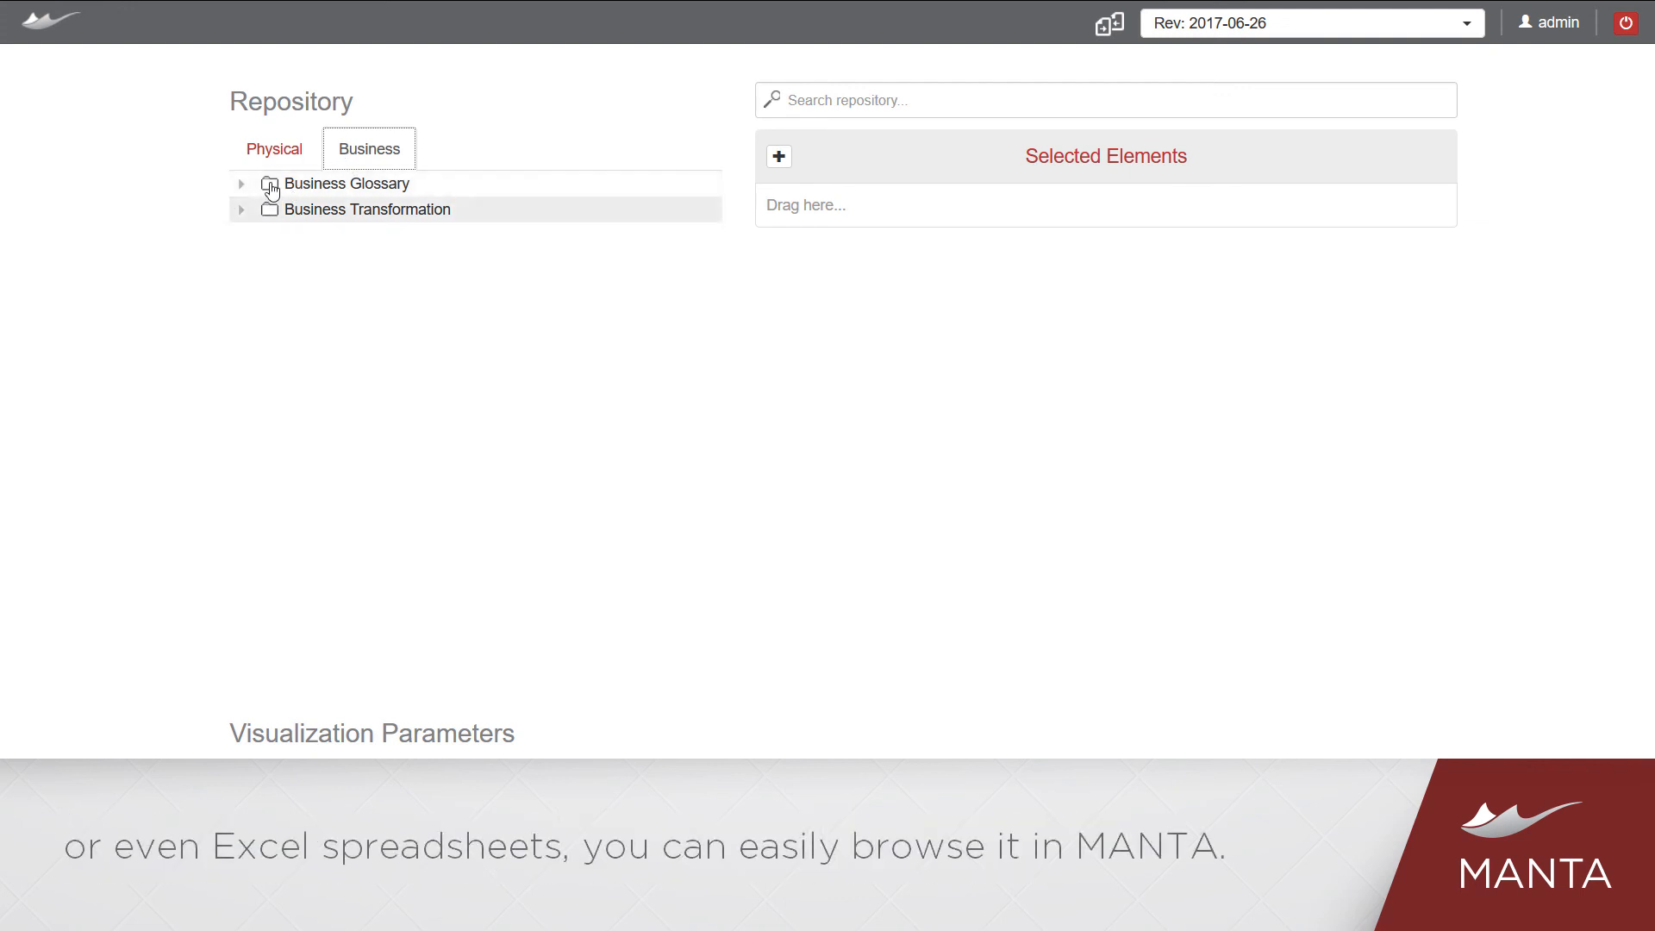
click(242, 185)
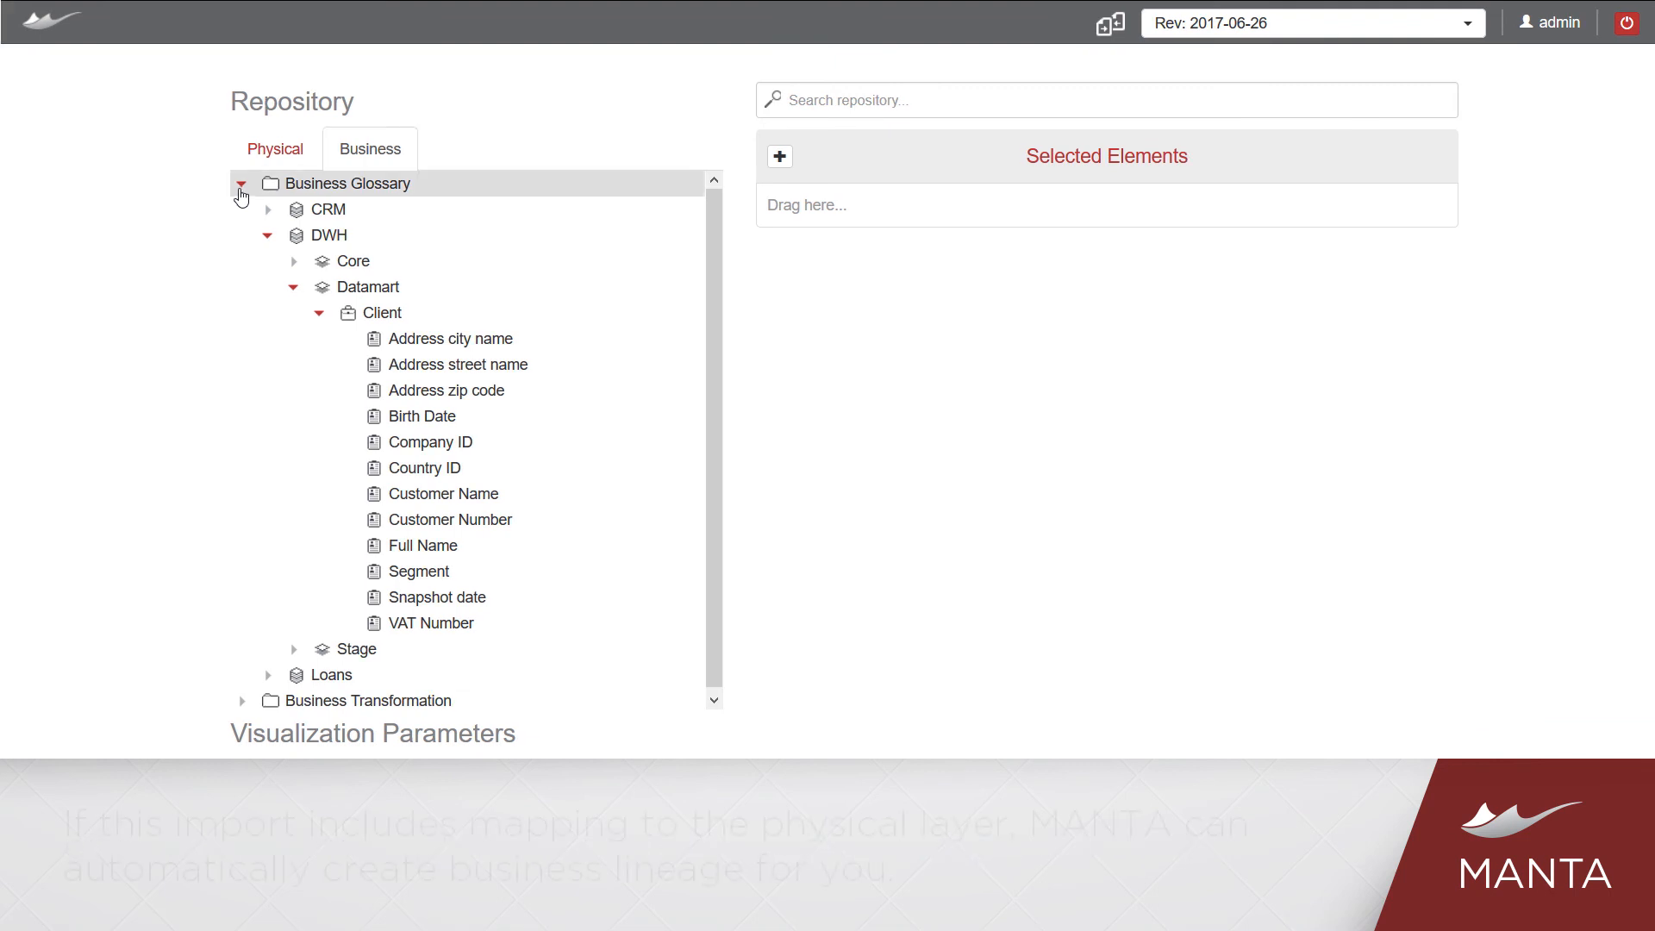
click(424, 545)
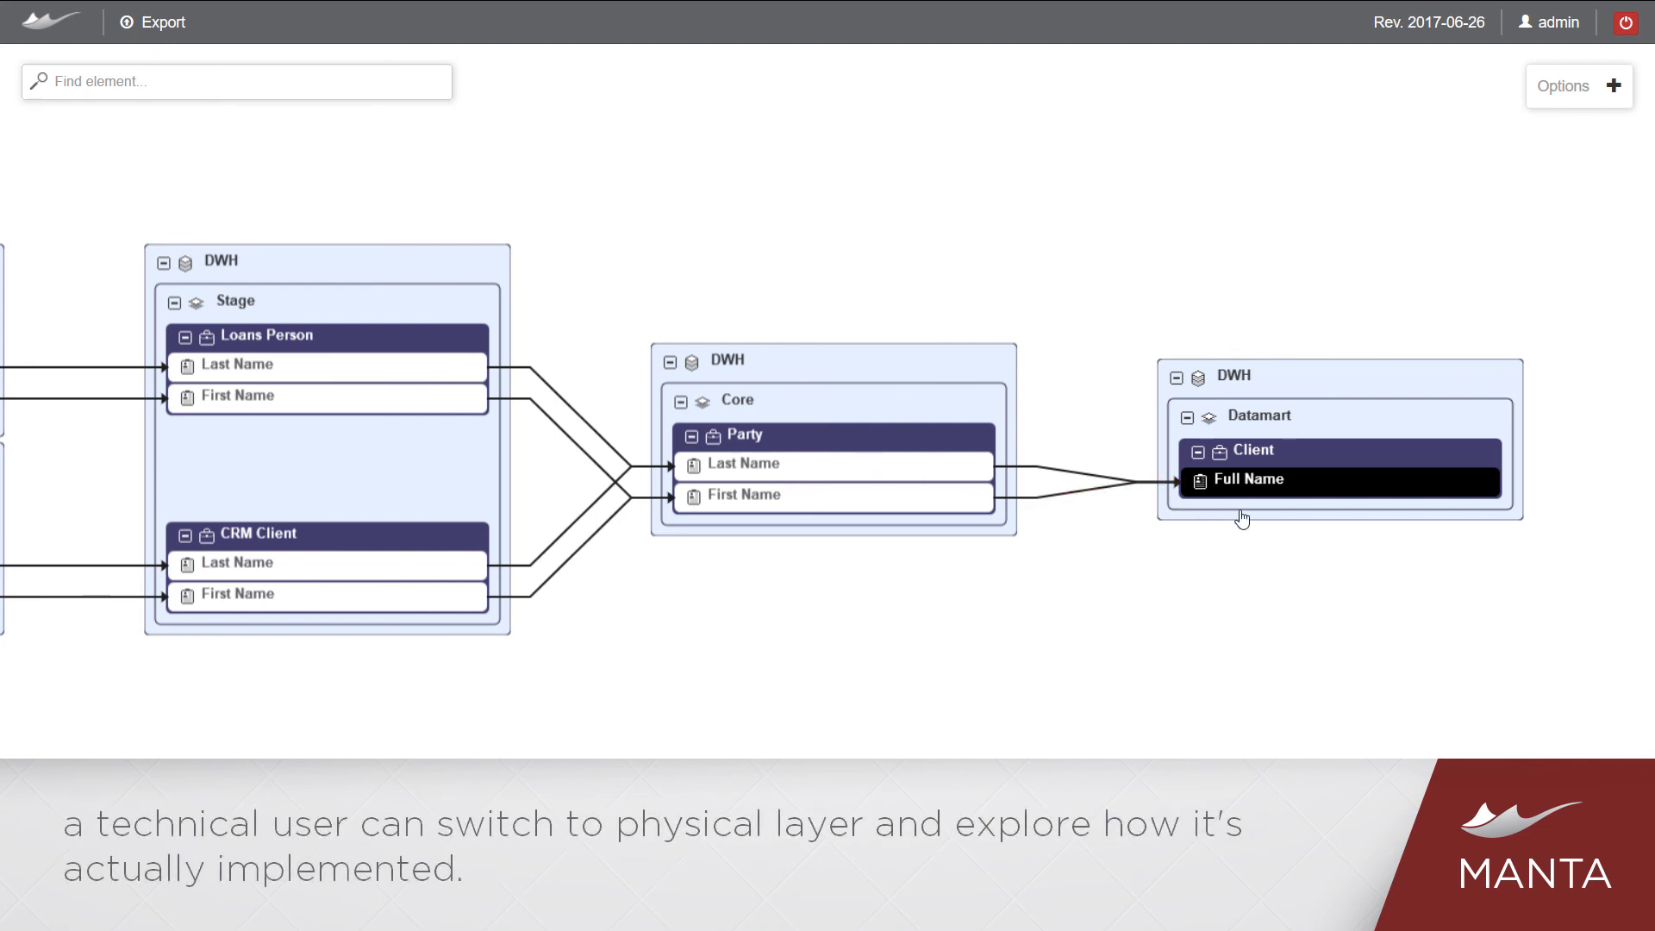
Step: Switch the Full Name lineage to the physical layer, showing REP_CLIENT_VIEW FULL_NAME
right_click(1249, 479)
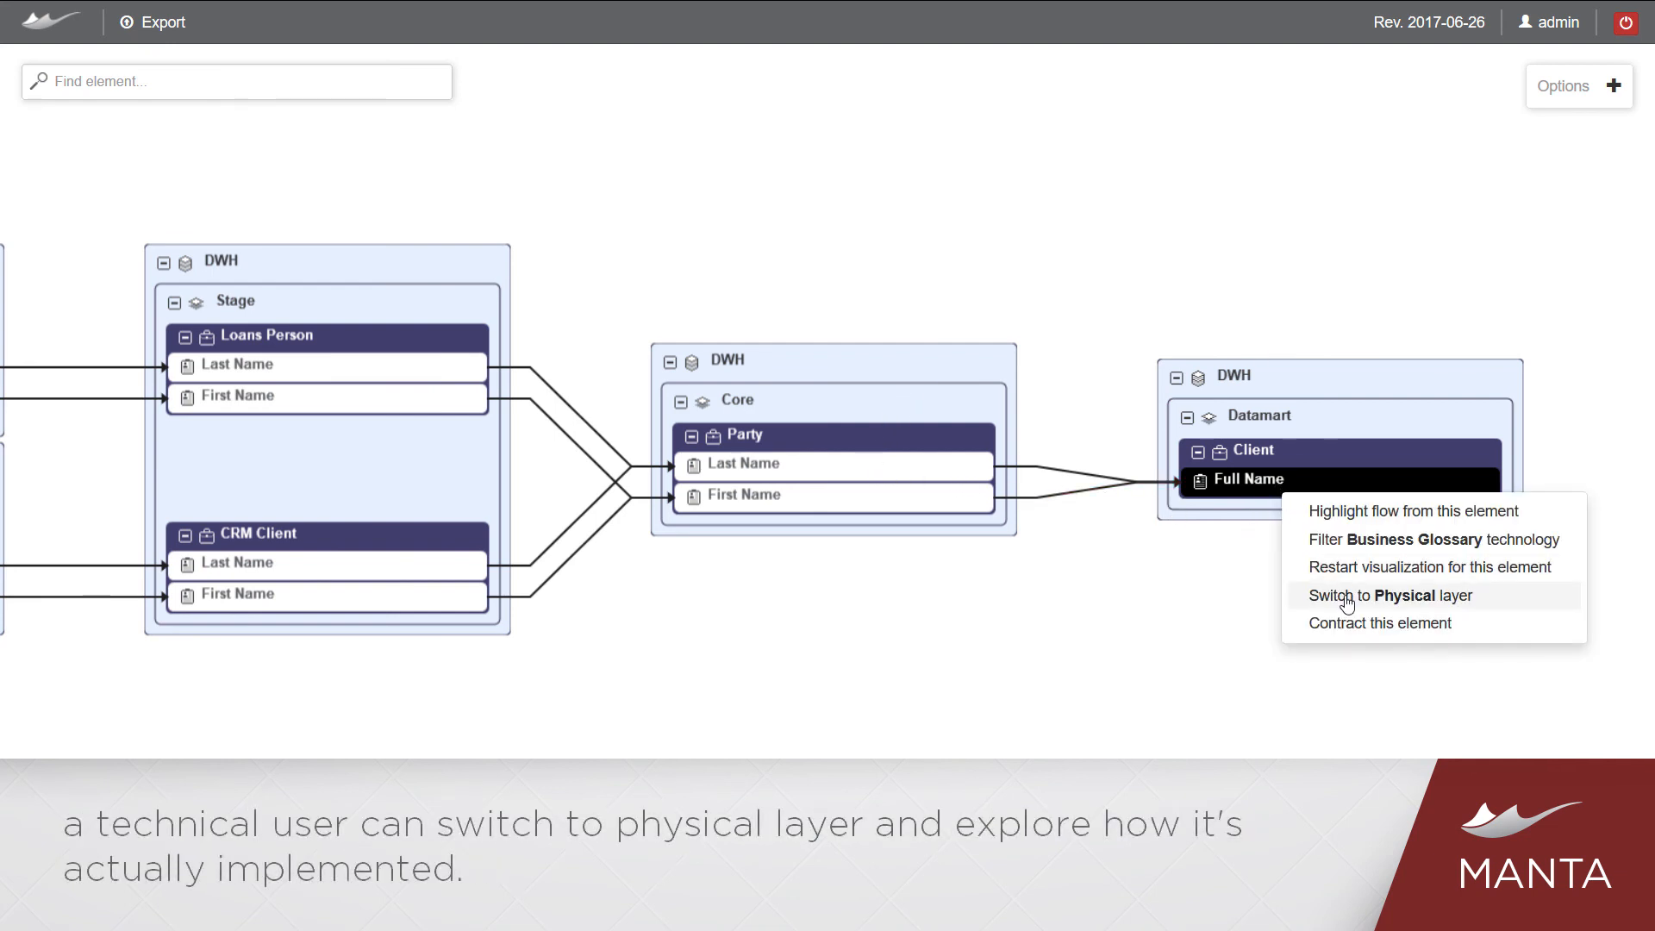
click(1393, 595)
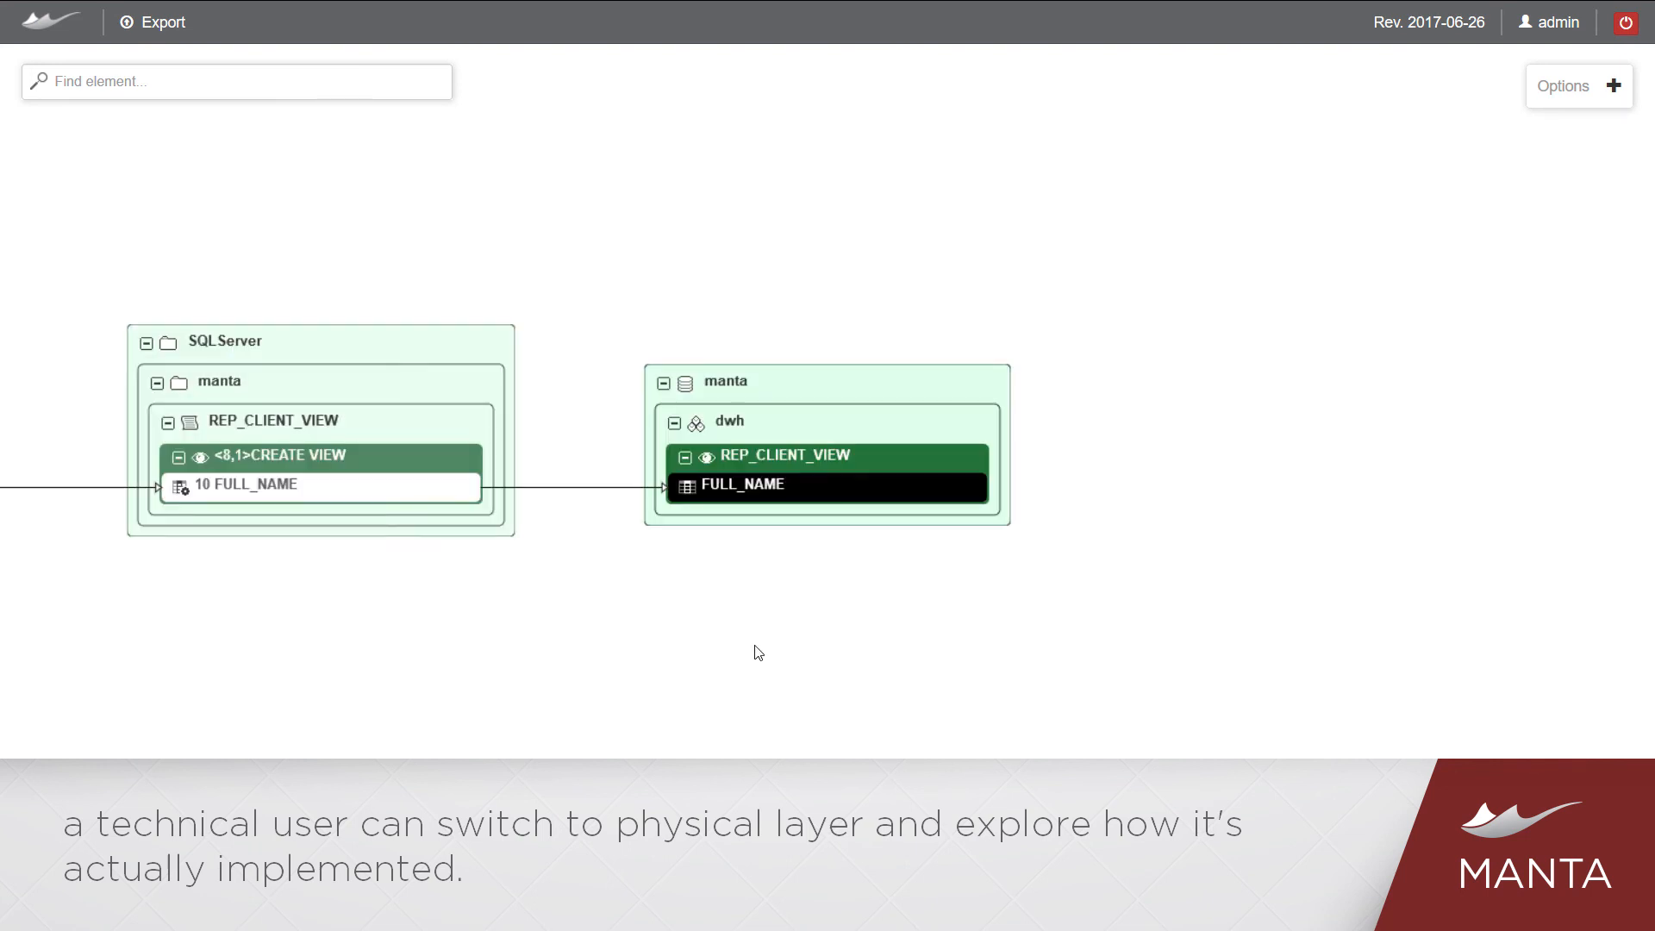